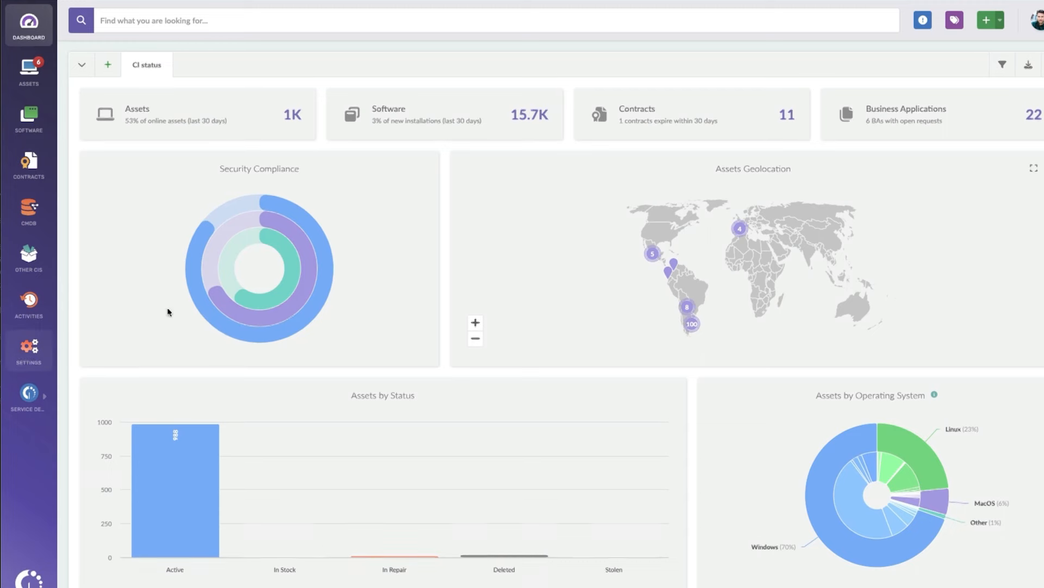
# Review the existing VMware Account discovery source and its integration documentation.
pyautogui.click(28, 350)
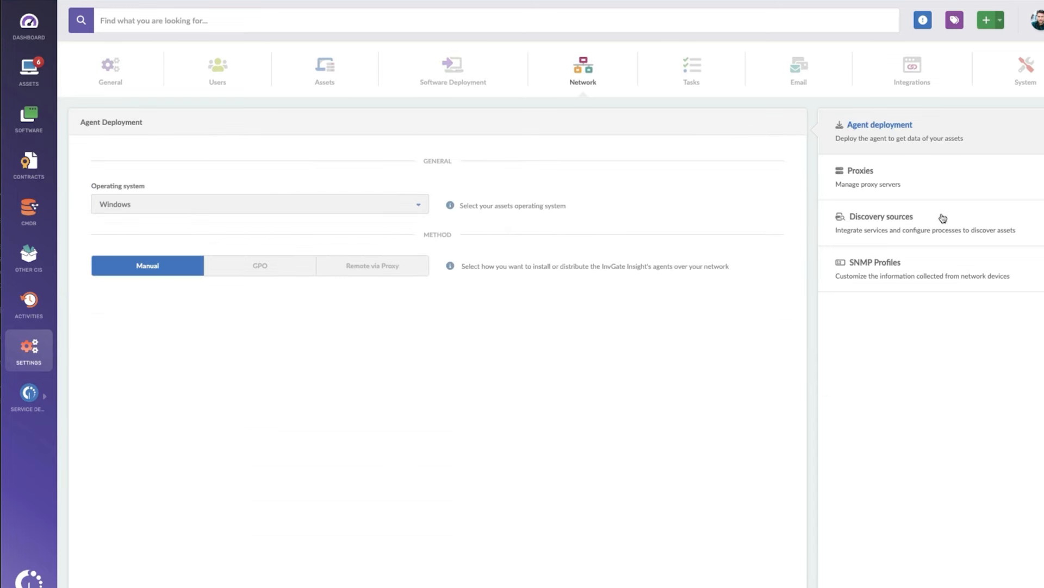
pyautogui.click(881, 216)
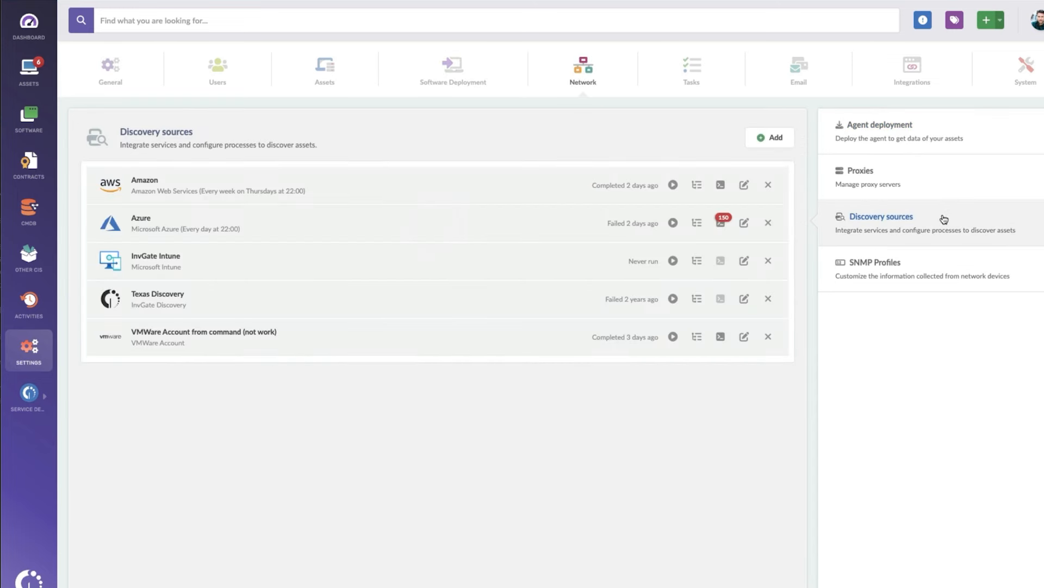
pyautogui.moveTo(786, 373)
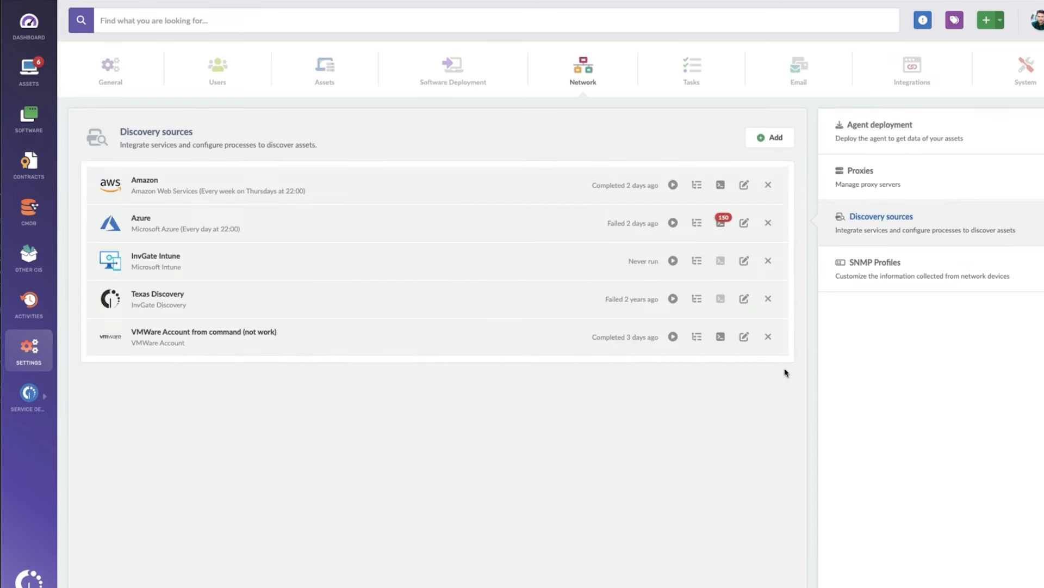
pyautogui.click(744, 336)
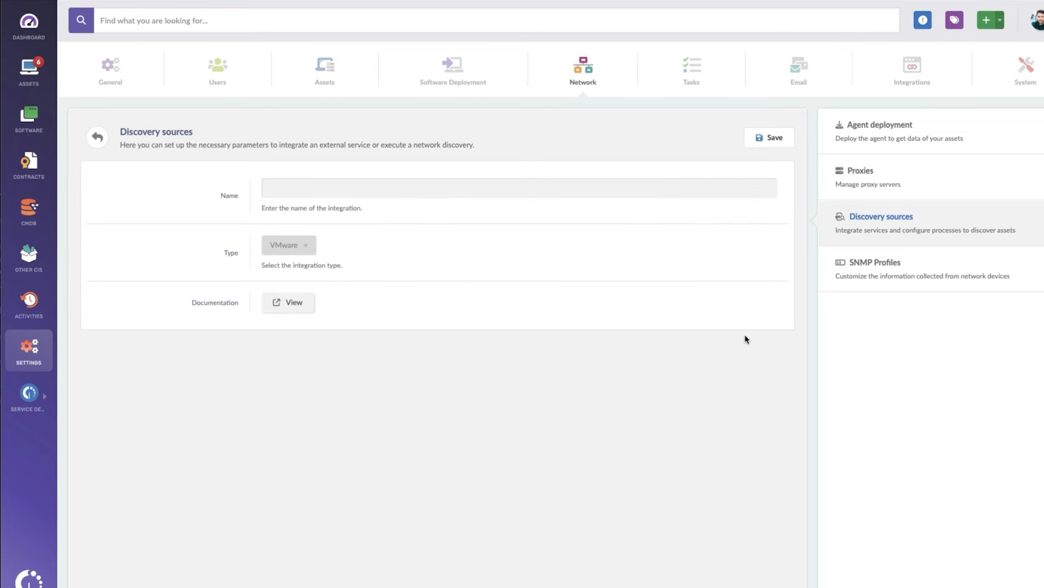
pyautogui.write('VMWare Account from command (not work)')
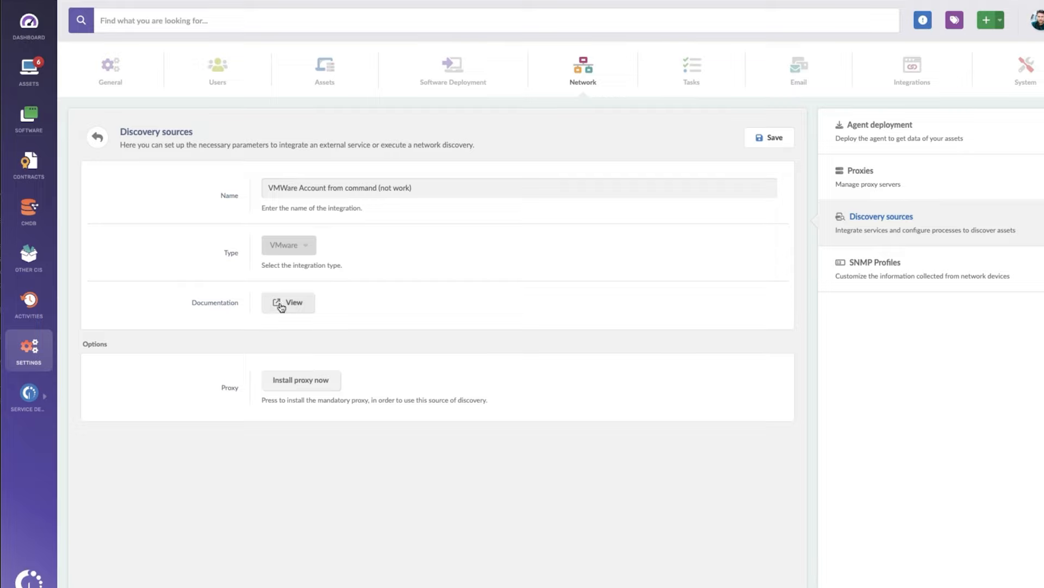
pyautogui.click(287, 302)
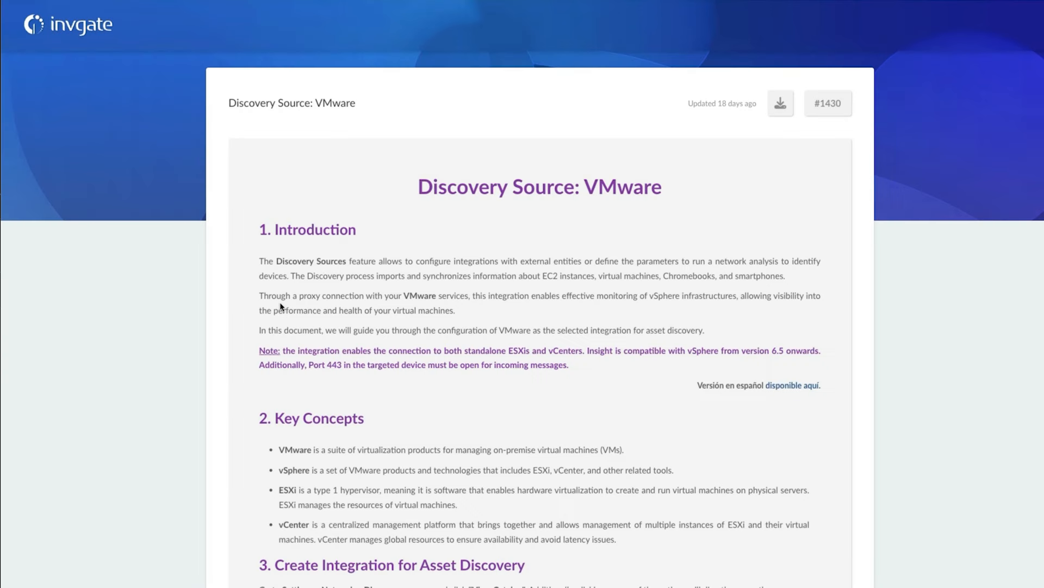
pyautogui.moveTo(416, 401)
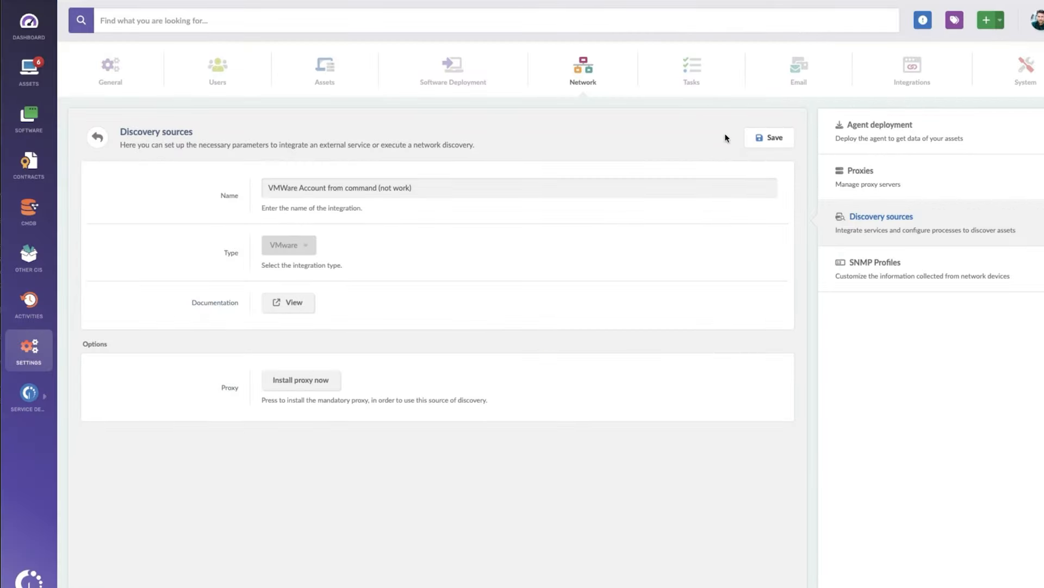
# Add a new discovery source of type VMware, leaving its name empty.
pyautogui.click(97, 137)
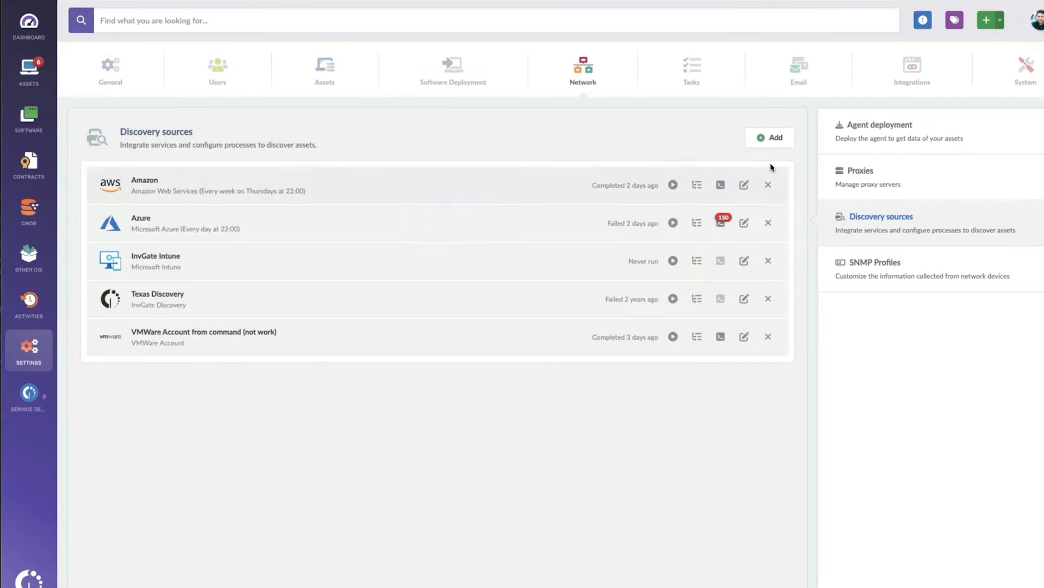
pyautogui.click(770, 137)
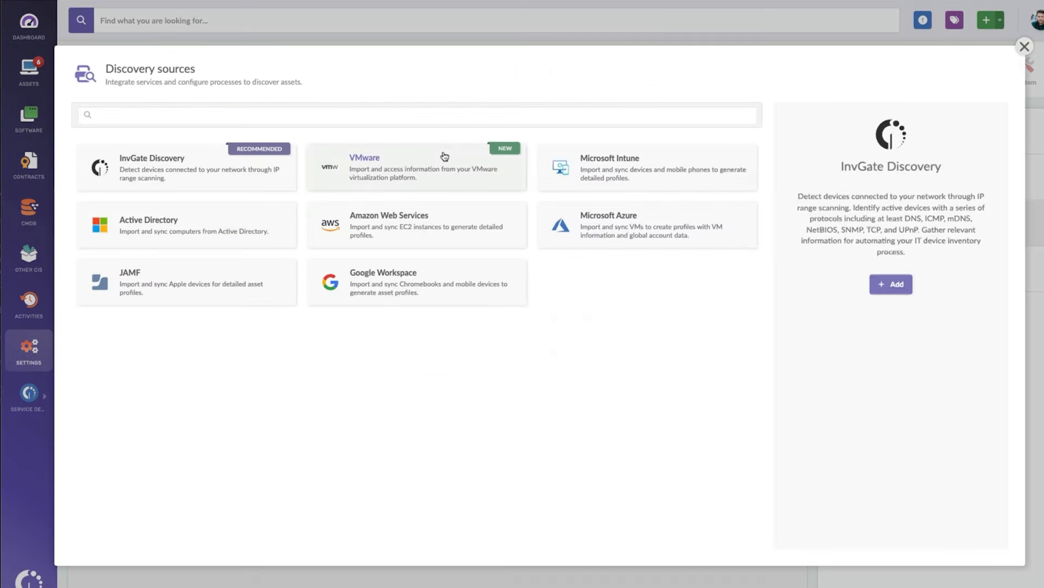
pyautogui.click(416, 167)
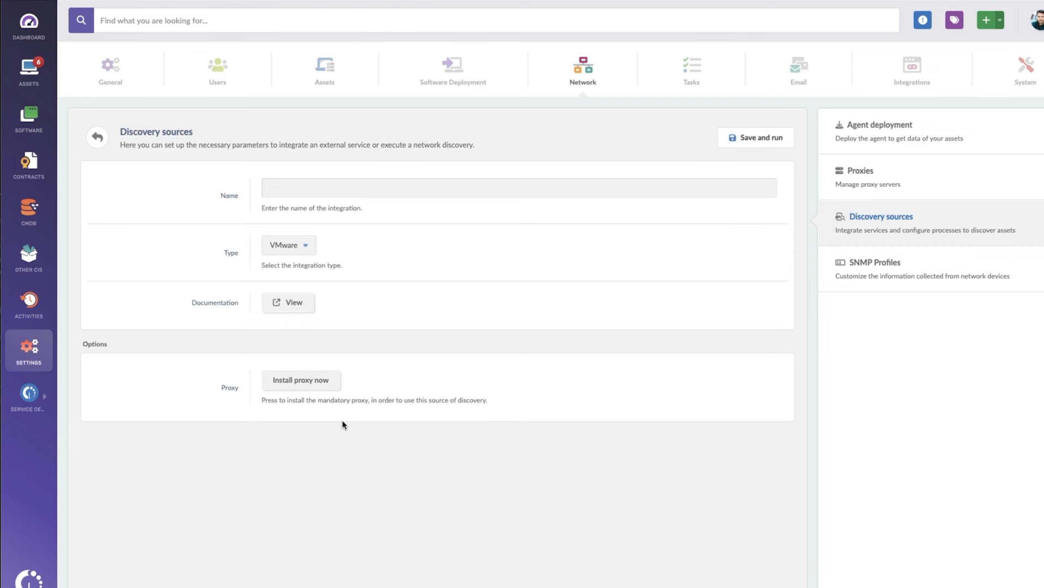
pyautogui.click(315, 20)
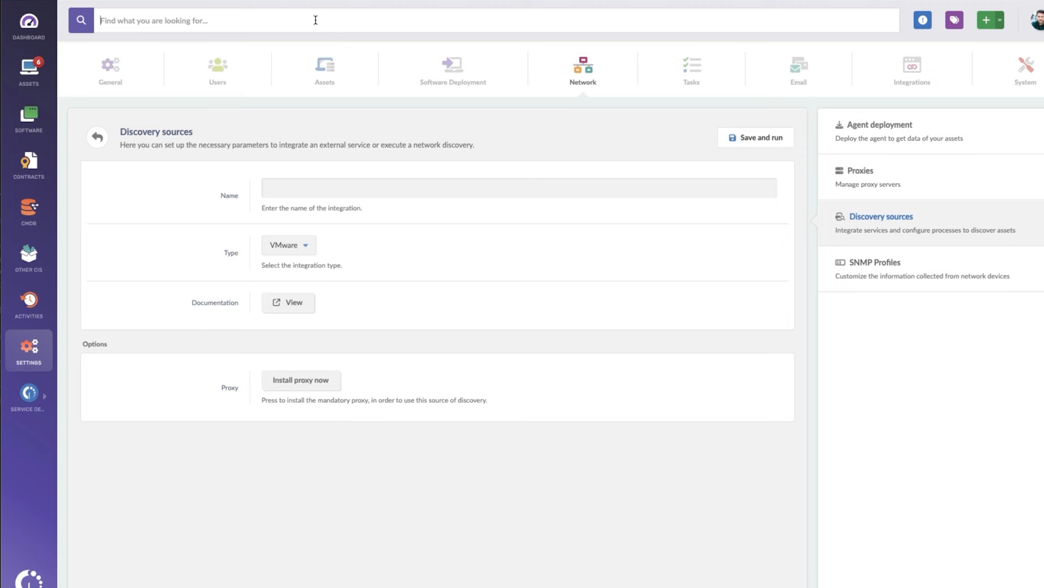
# Search the inventory for 'vcenter' and open the VMware vCenter SAP asset.
pyautogui.write('vcenter')
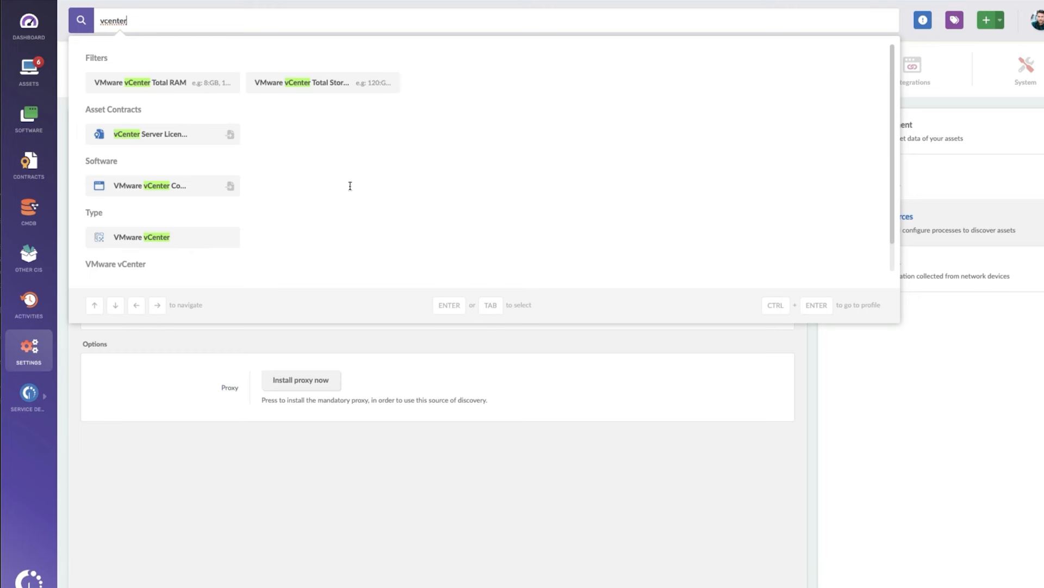
pyautogui.moveTo(353, 208)
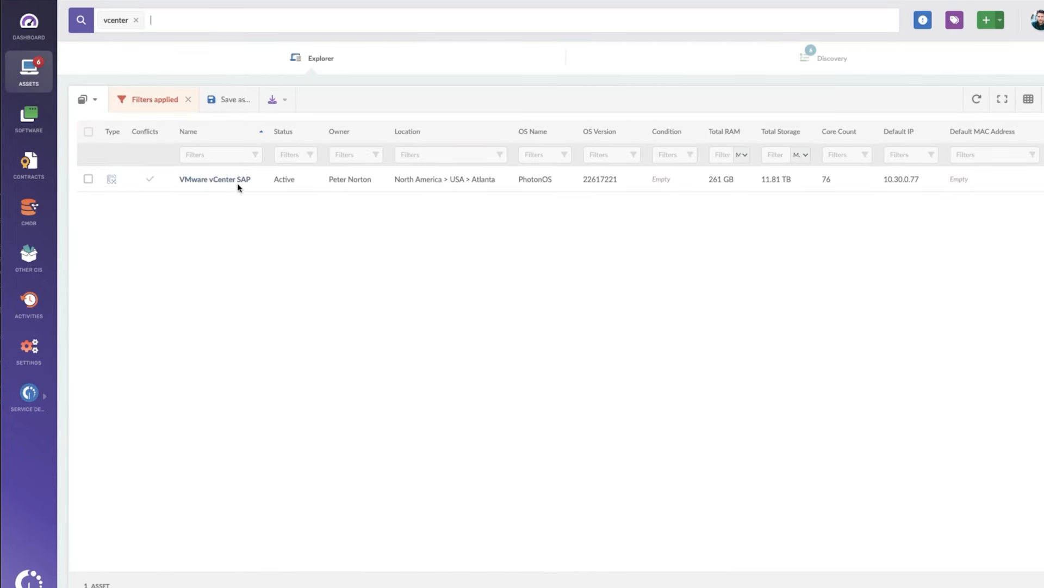
pyautogui.moveTo(214, 179)
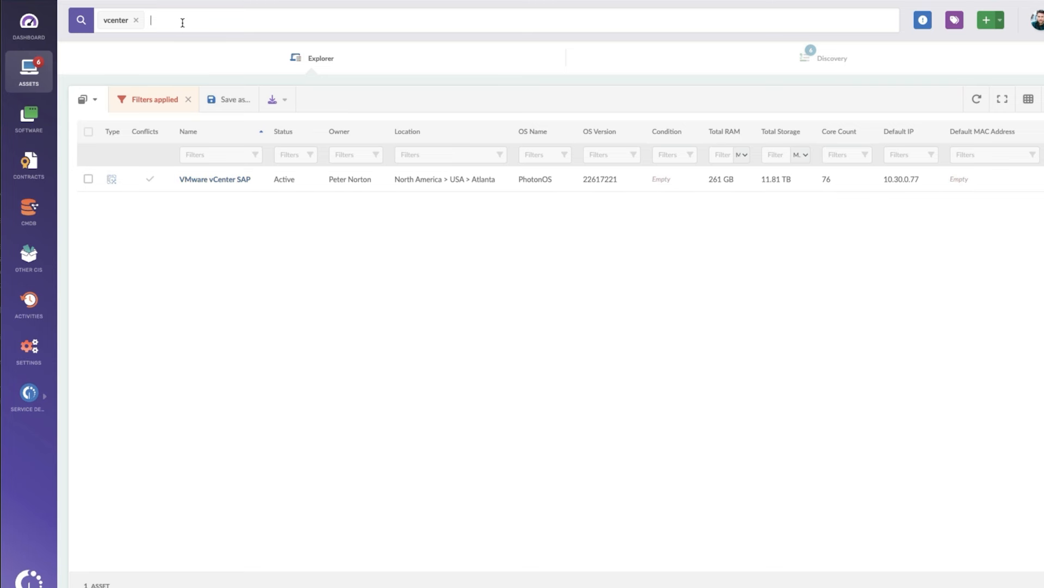
pyautogui.moveTo(237, 181)
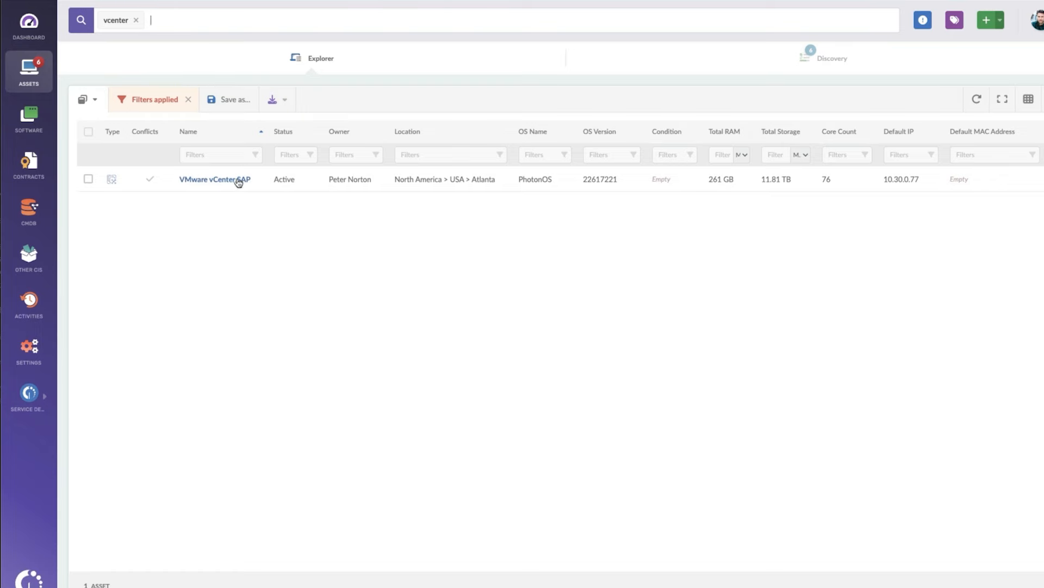
pyautogui.click(214, 178)
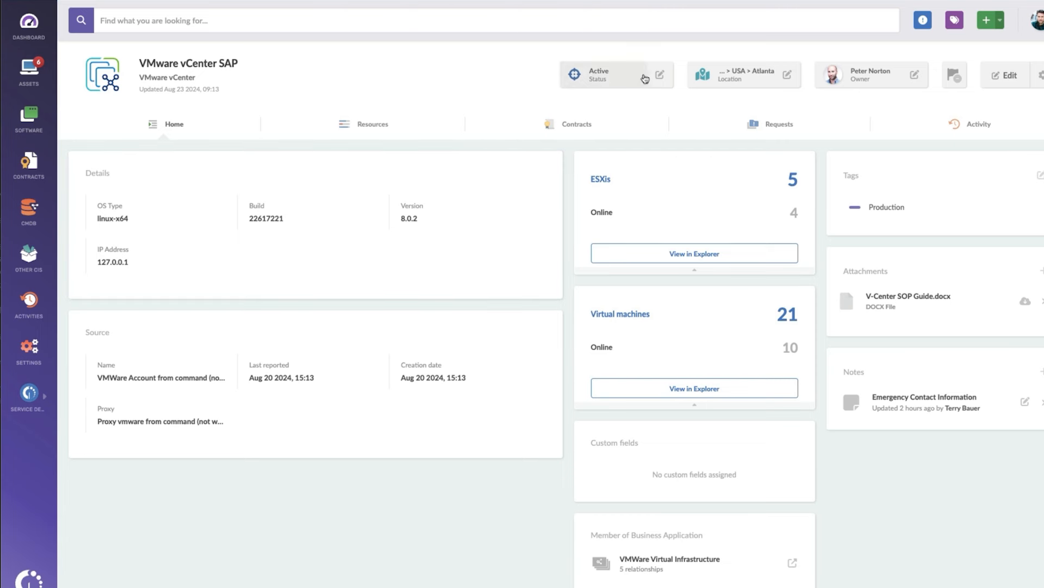
pyautogui.click(658, 74)
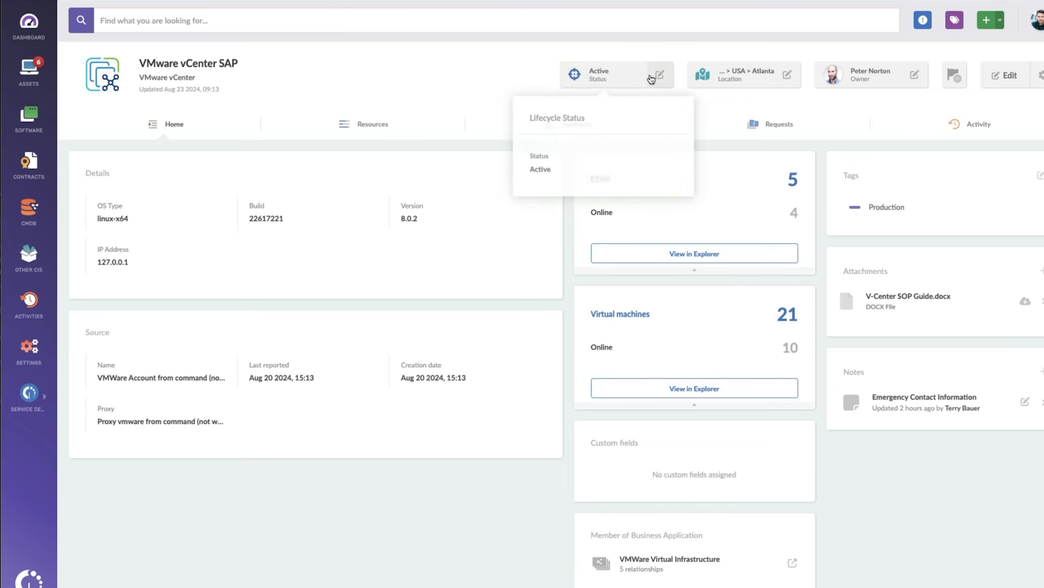
pyautogui.click(661, 74)
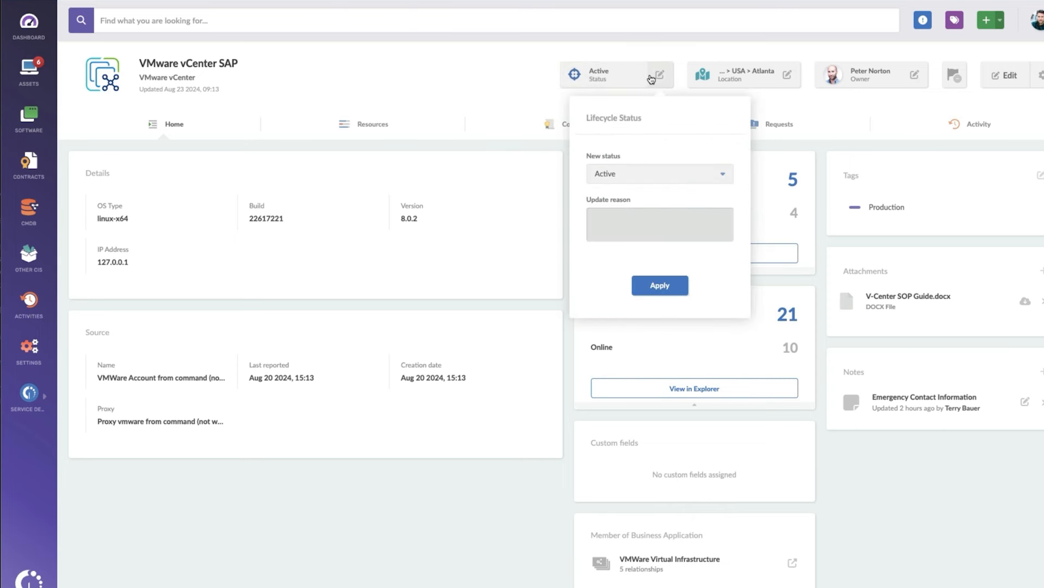
pyautogui.moveTo(528, 71)
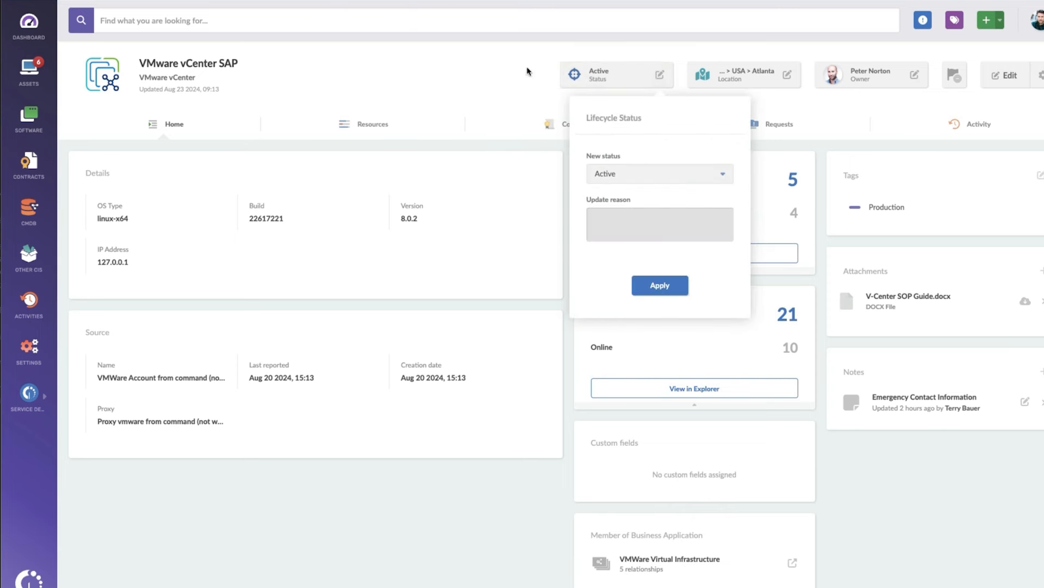
pyautogui.click(516, 75)
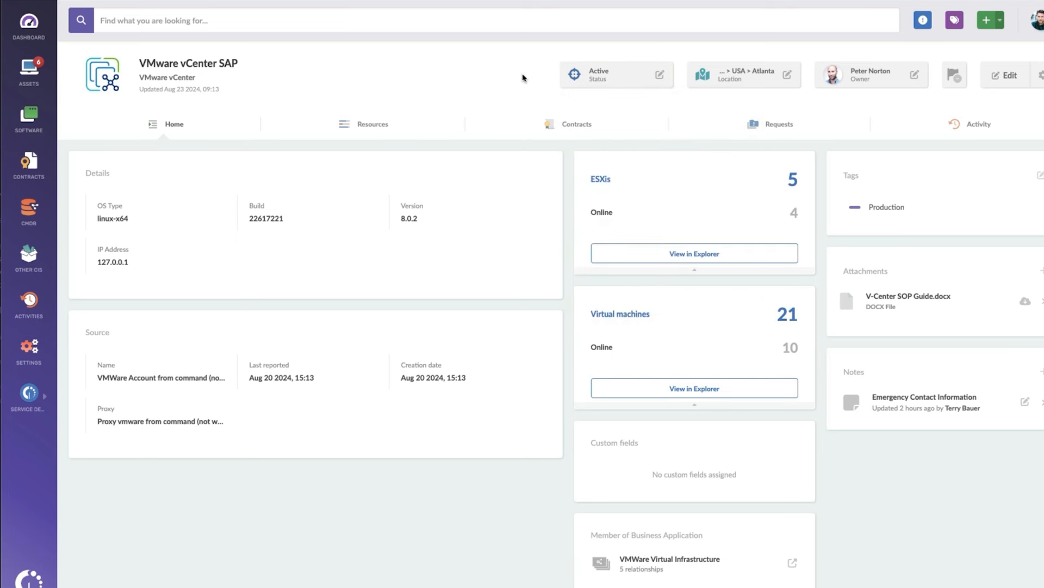
pyautogui.moveTo(753, 76)
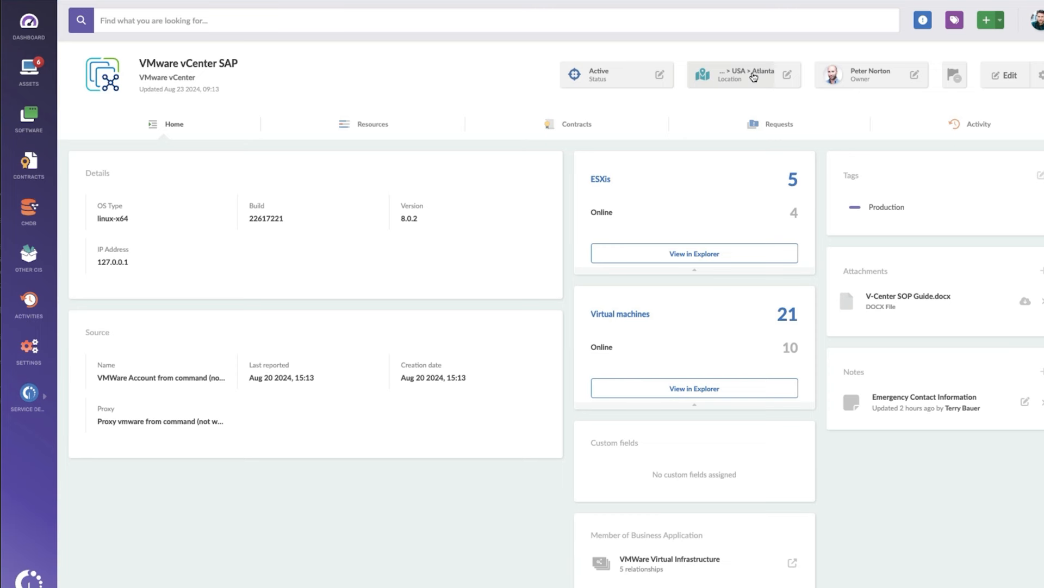
pyautogui.moveTo(744, 75)
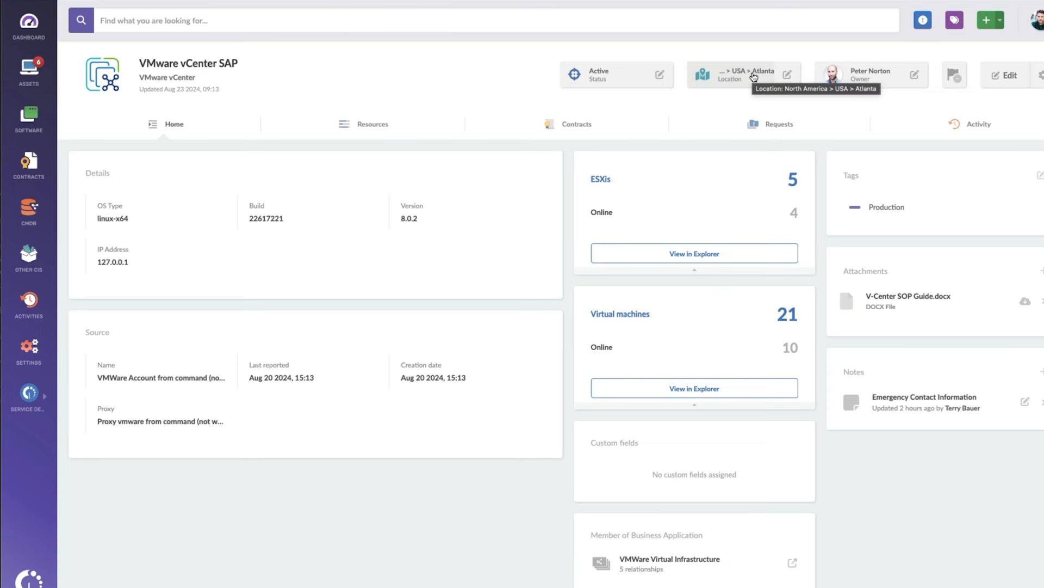
pyautogui.moveTo(887, 78)
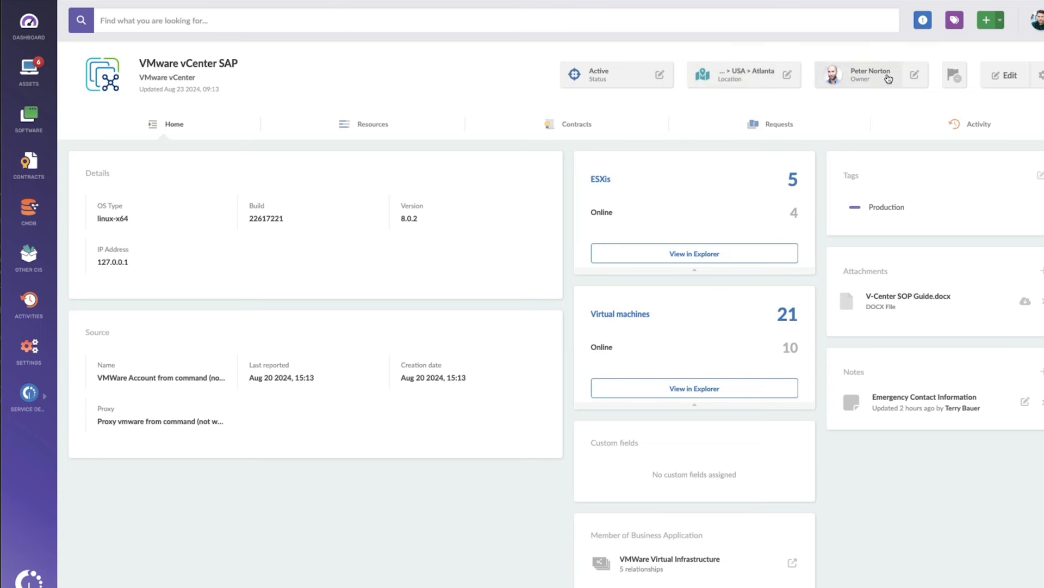
pyautogui.moveTo(888, 79)
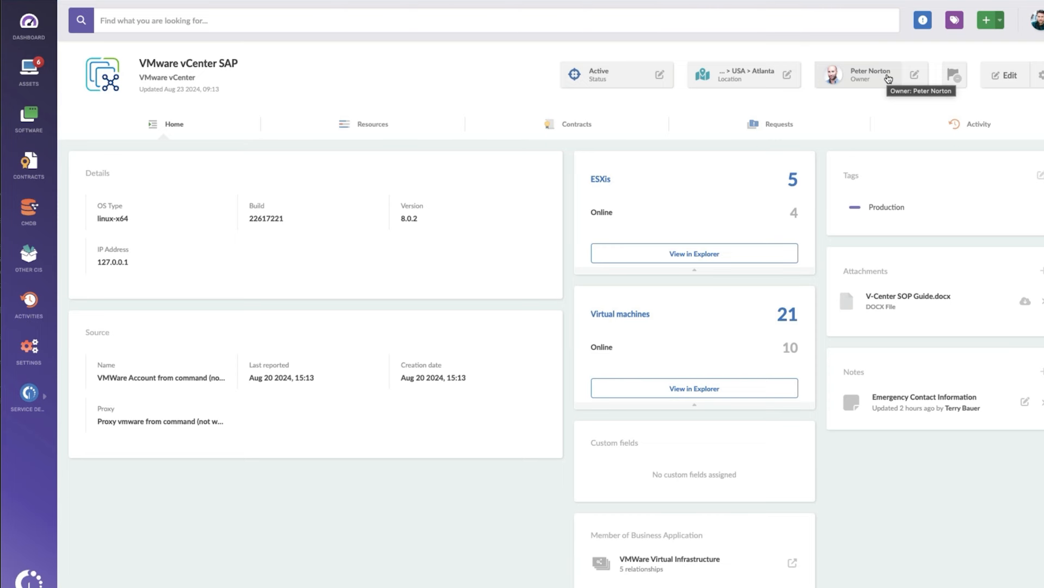
pyautogui.moveTo(958, 75)
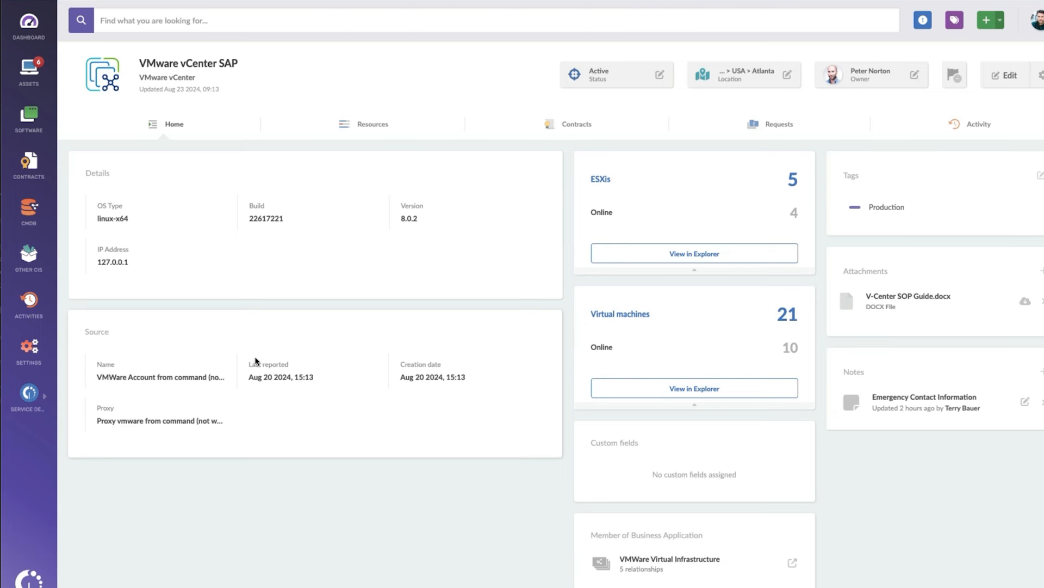
pyautogui.moveTo(243, 360)
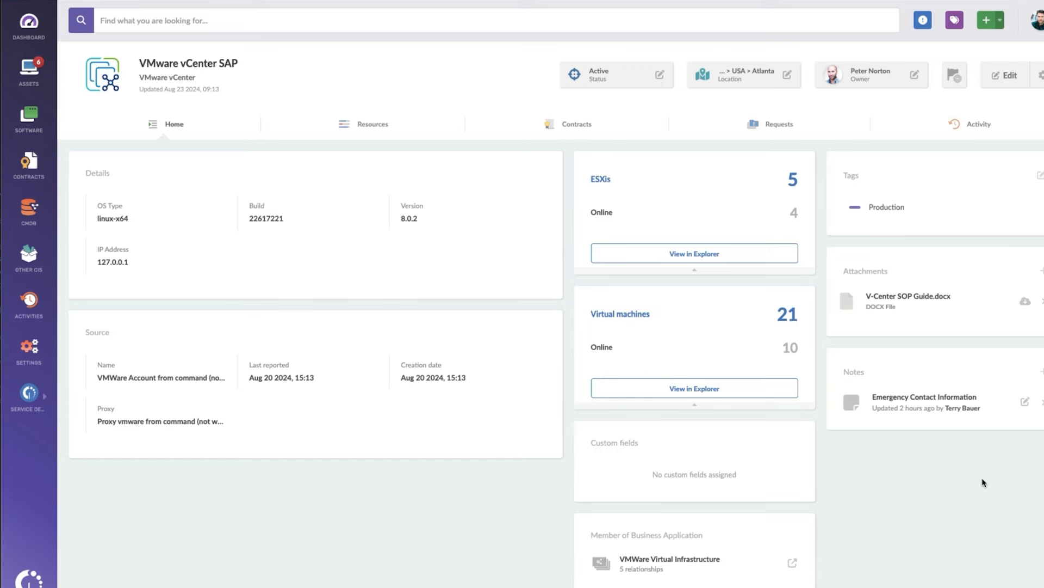
# Show vCenter SAP's Resources charts for storage usage and RAM per ESXi host.
pyautogui.scroll(-3)
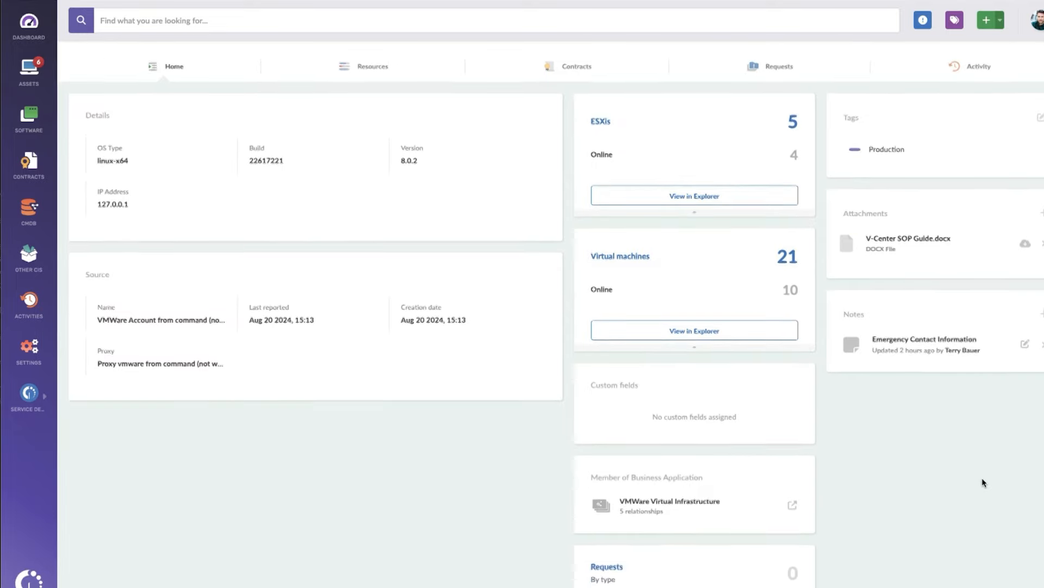
pyautogui.scroll(-3)
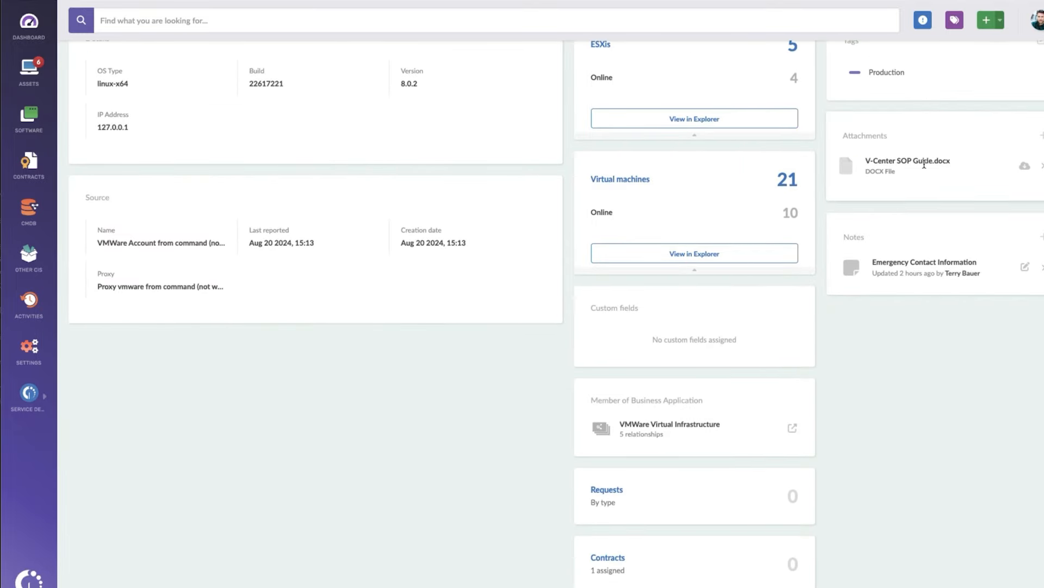
pyautogui.moveTo(923, 458)
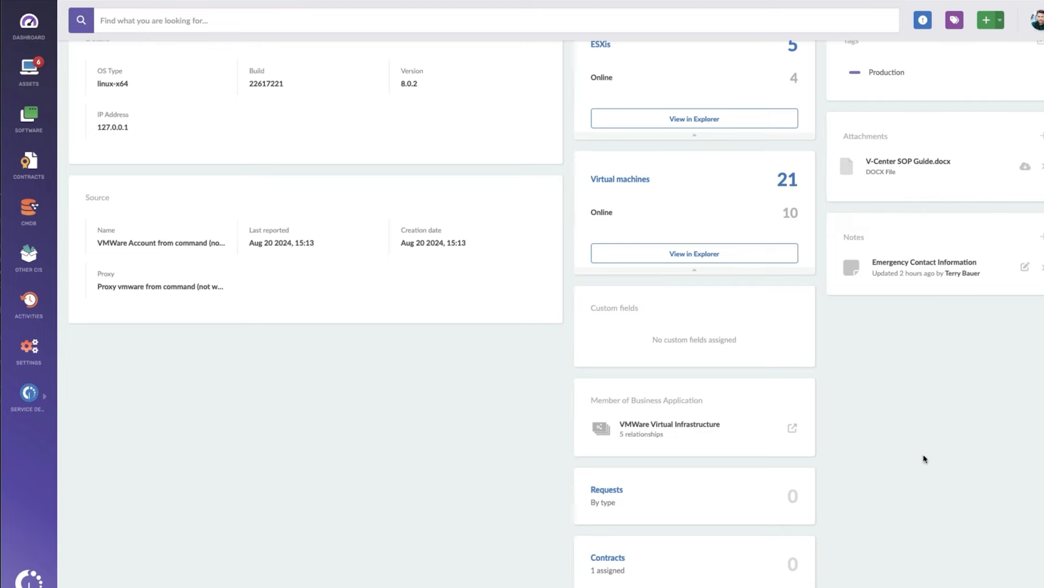
pyautogui.scroll(-3)
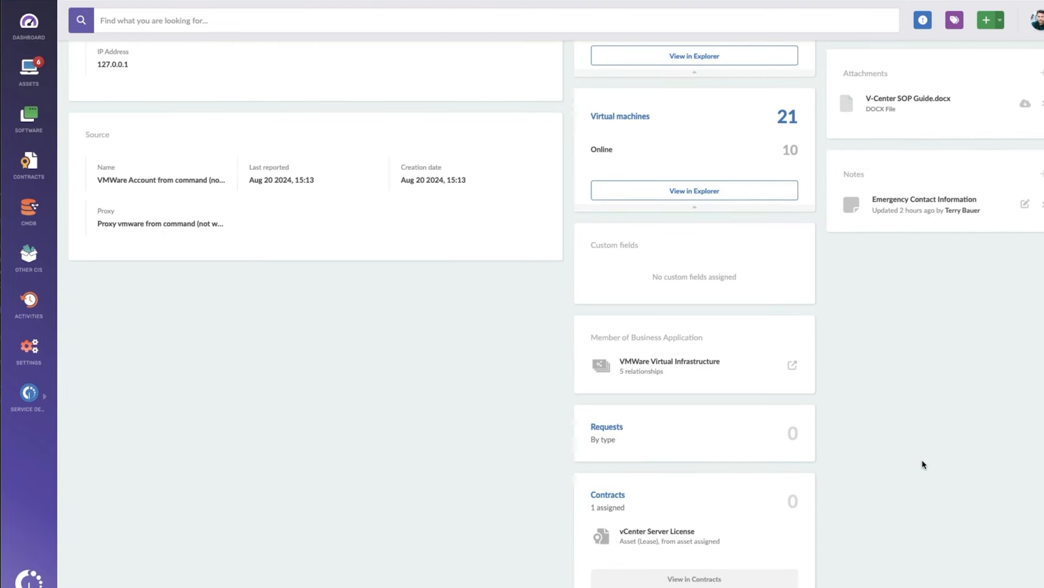
pyautogui.moveTo(672, 360)
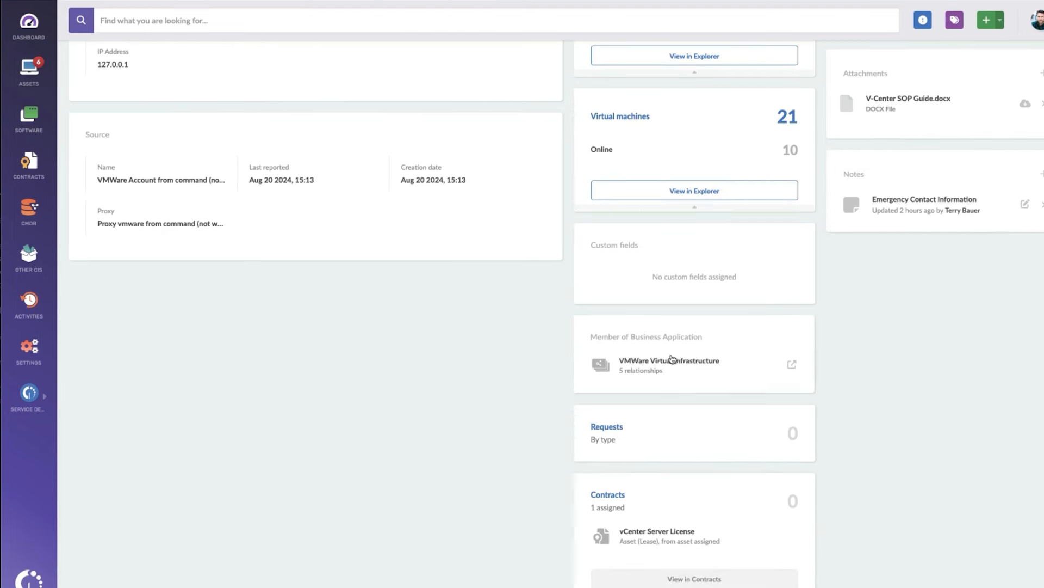
pyautogui.scroll(3)
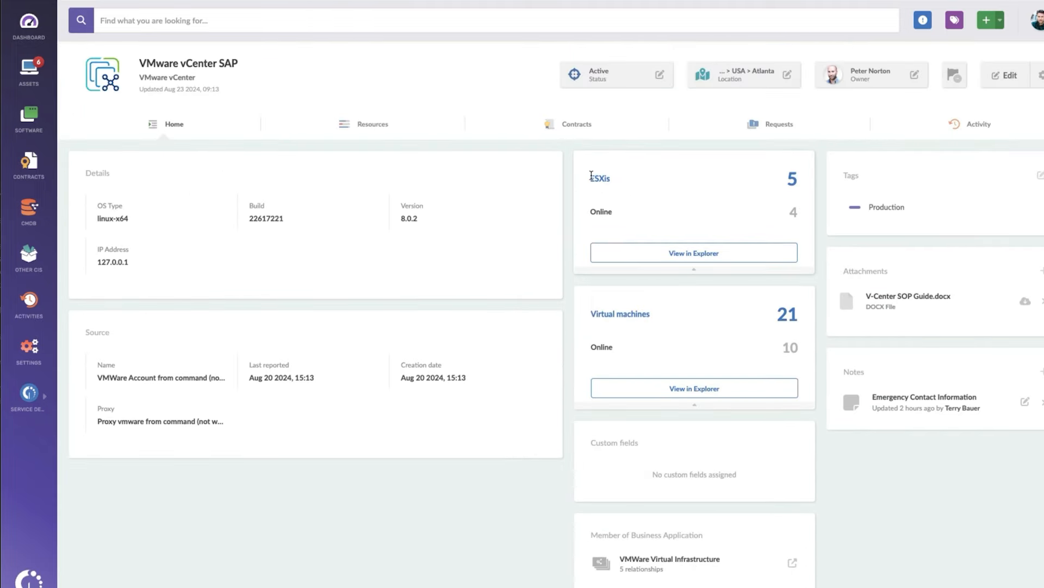
pyautogui.moveTo(589, 178); pyautogui.dragTo(793, 178)
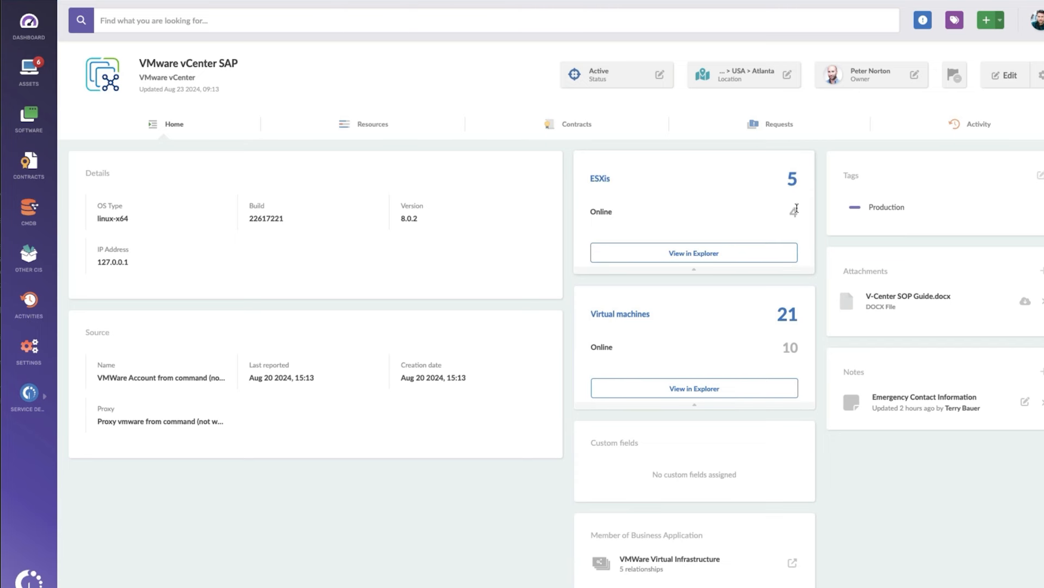
pyautogui.moveTo(803, 223)
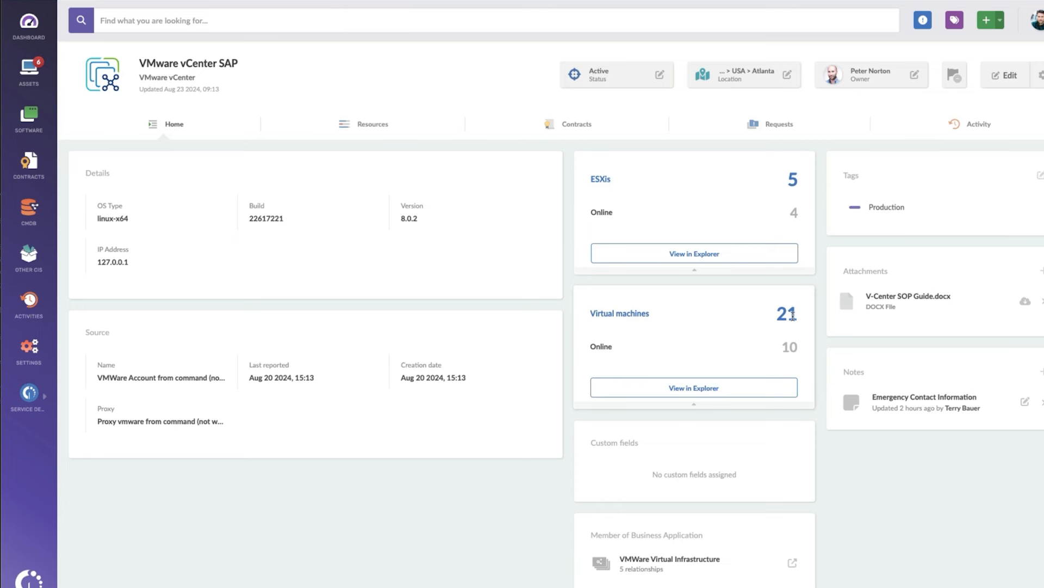
pyautogui.moveTo(787, 314)
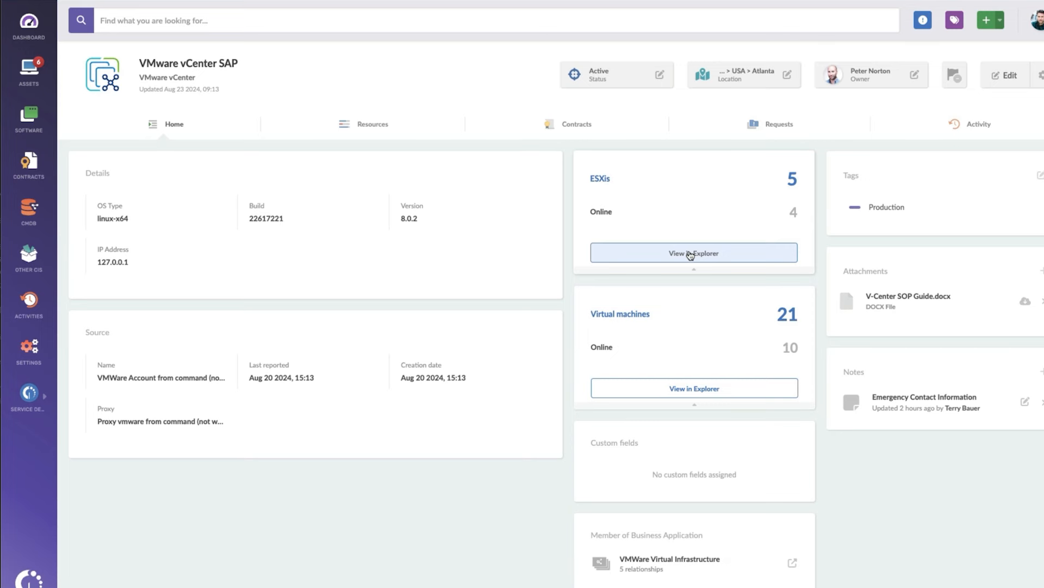
pyautogui.moveTo(400, 167)
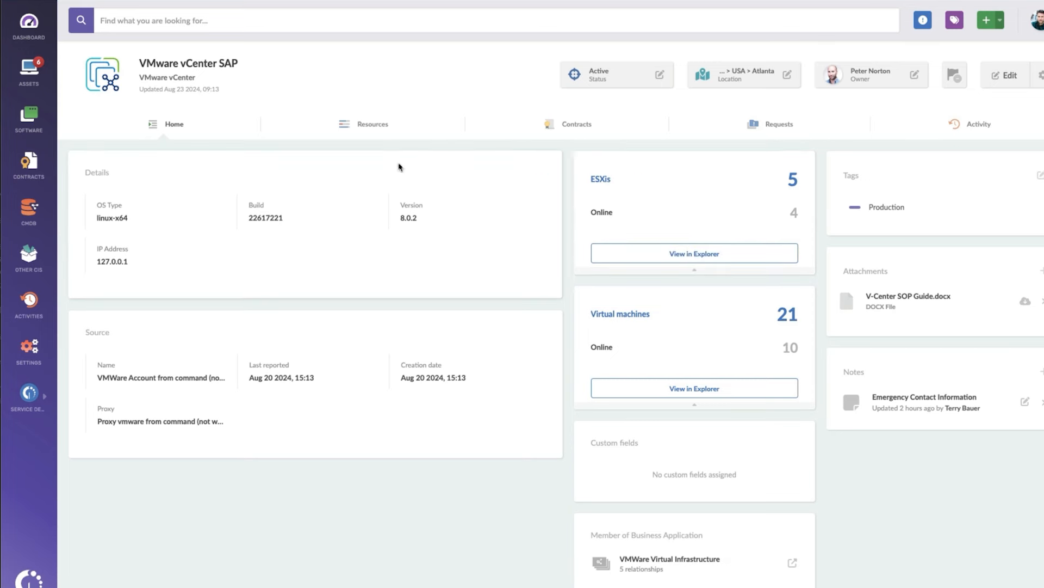
pyautogui.click(373, 124)
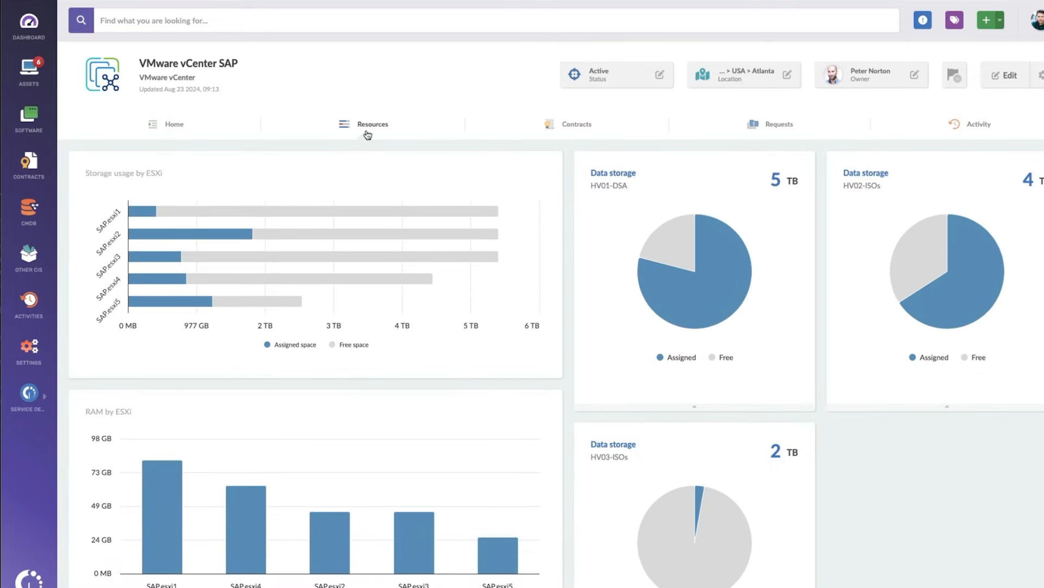
pyautogui.click(372, 124)
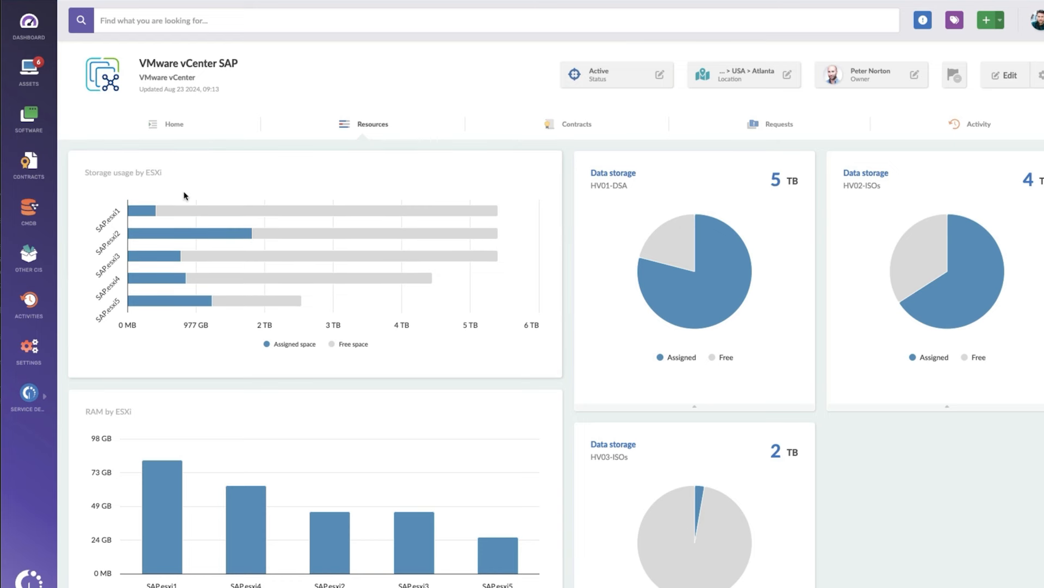
pyautogui.moveTo(334, 331)
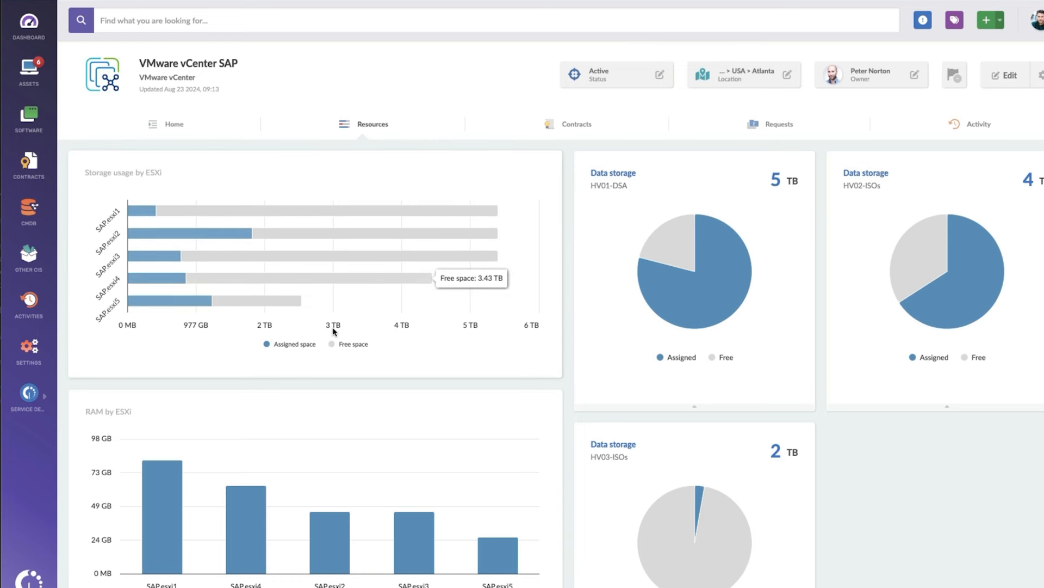
pyautogui.moveTo(335, 330)
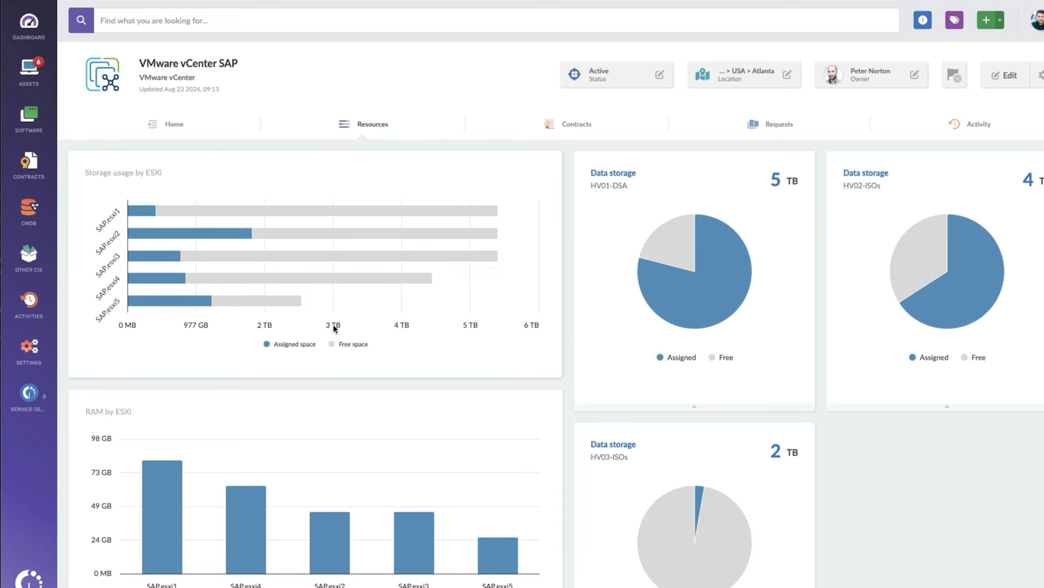
pyautogui.scroll(-3)
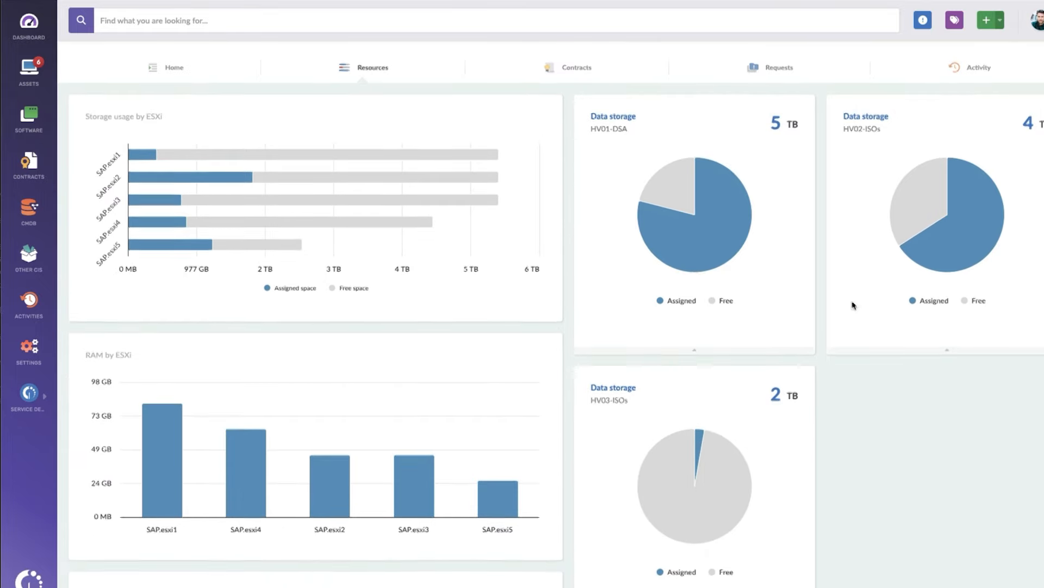
pyautogui.scroll(-3)
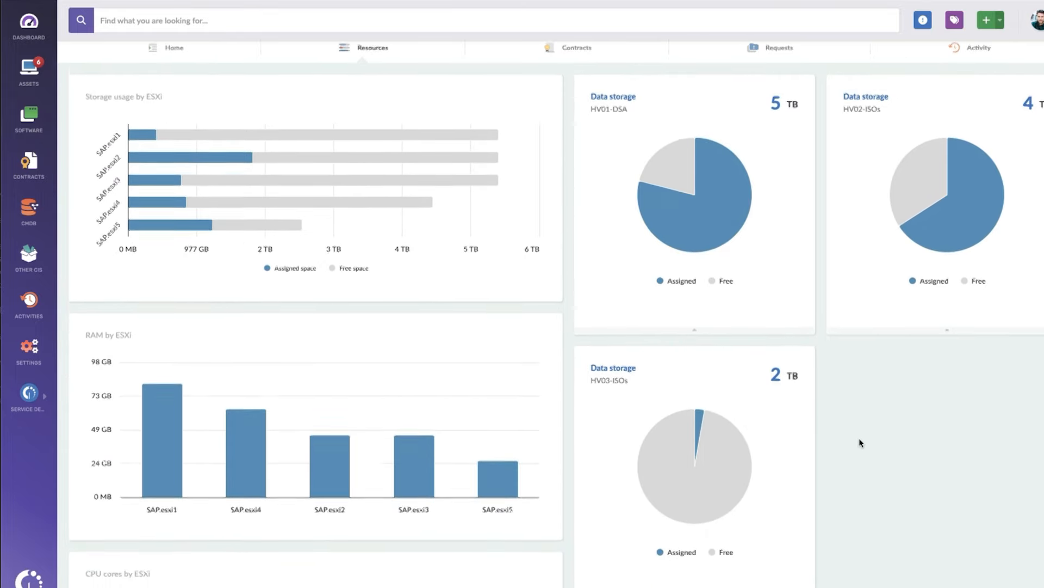
pyautogui.scroll(-3)
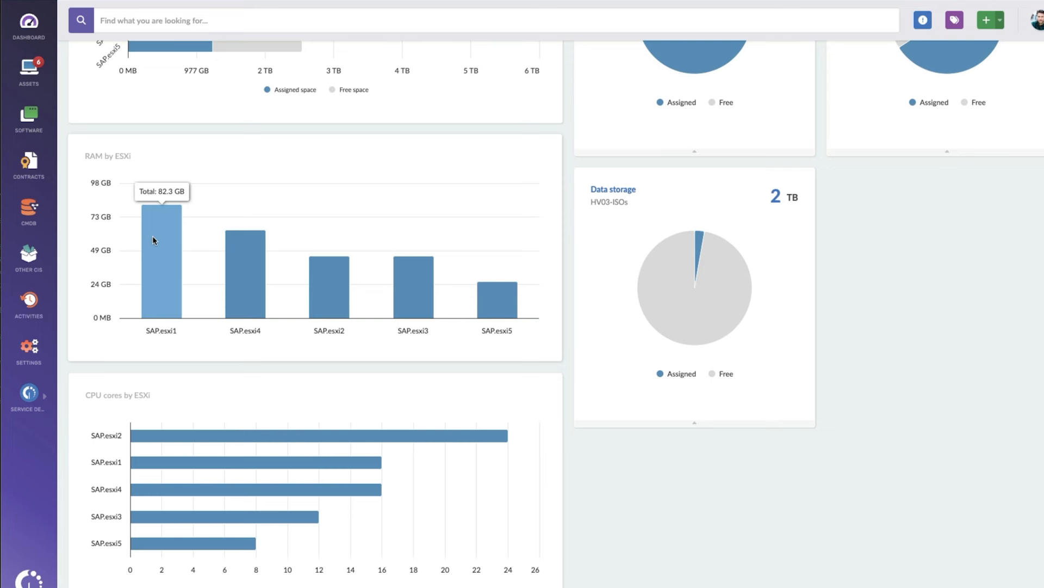
pyautogui.moveTo(246, 374)
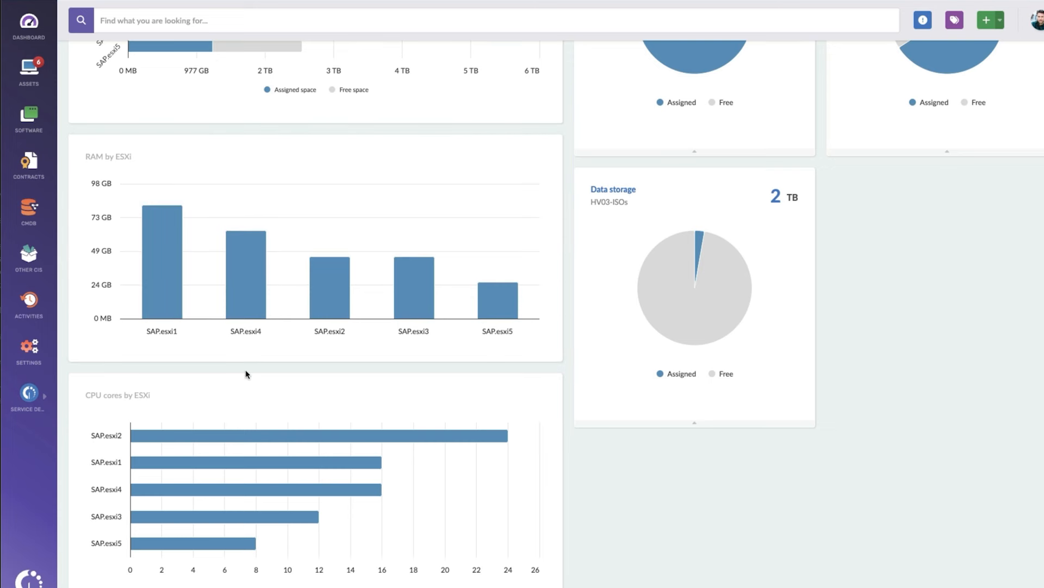
pyautogui.moveTo(258, 370)
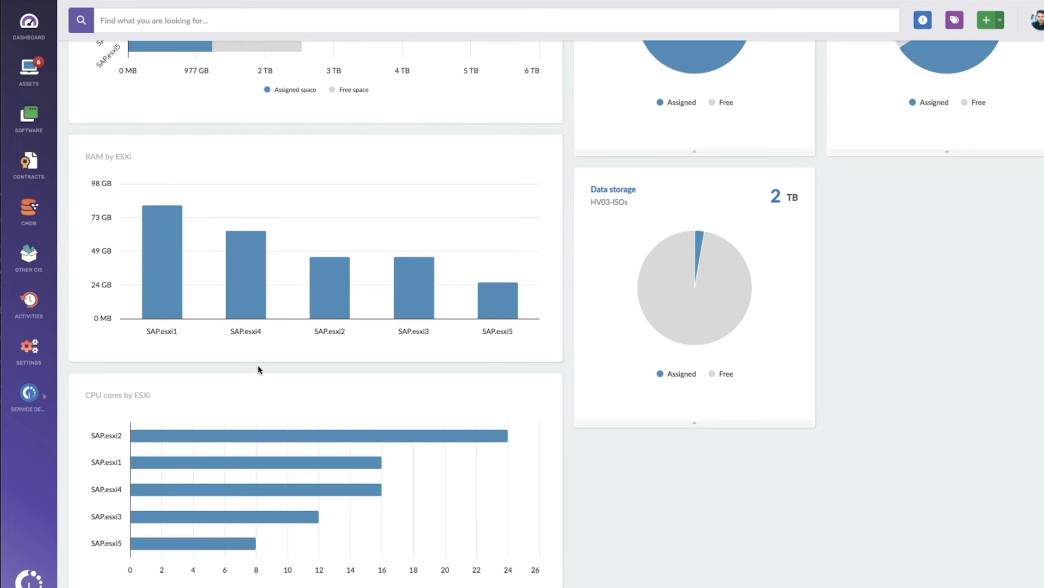
pyautogui.scroll(-3)
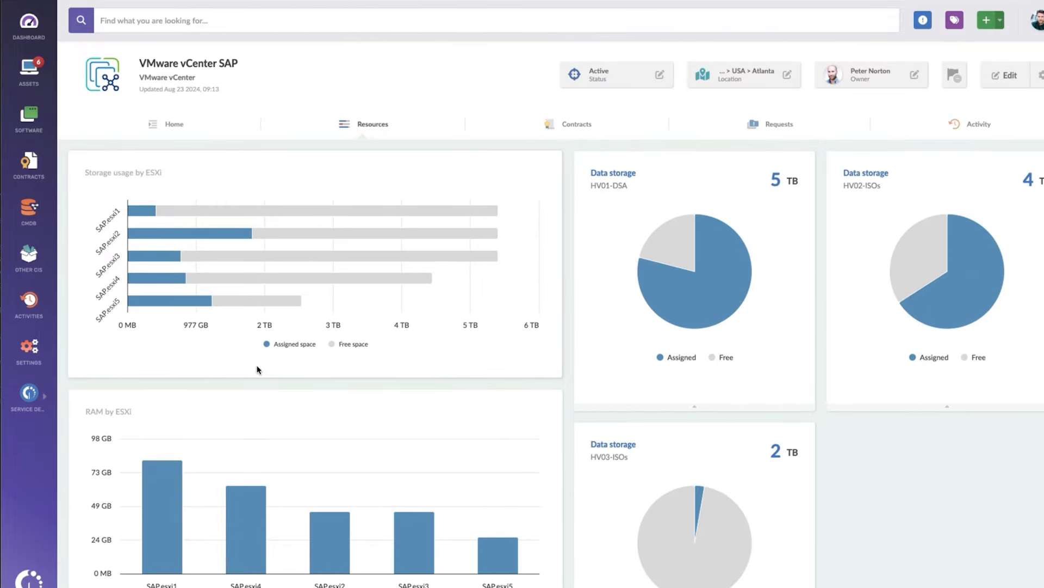
pyautogui.scroll(-3)
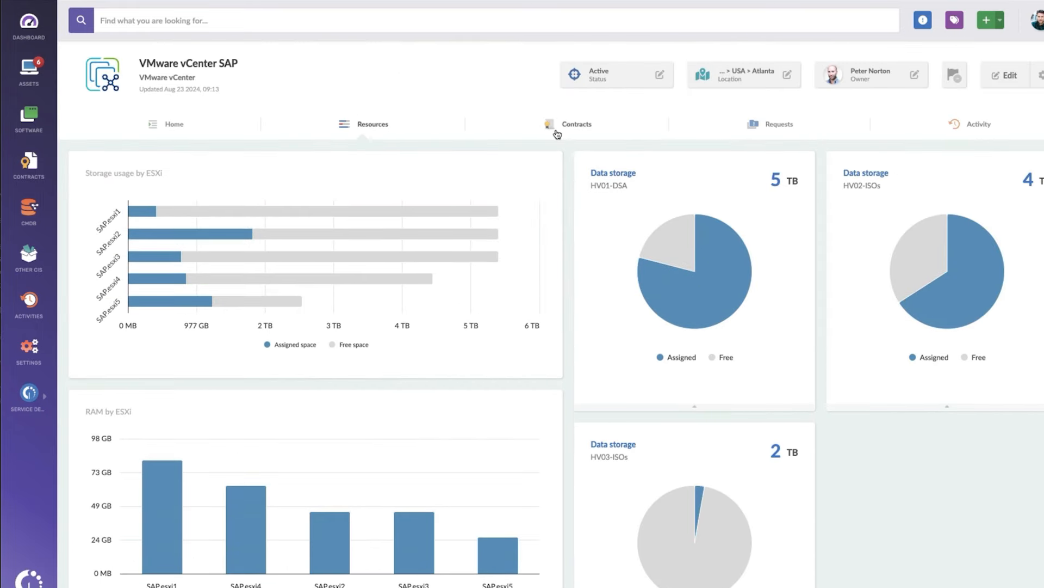
pyautogui.click(576, 124)
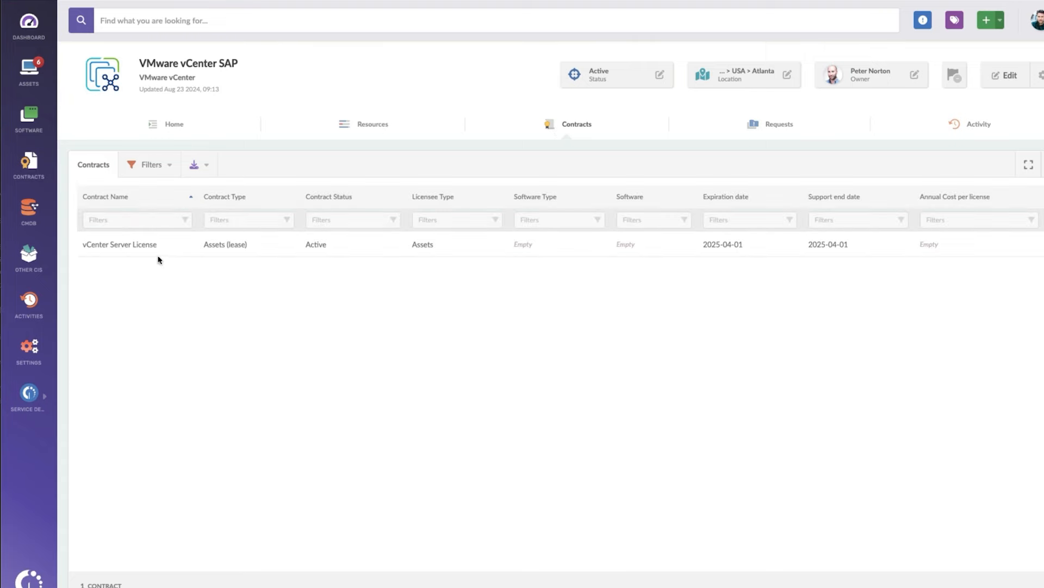
pyautogui.moveTo(133, 248)
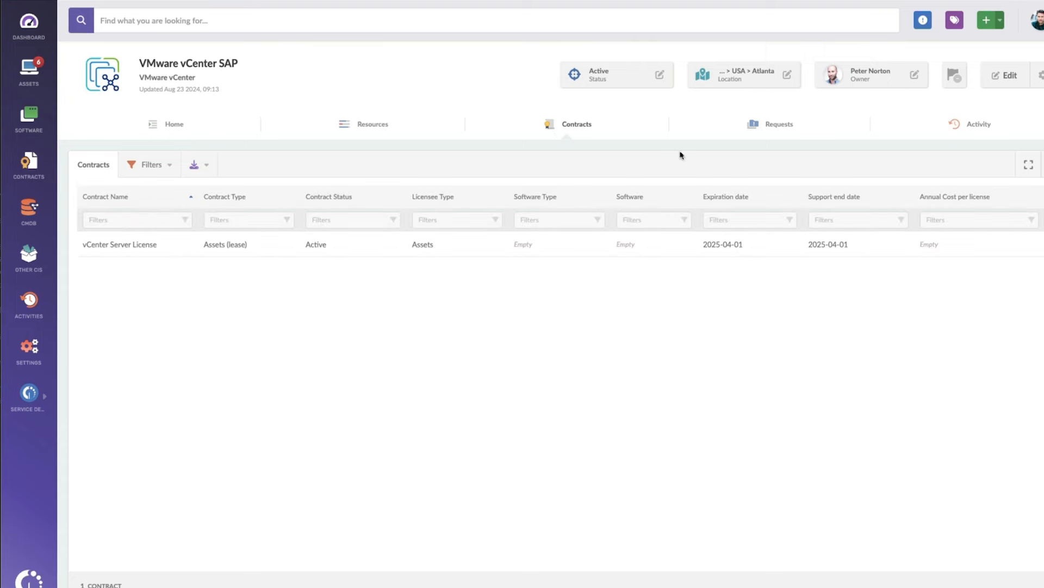
pyautogui.moveTo(754, 126)
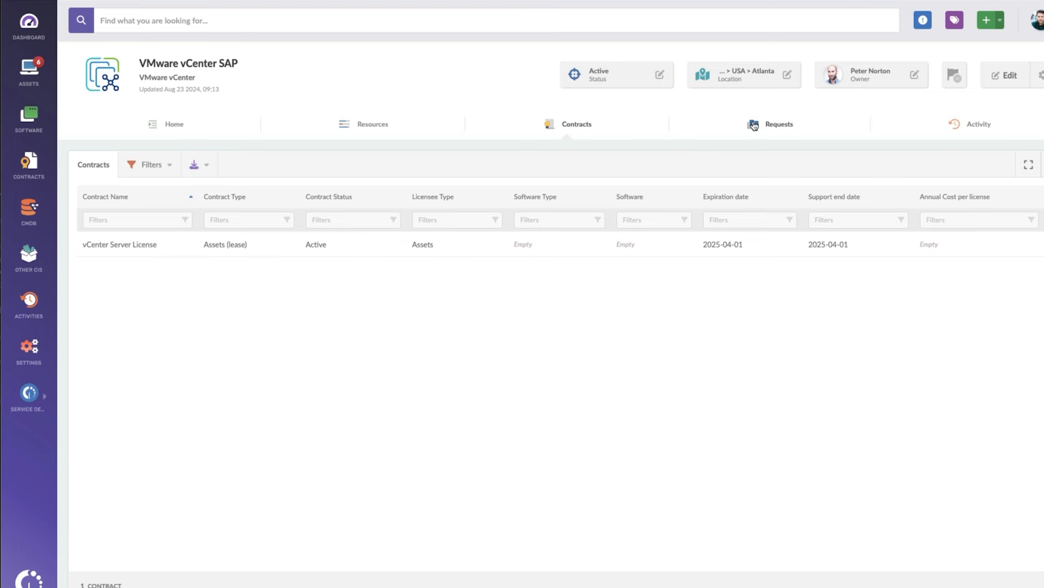
pyautogui.moveTo(778, 124)
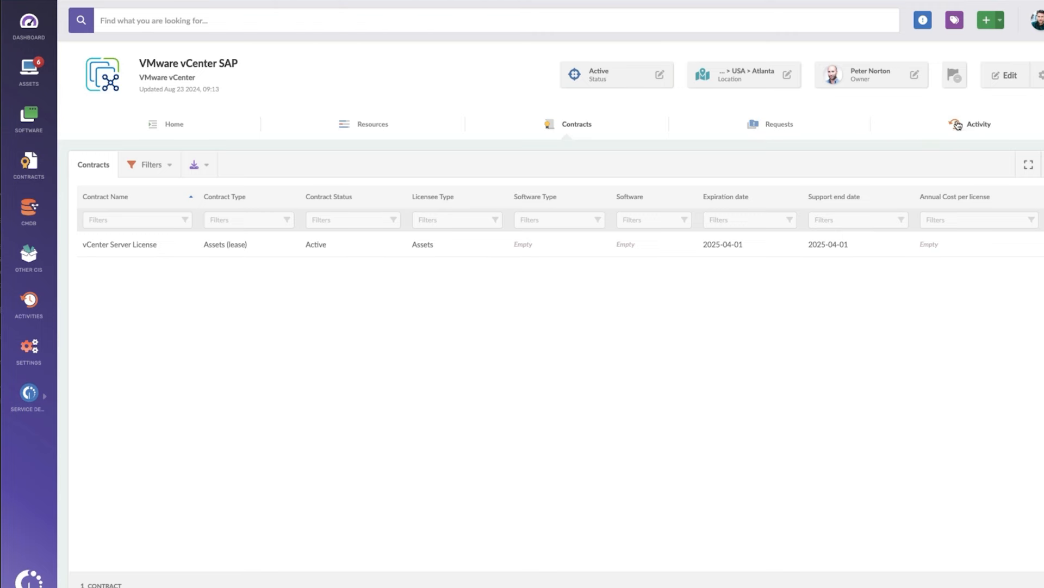
pyautogui.click(979, 124)
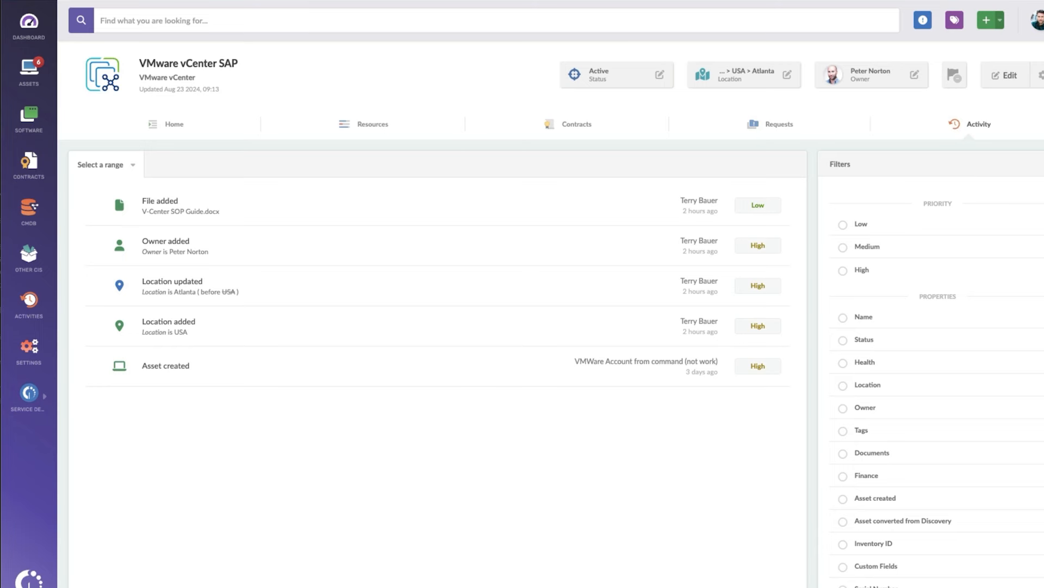
pyautogui.click(576, 124)
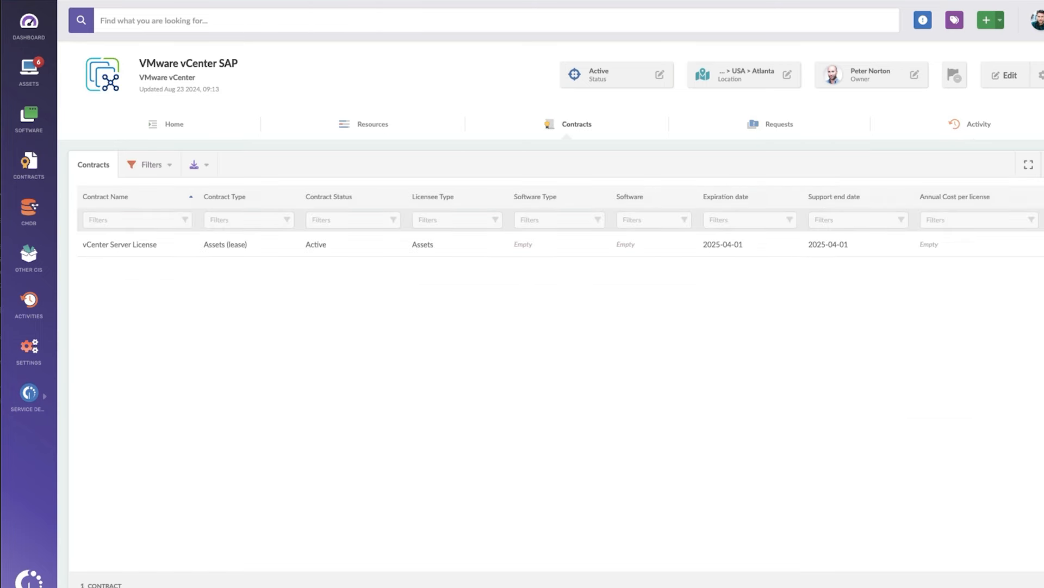
pyautogui.click(372, 124)
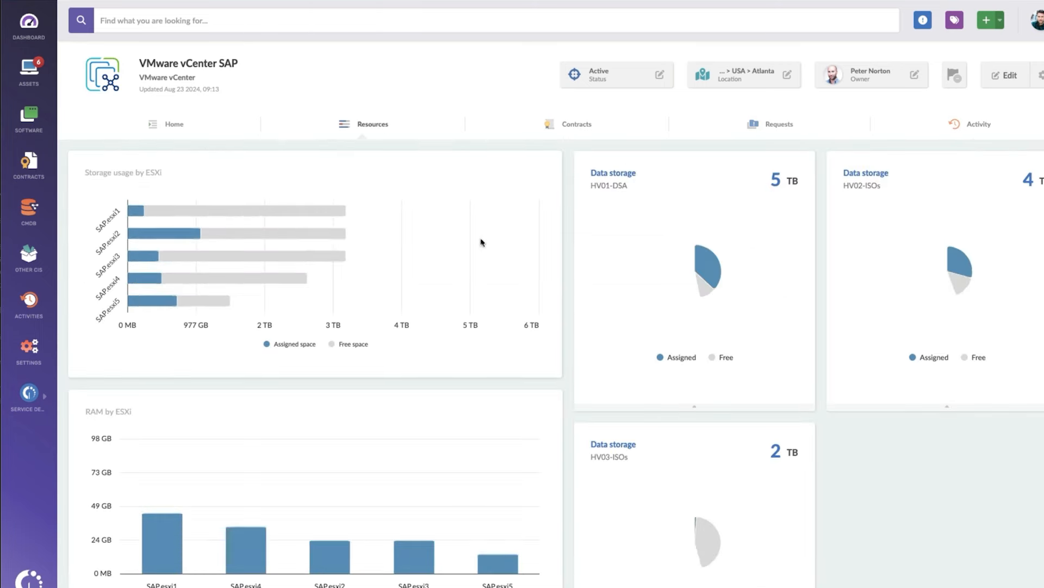
pyautogui.click(166, 124)
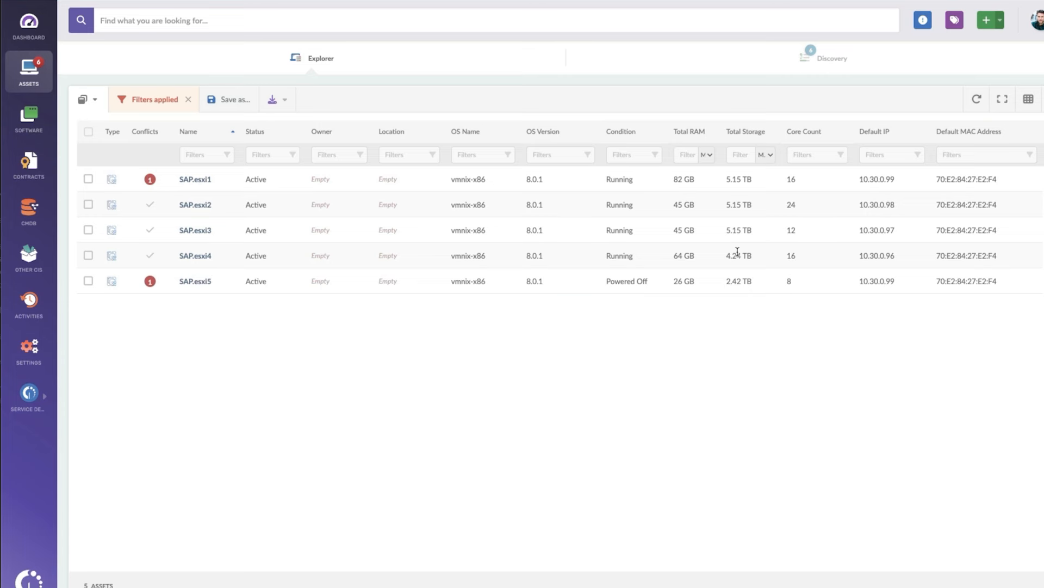
pyautogui.moveTo(587, 346)
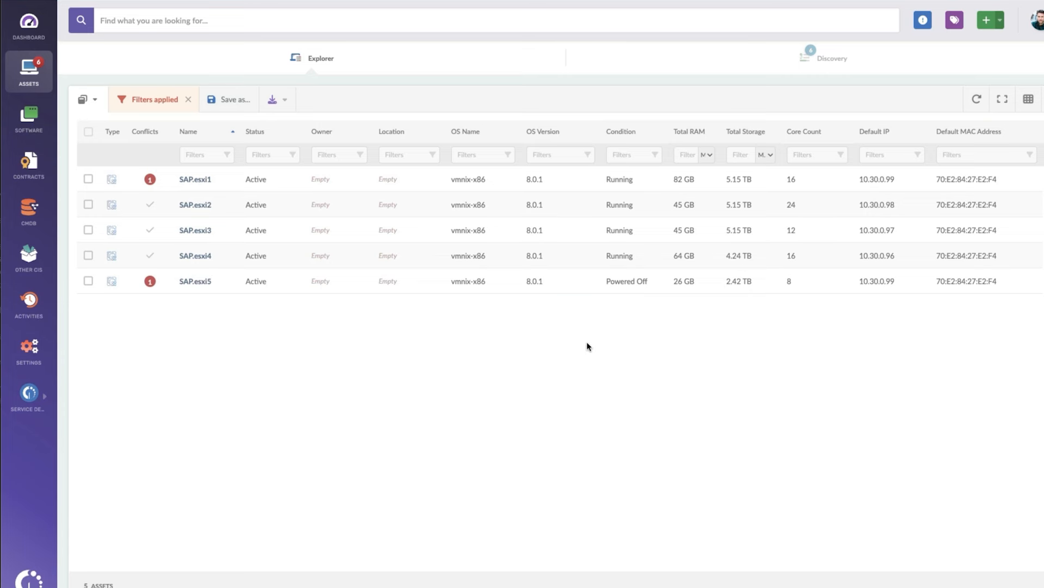
pyautogui.moveTo(647, 314)
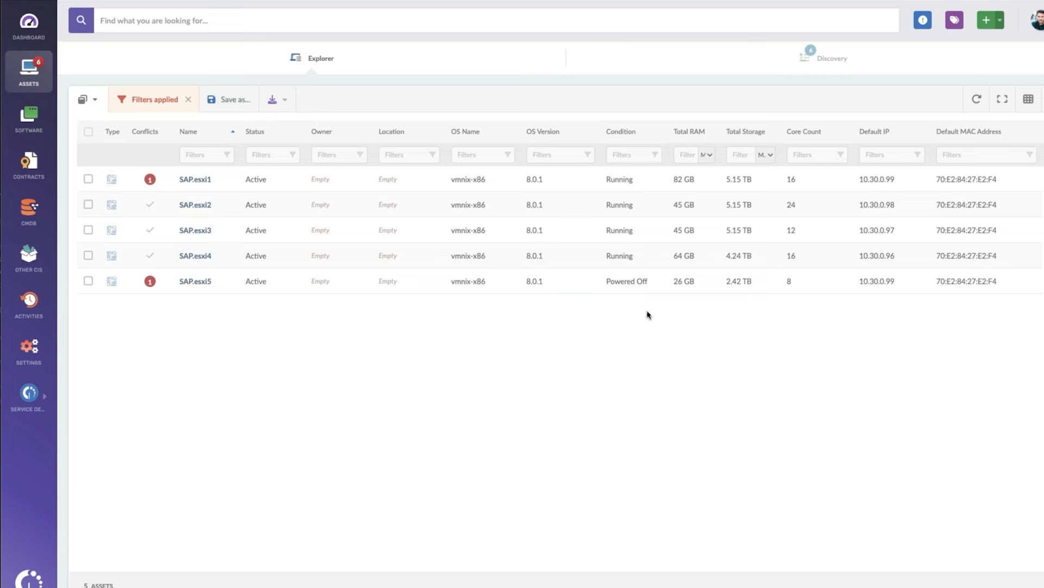
pyautogui.moveTo(738, 246)
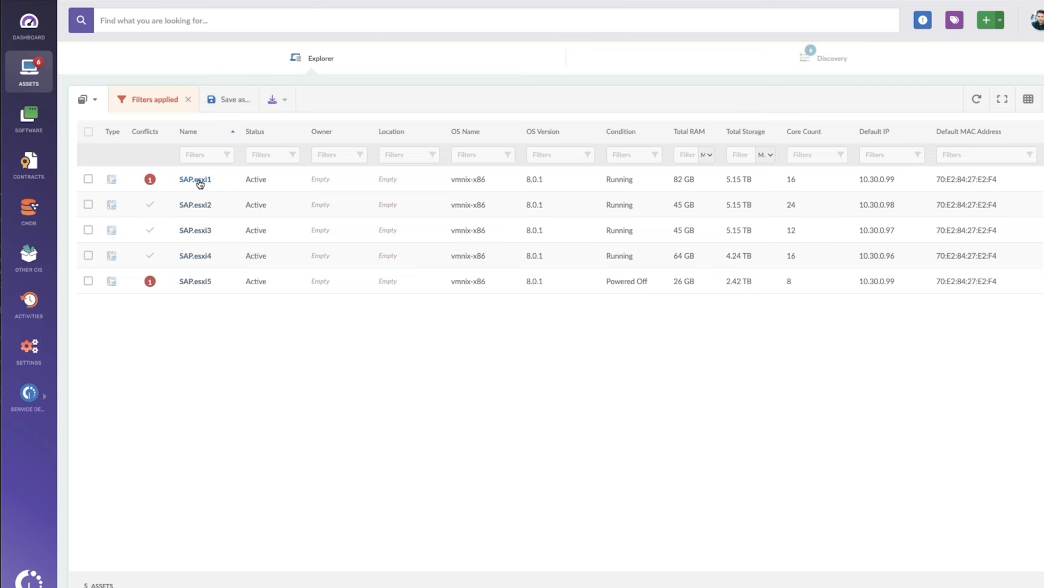
pyautogui.click(194, 179)
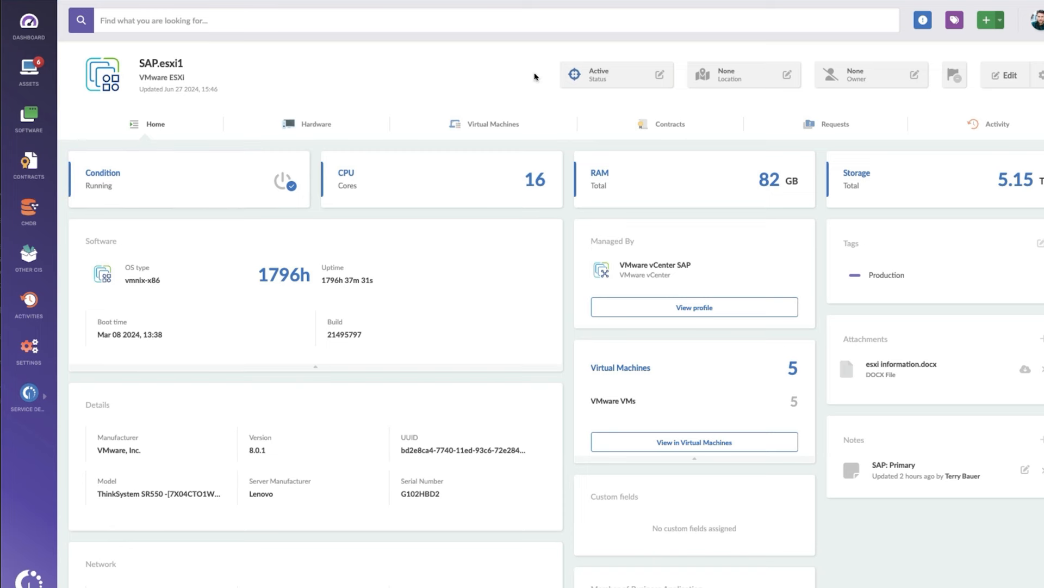
pyautogui.moveTo(762, 75)
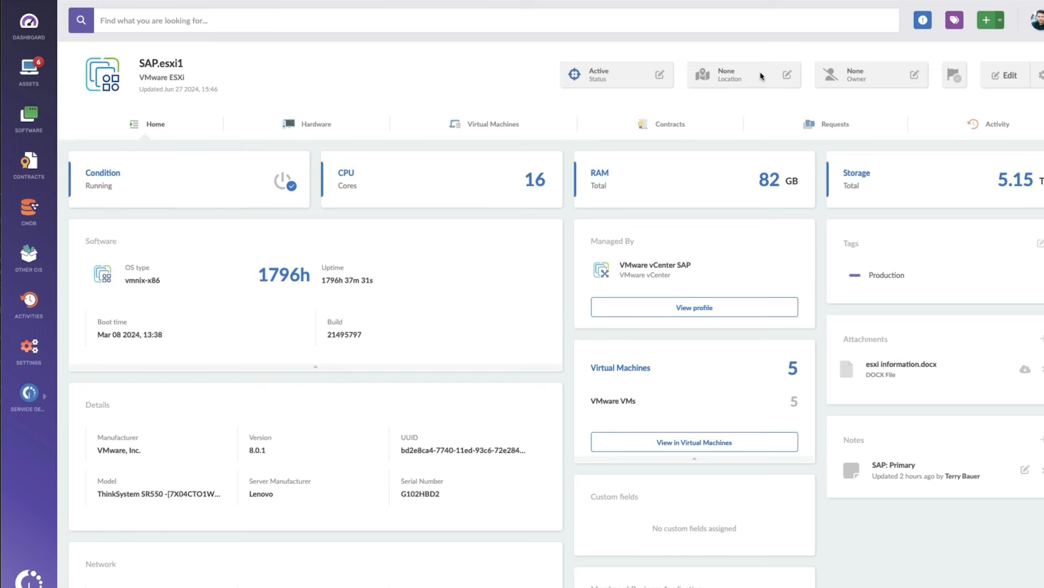
pyautogui.moveTo(914, 79)
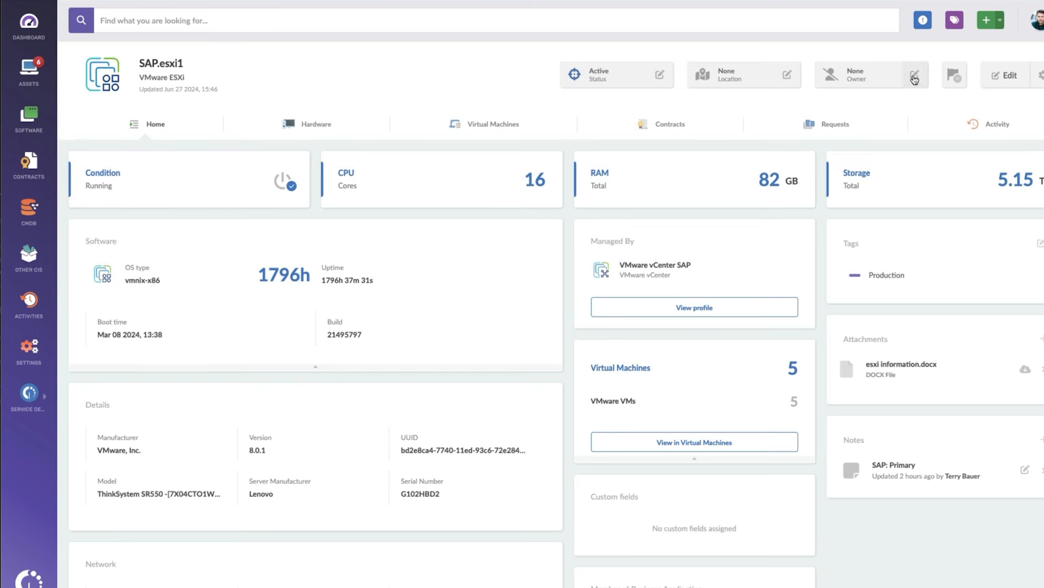
pyautogui.click(914, 74)
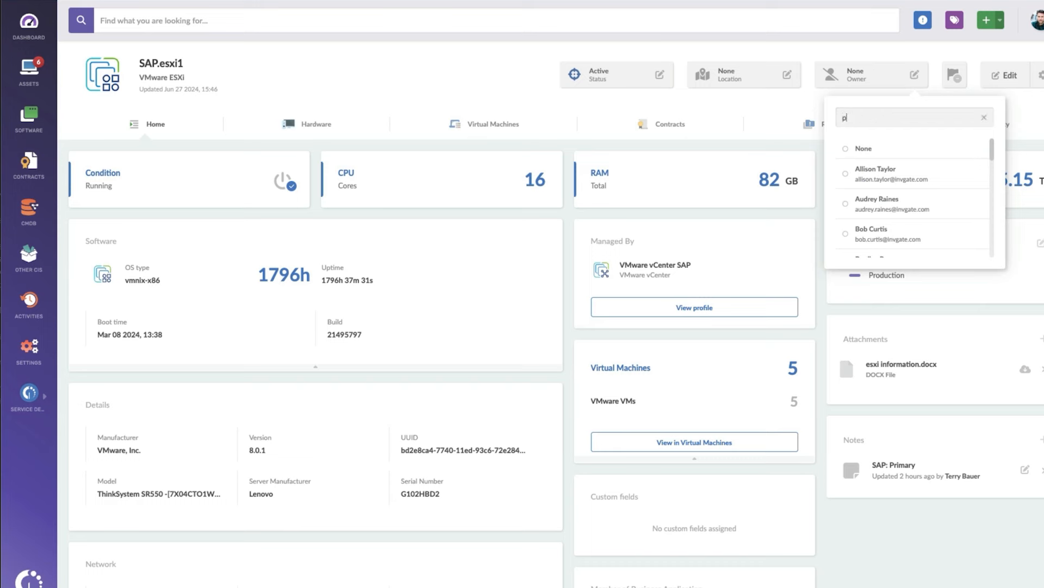
pyautogui.write('ete')
pyautogui.write('a')
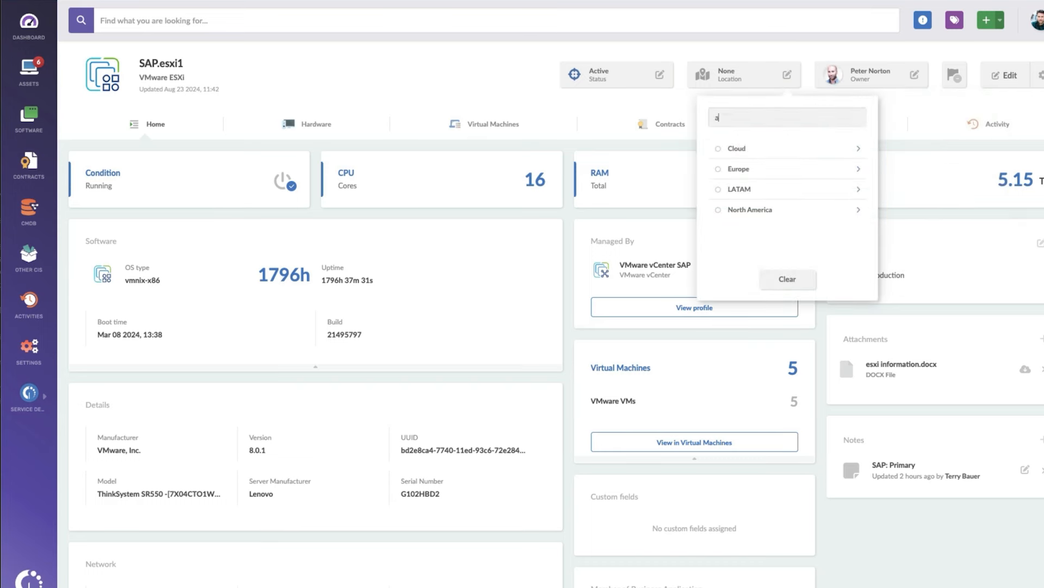
pyautogui.write('r')
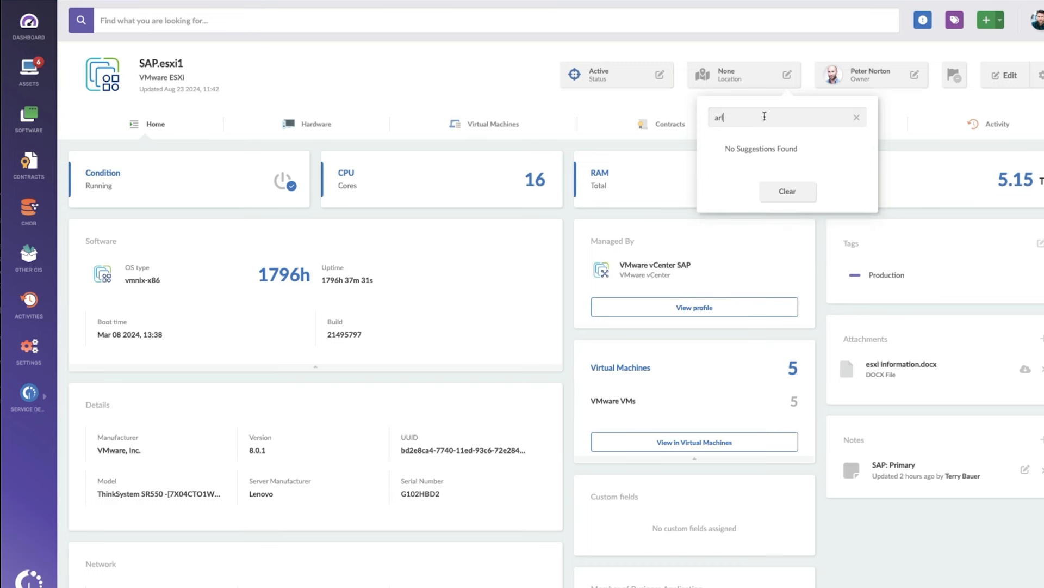
pyautogui.write('atl')
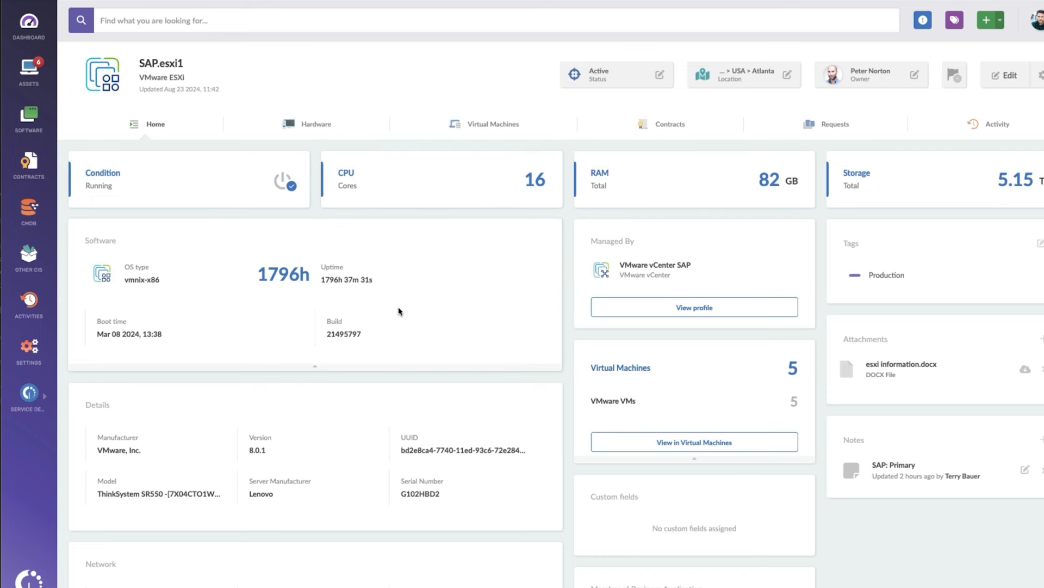
pyautogui.moveTo(286, 420)
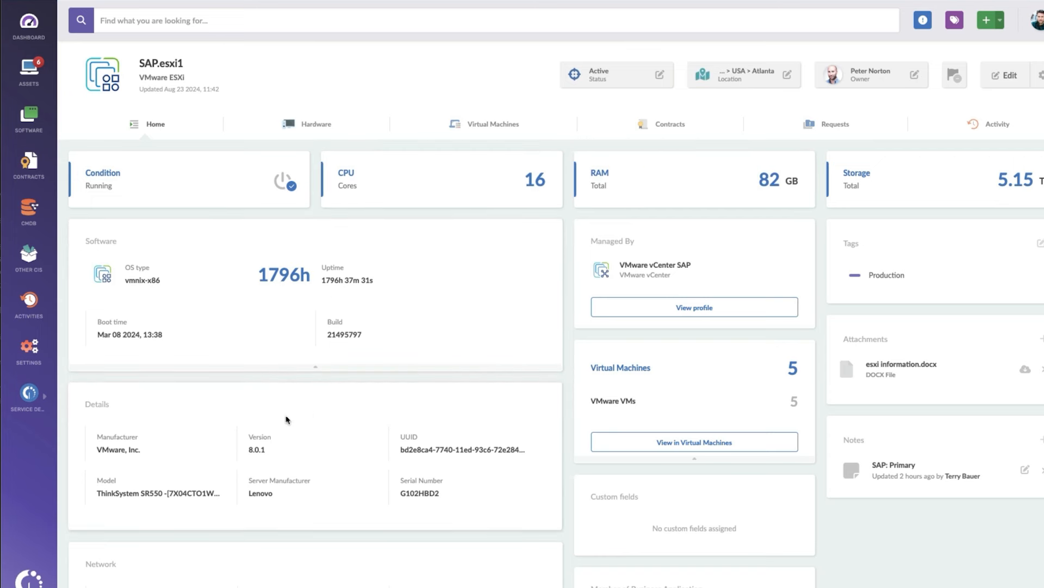
pyautogui.doubleClick(282, 275)
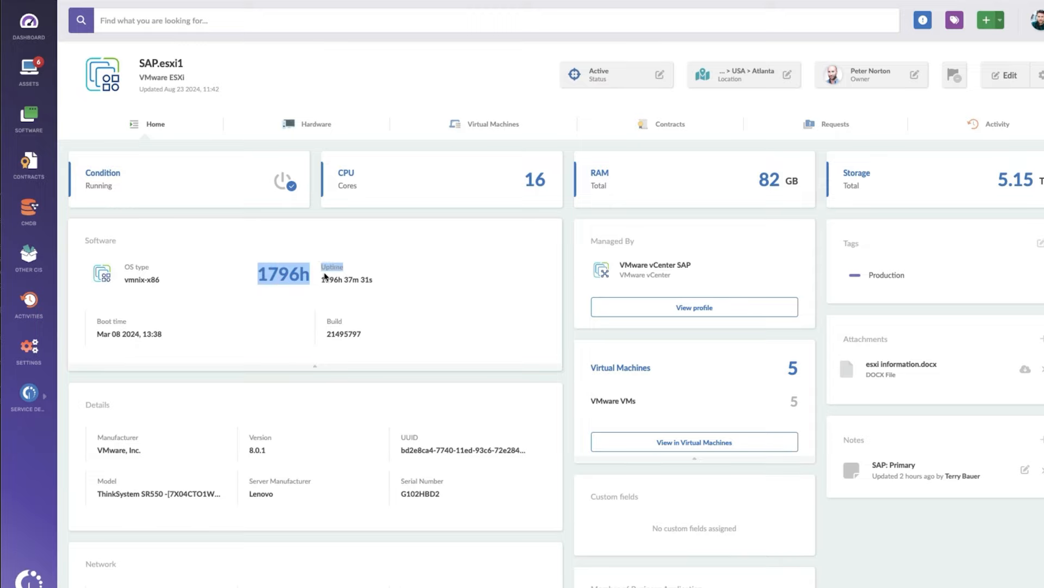
pyautogui.scroll(-3)
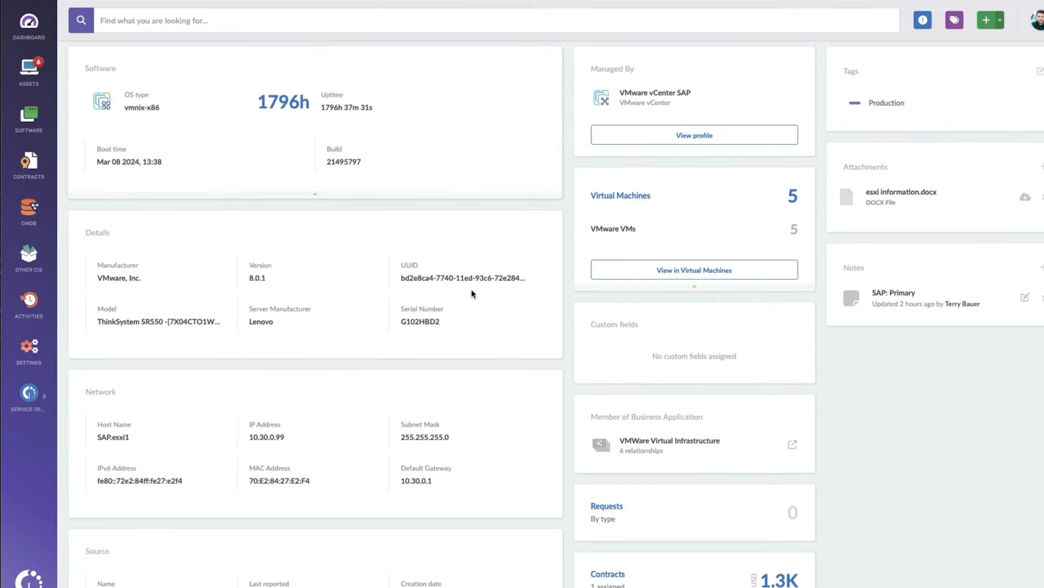
pyautogui.scroll(-3)
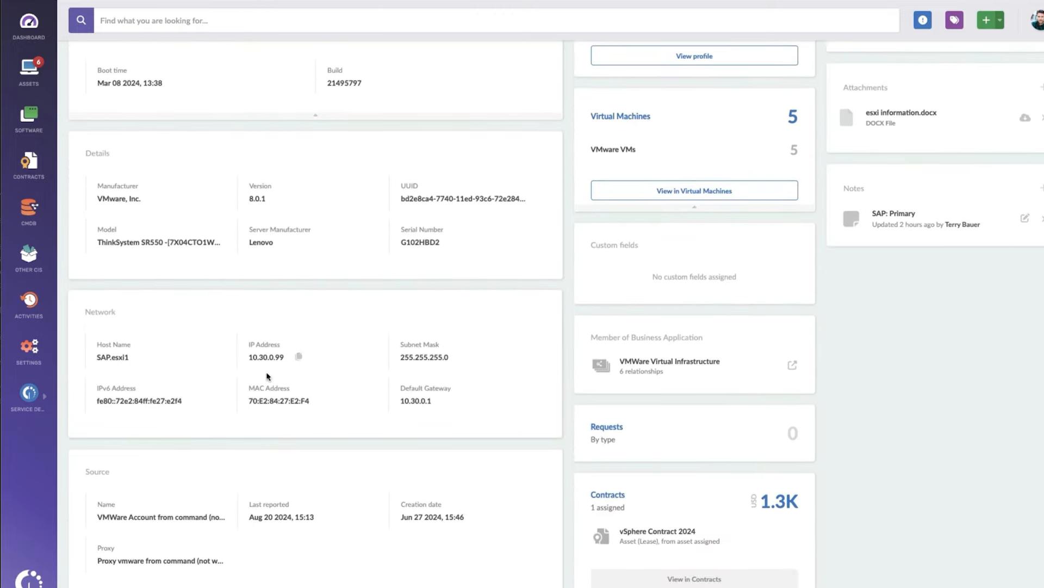
pyautogui.moveTo(309, 398)
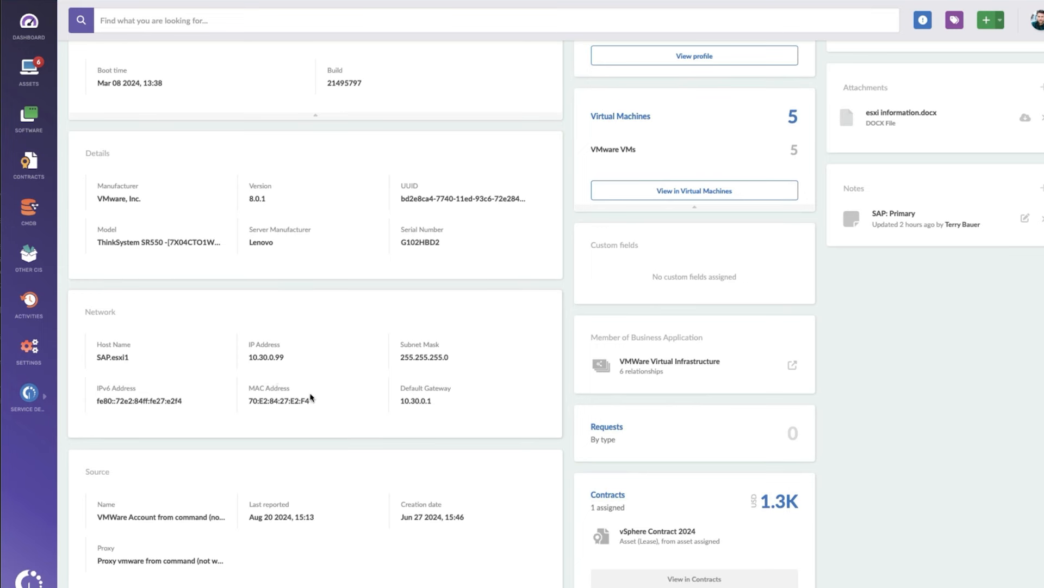
pyautogui.moveTo(468, 425)
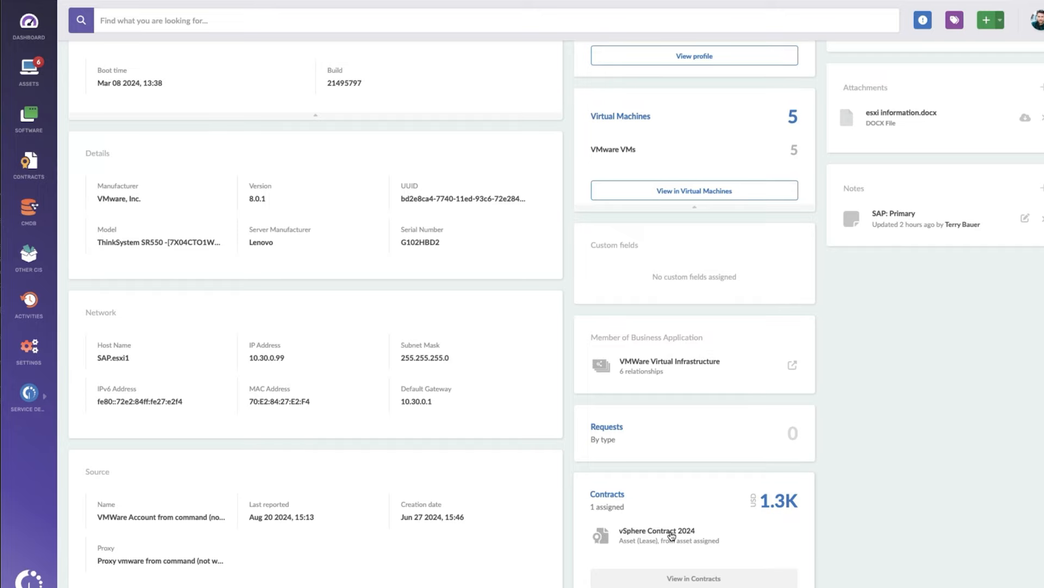
pyautogui.scroll(-3)
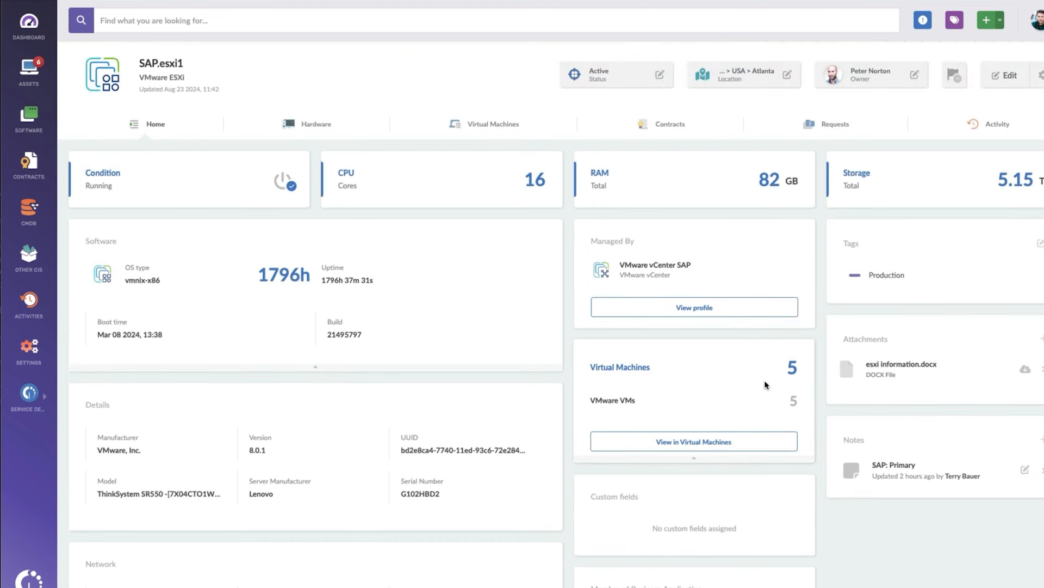
pyautogui.moveTo(775, 370)
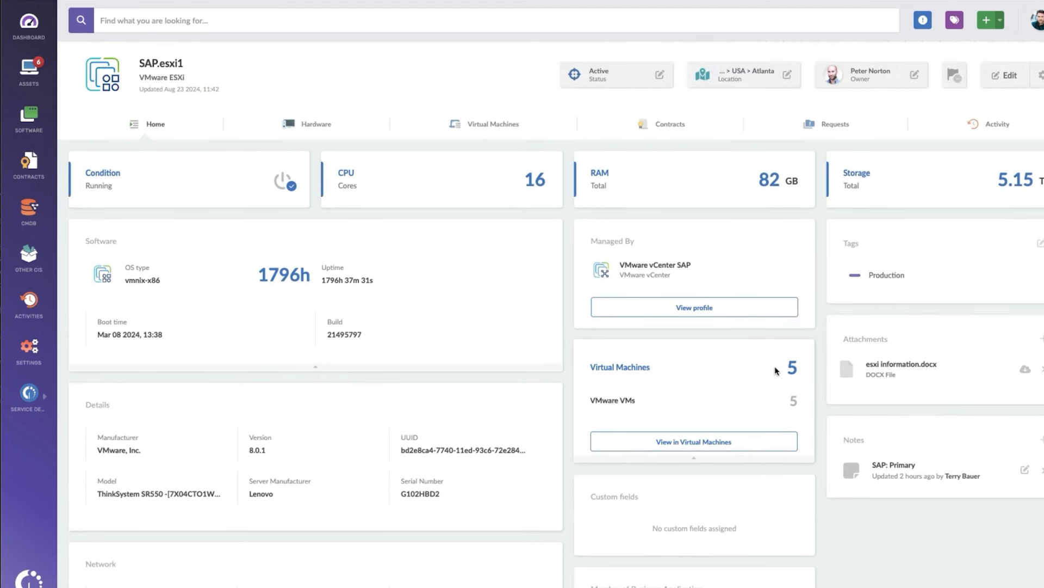
pyautogui.moveTo(780, 383)
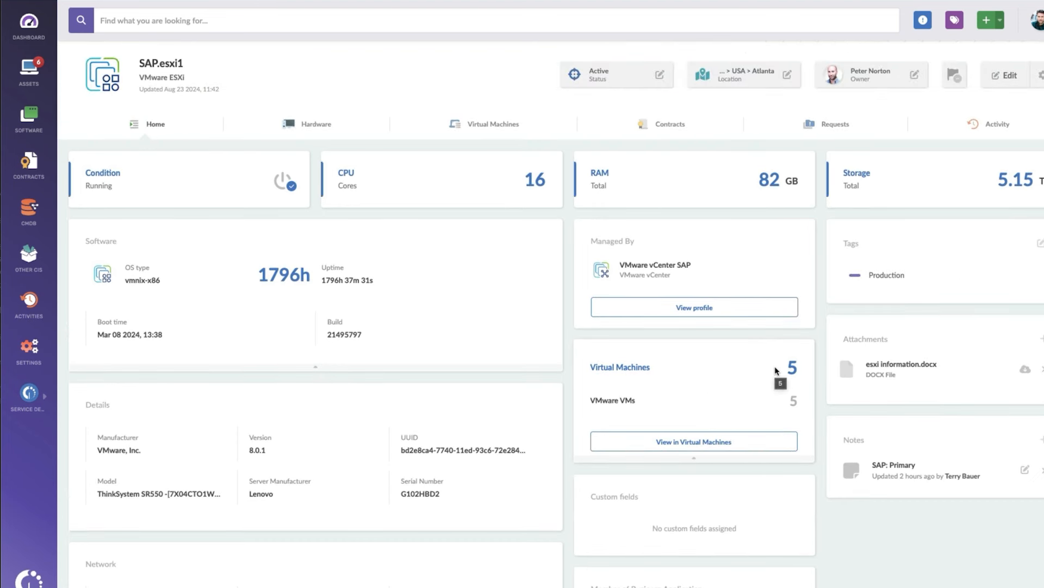
pyautogui.moveTo(772, 315)
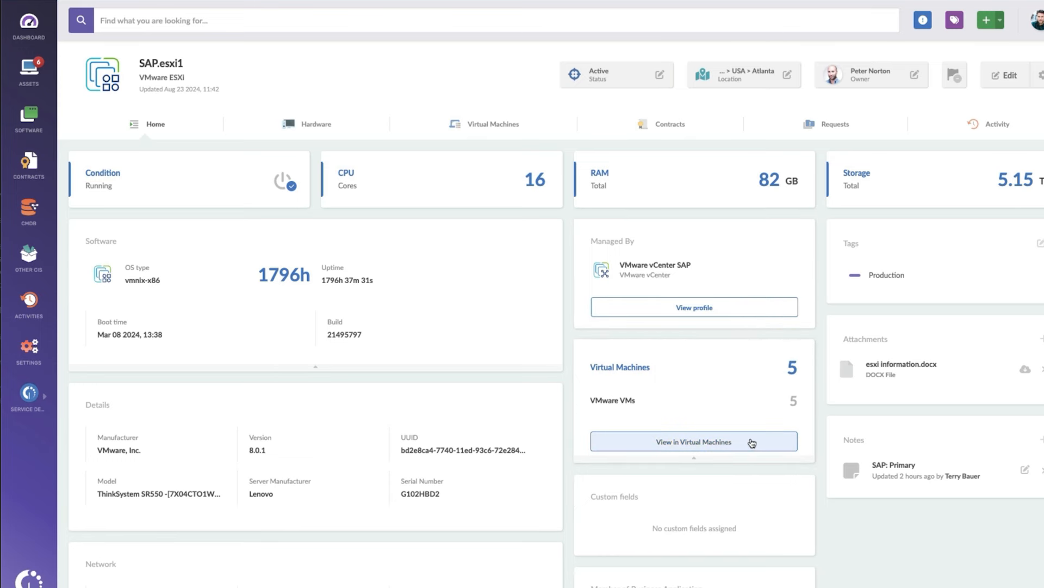
pyautogui.moveTo(504, 350)
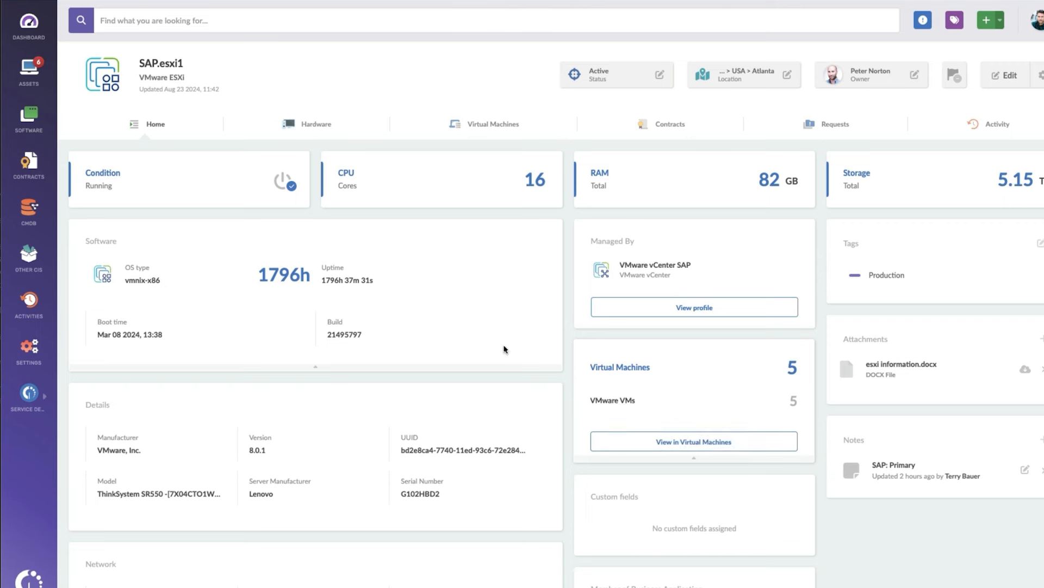
# View SAP.esxi1's Hardware tab: Xeon CPU, 40 GB RAM, two adapters, 5 TB storage.
pyautogui.click(316, 124)
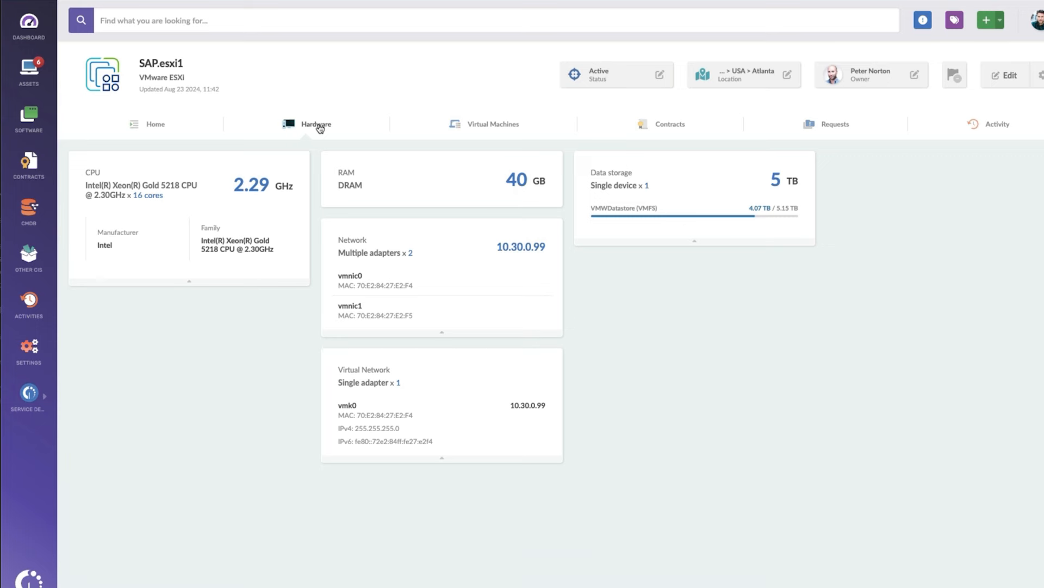
pyautogui.moveTo(208, 173)
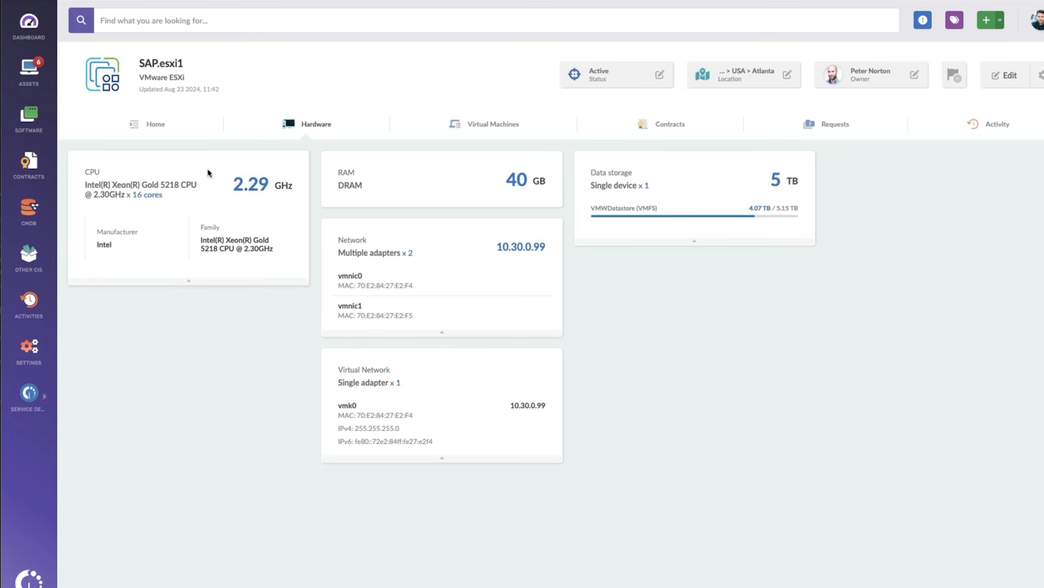
pyautogui.doubleClick(123, 184)
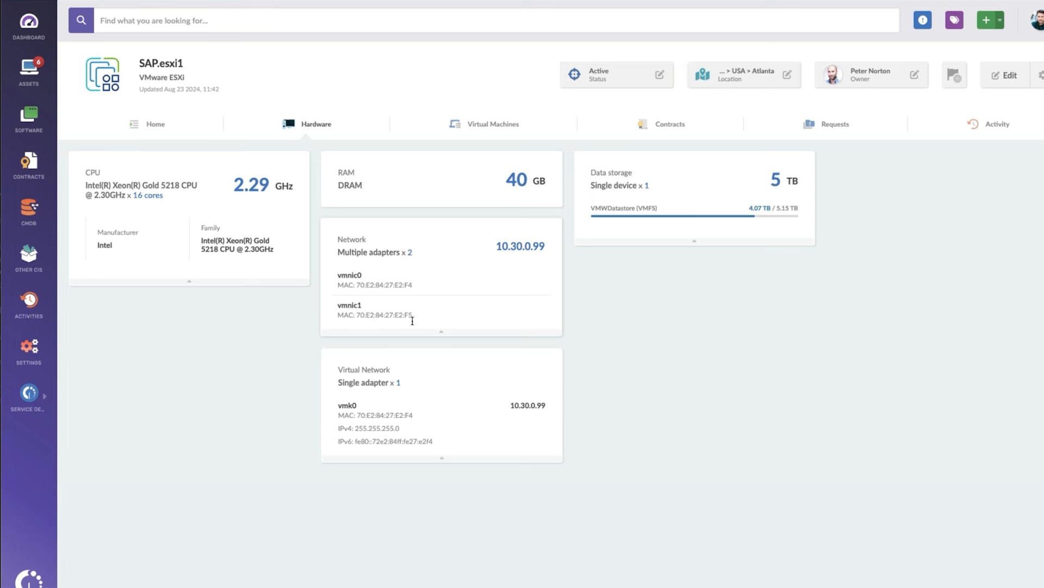
pyautogui.moveTo(685, 345)
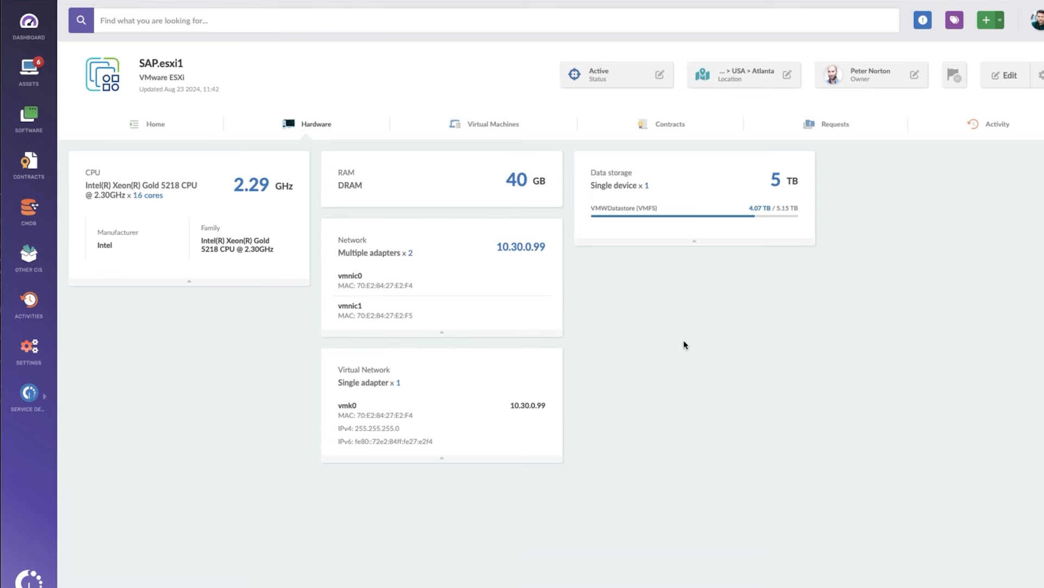
pyautogui.moveTo(676, 283)
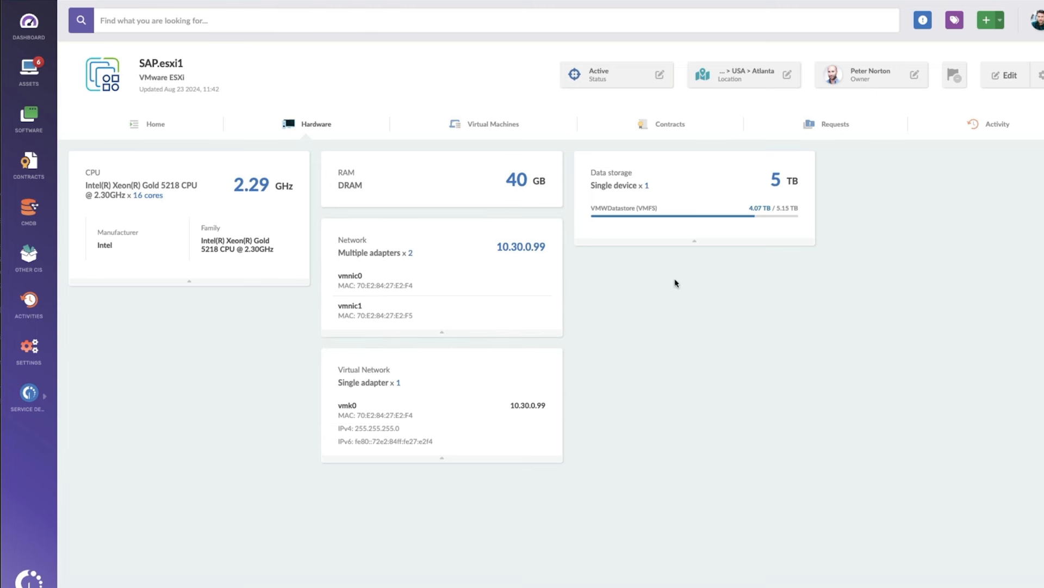
pyautogui.moveTo(519, 140)
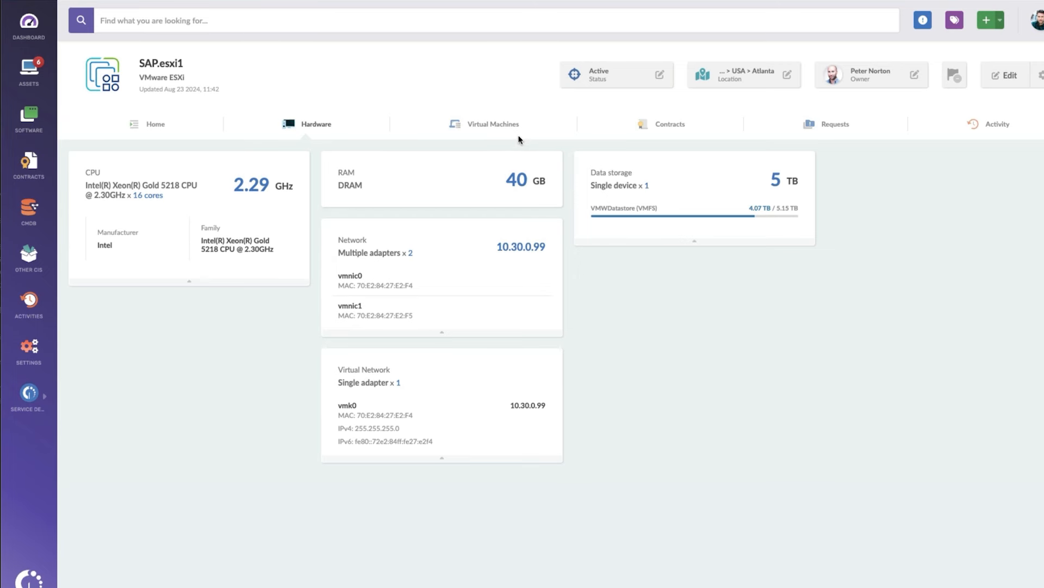
pyautogui.click(493, 124)
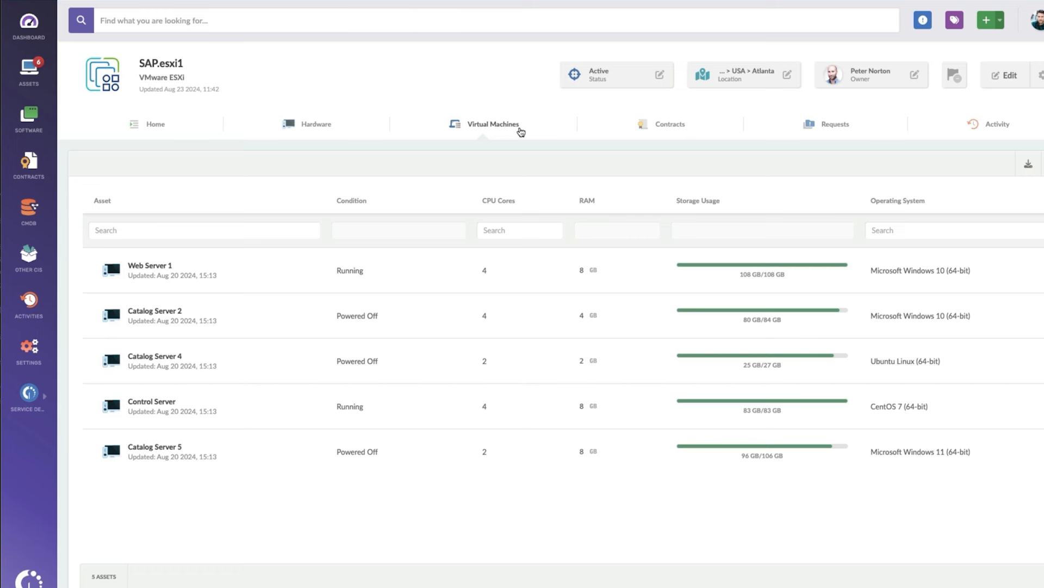
pyautogui.moveTo(622, 320)
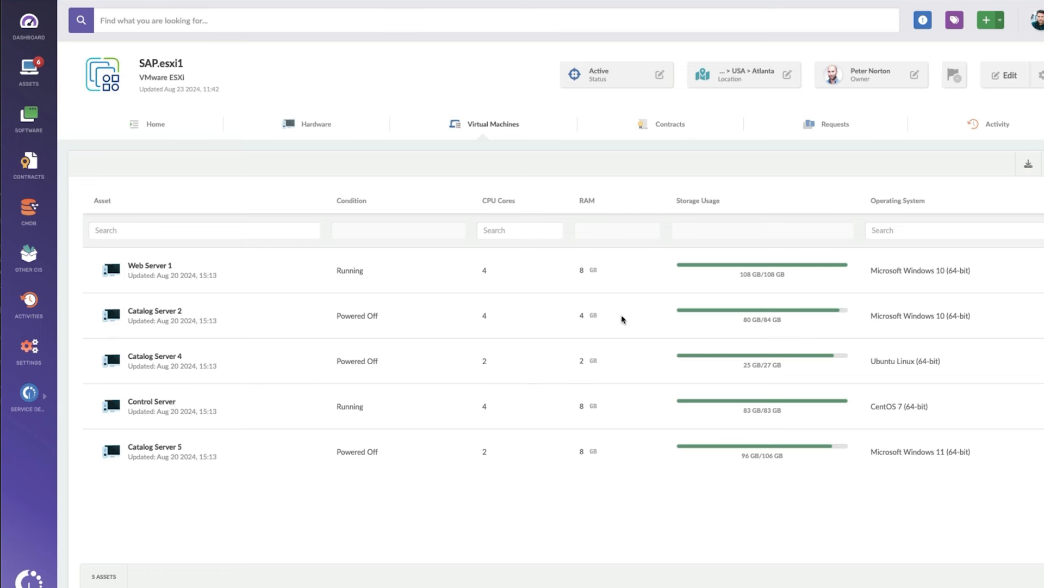
pyautogui.moveTo(929, 272)
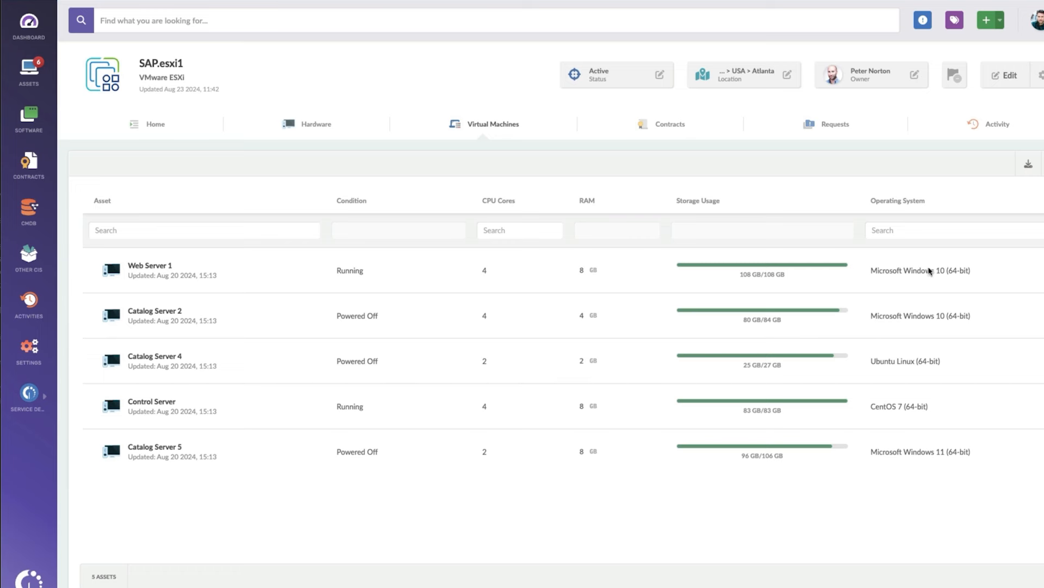
pyautogui.moveTo(917, 413)
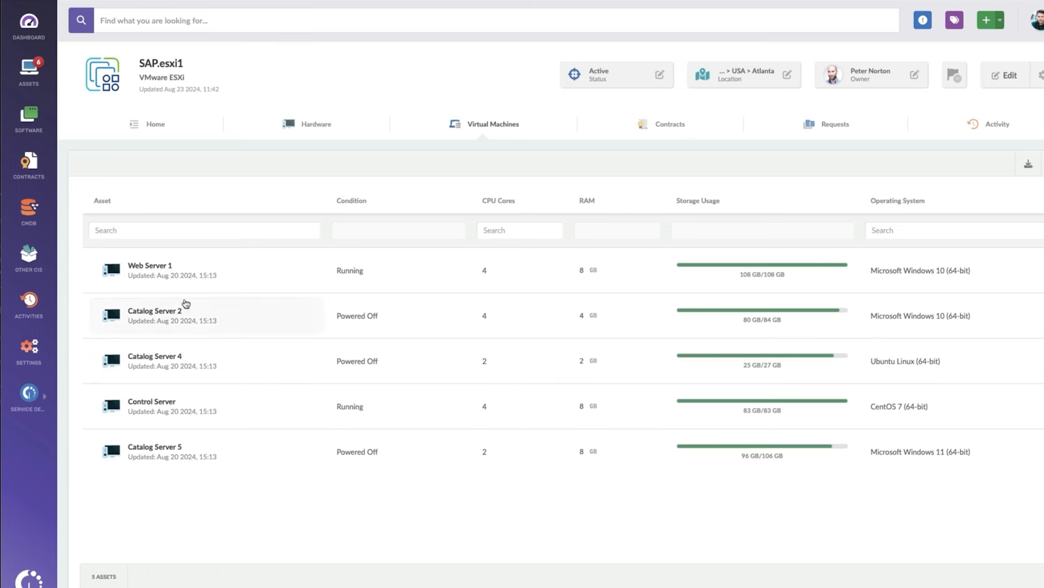
pyautogui.moveTo(634, 142)
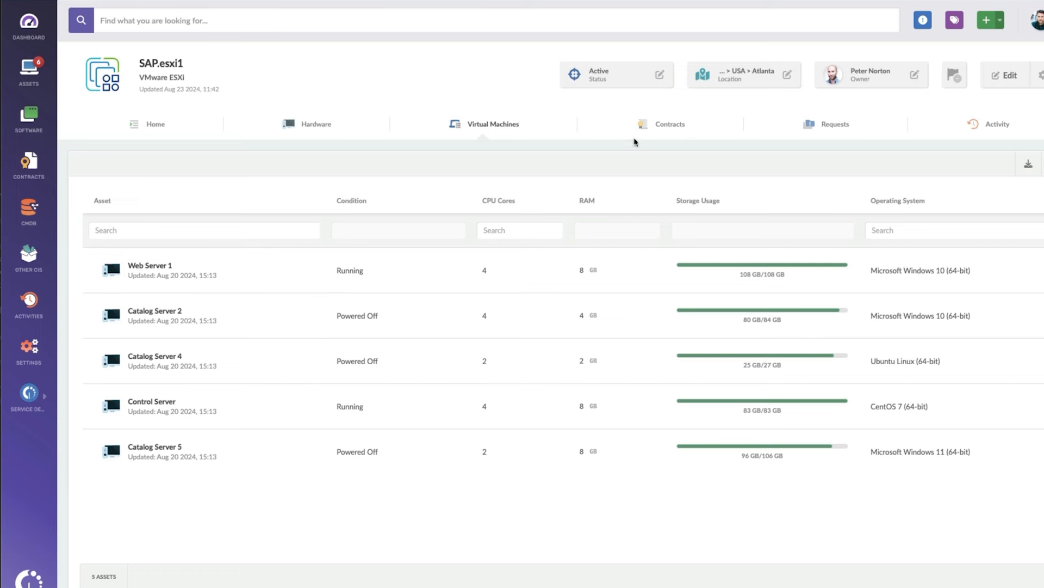
pyautogui.moveTo(670, 124)
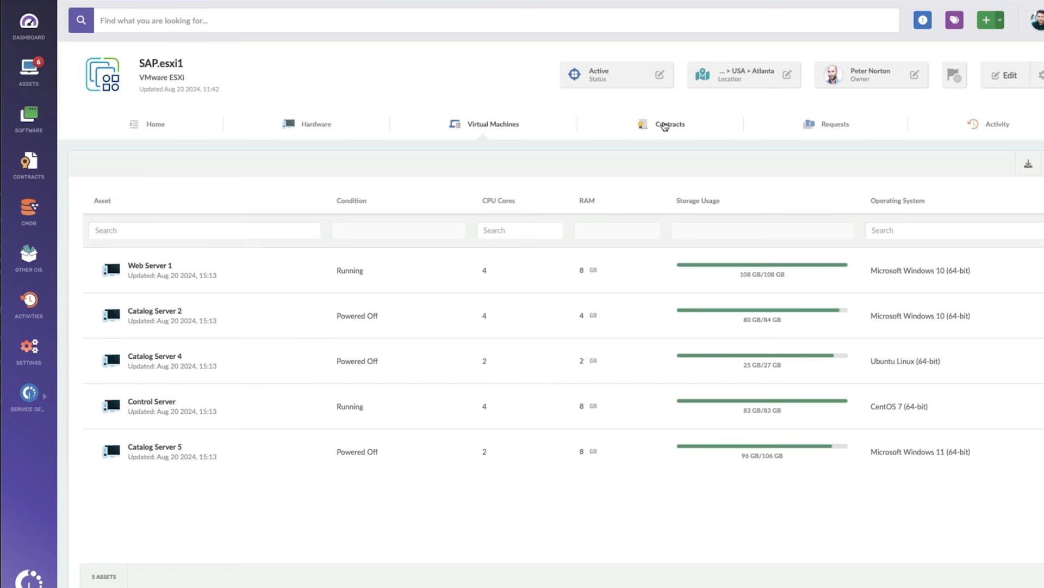
pyautogui.moveTo(1008, 134)
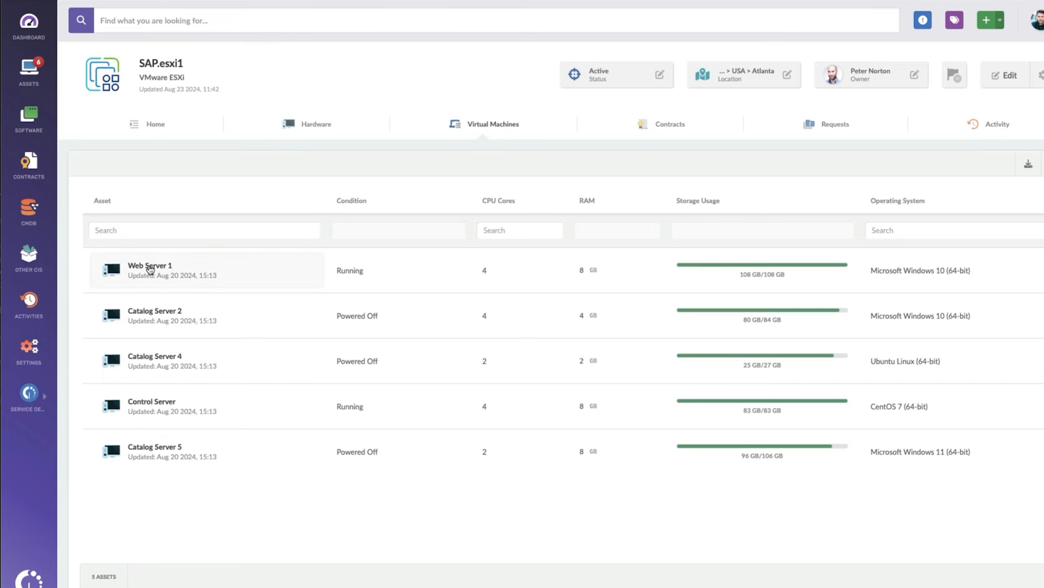
# Open the Web Server 1 VM profile and scroll through its Home details.
pyautogui.click(151, 270)
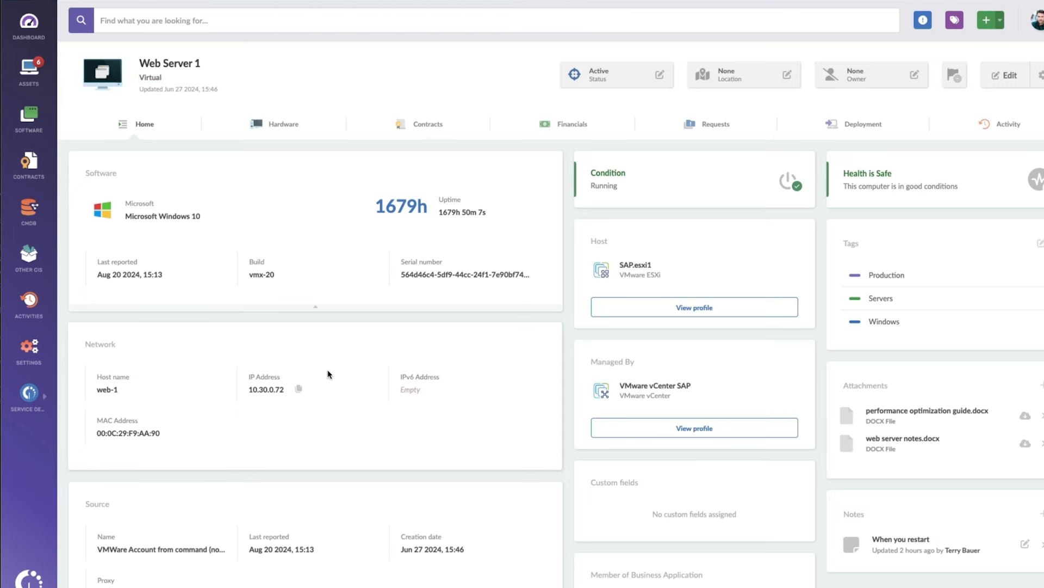
pyautogui.moveTo(449, 365)
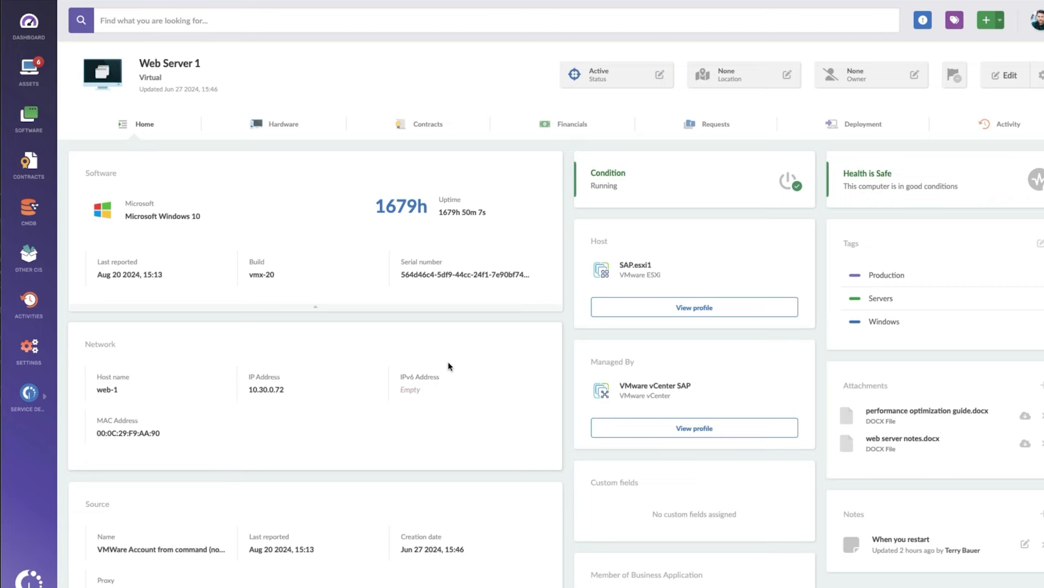
pyautogui.scroll(-3)
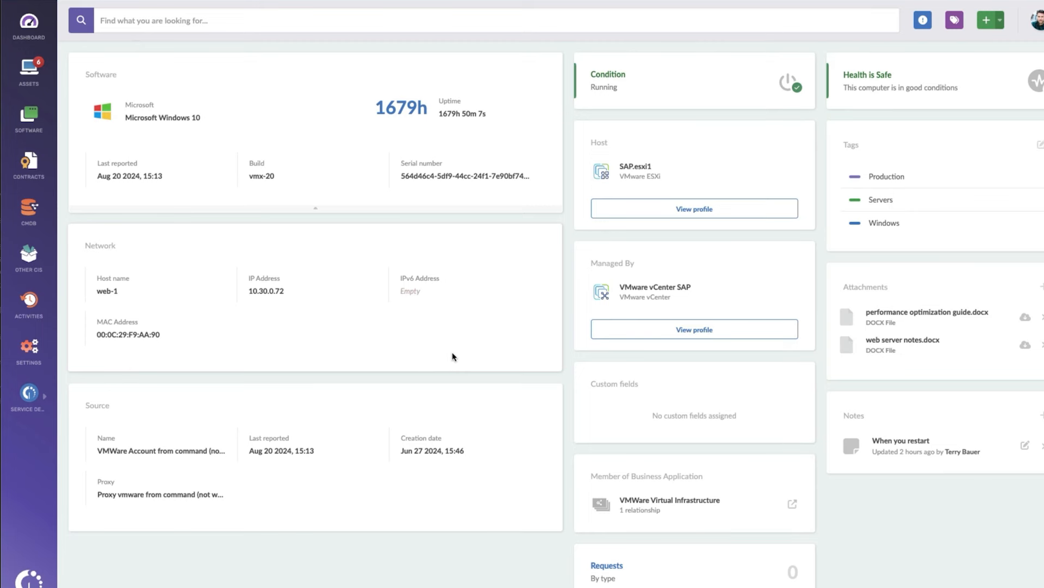
pyautogui.moveTo(456, 353)
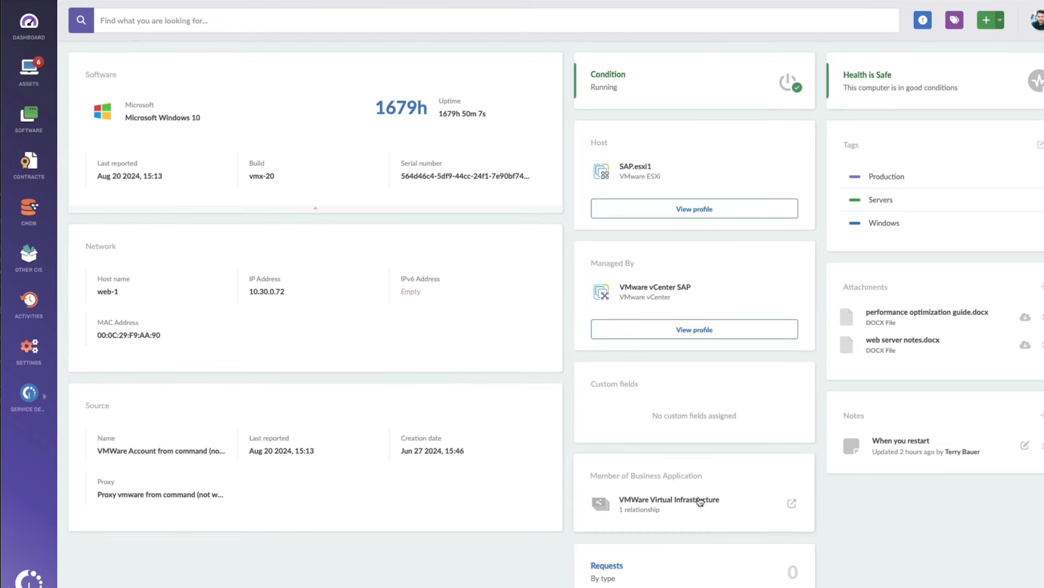
pyautogui.moveTo(669, 499)
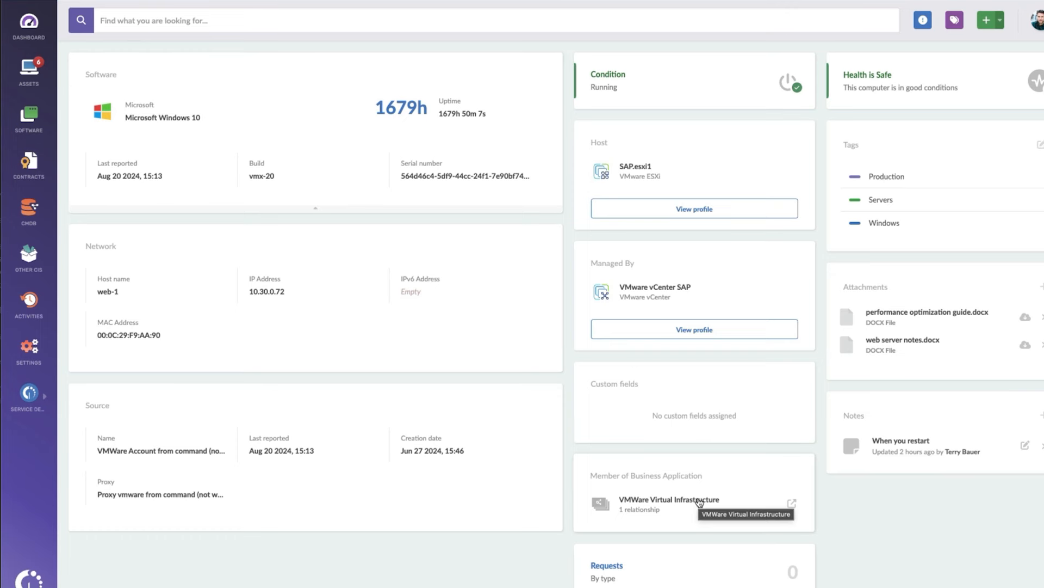
pyautogui.moveTo(36, 240)
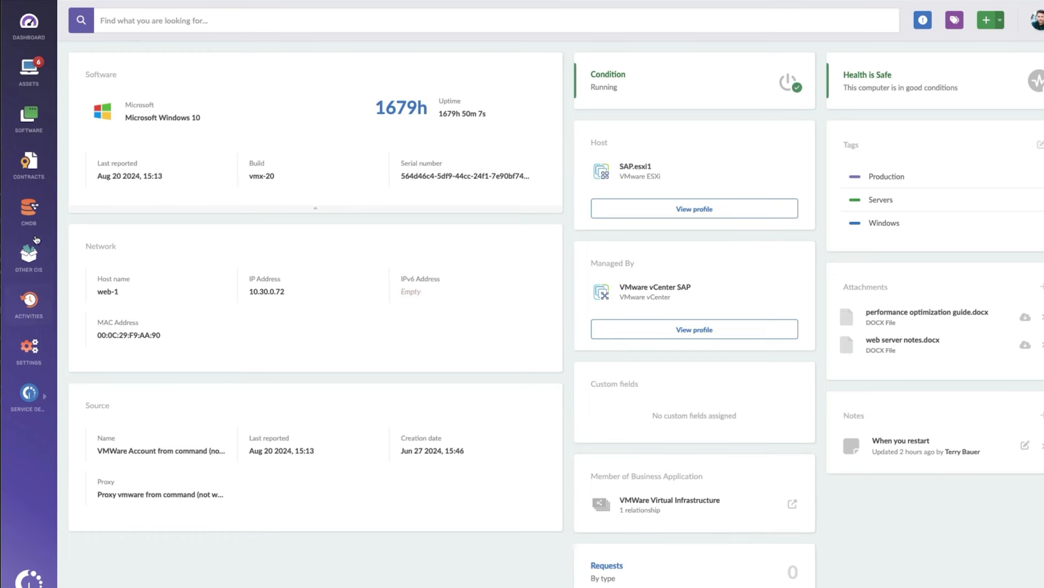
# Open the VMWare Virtual Infrastructure business application from Web Server 1's membership.
pyautogui.click(28, 211)
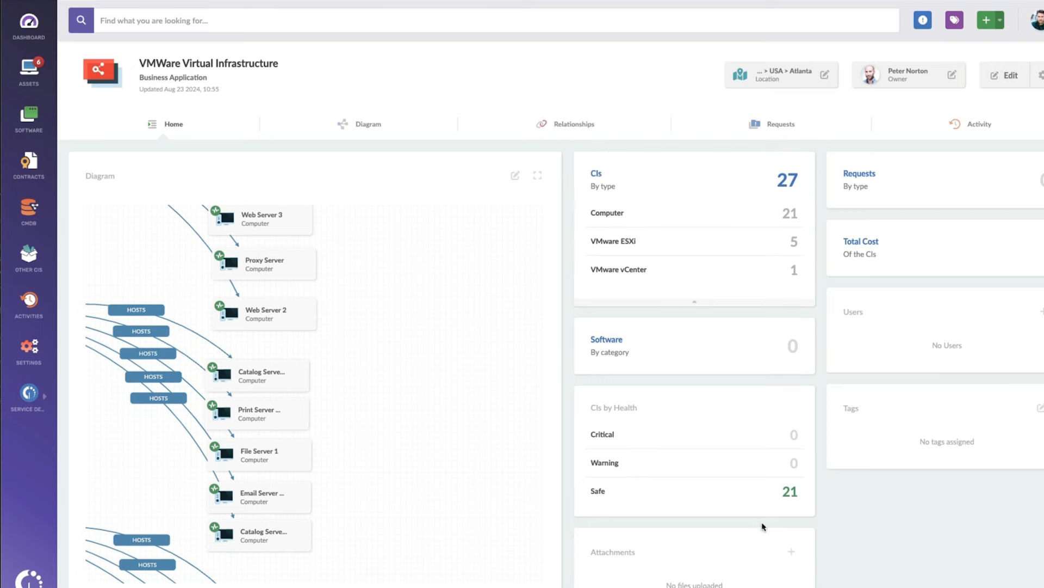
pyautogui.moveTo(802, 496)
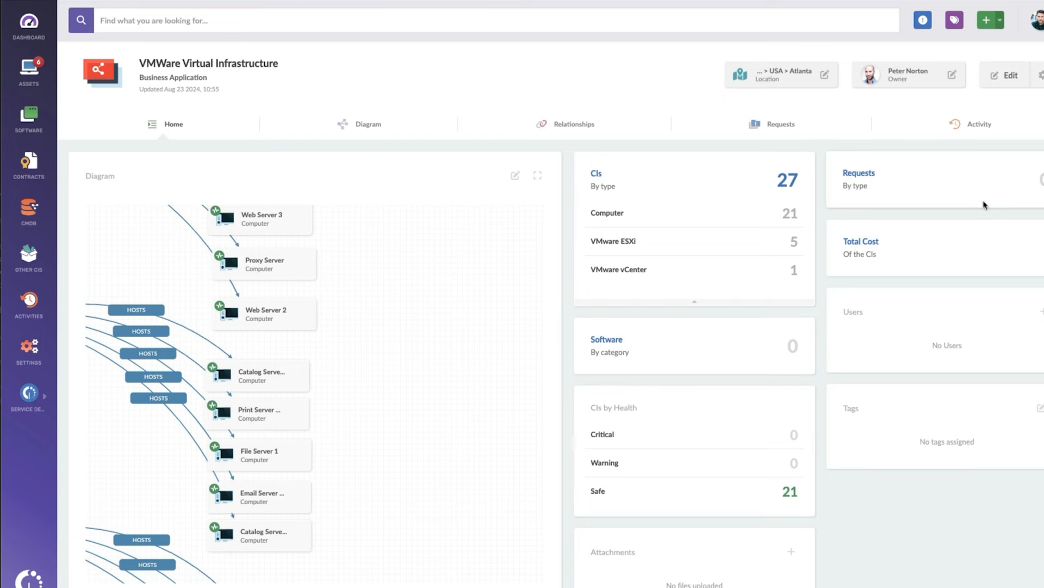
pyautogui.moveTo(991, 192)
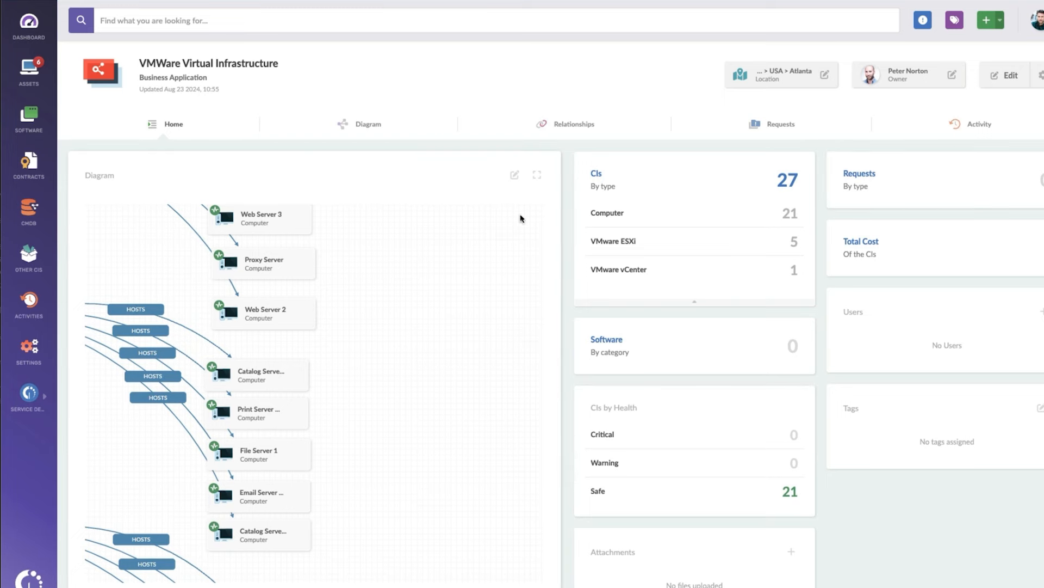
pyautogui.moveTo(537, 180)
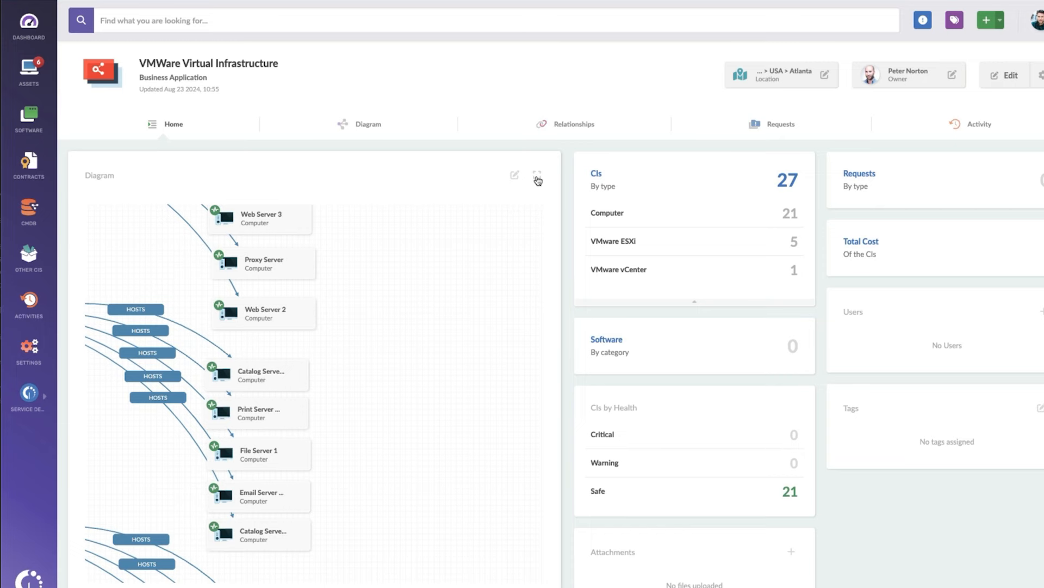
pyautogui.click(537, 175)
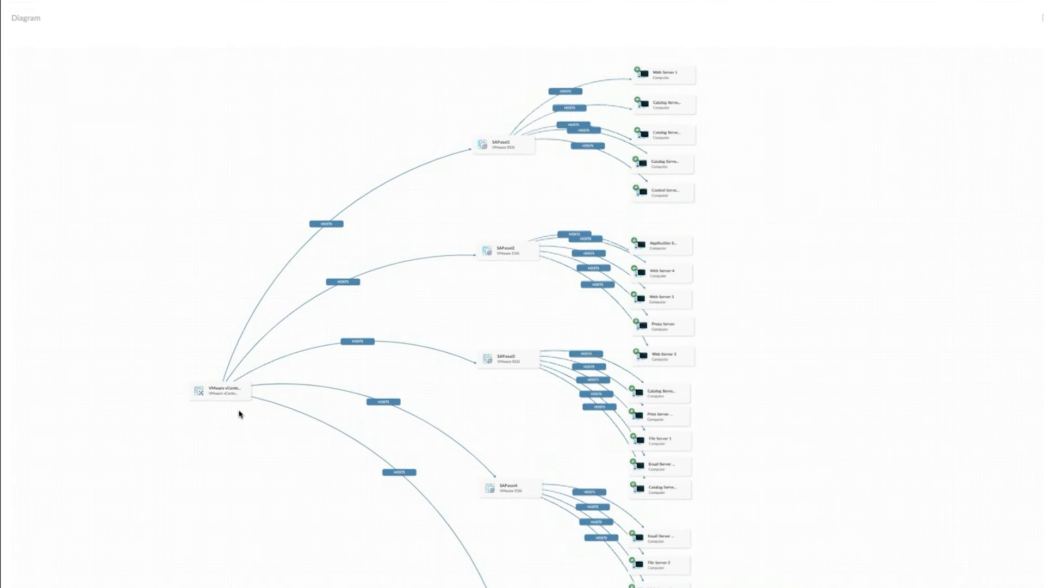
pyautogui.moveTo(496, 154)
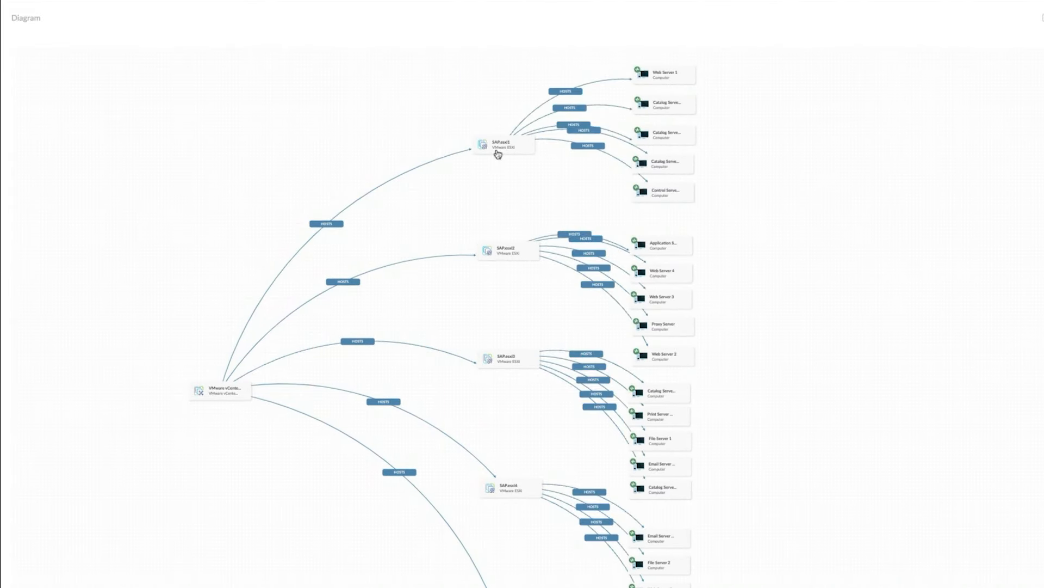
pyautogui.scroll(-3)
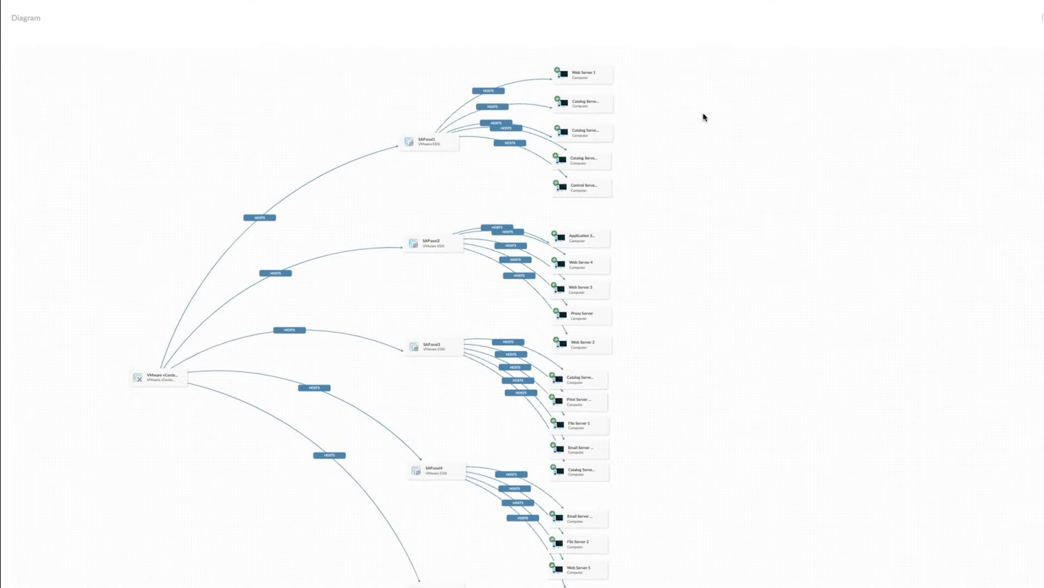
pyautogui.scroll(-3)
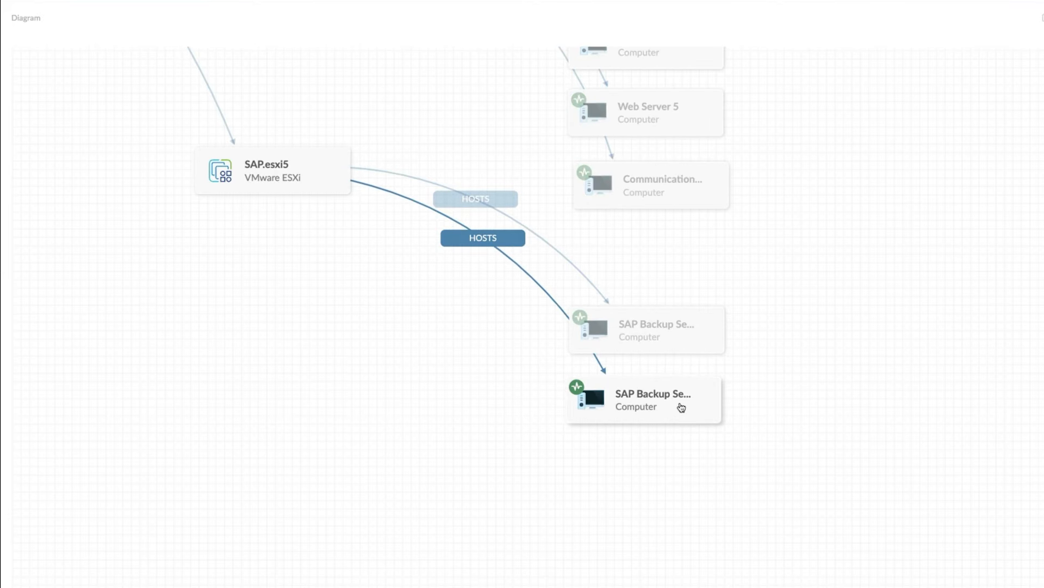
pyautogui.moveTo(680, 407)
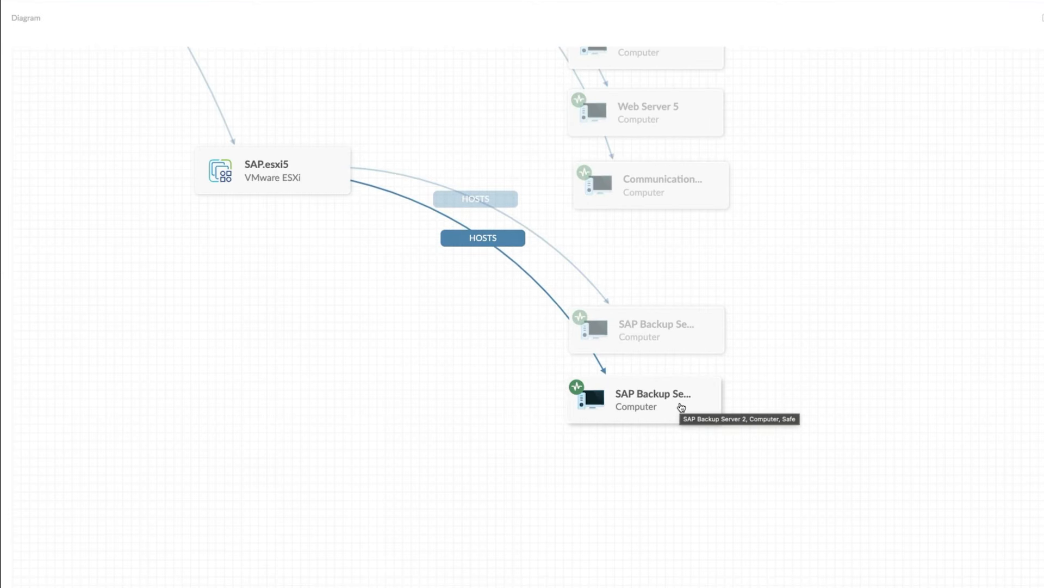
pyautogui.scroll(-3)
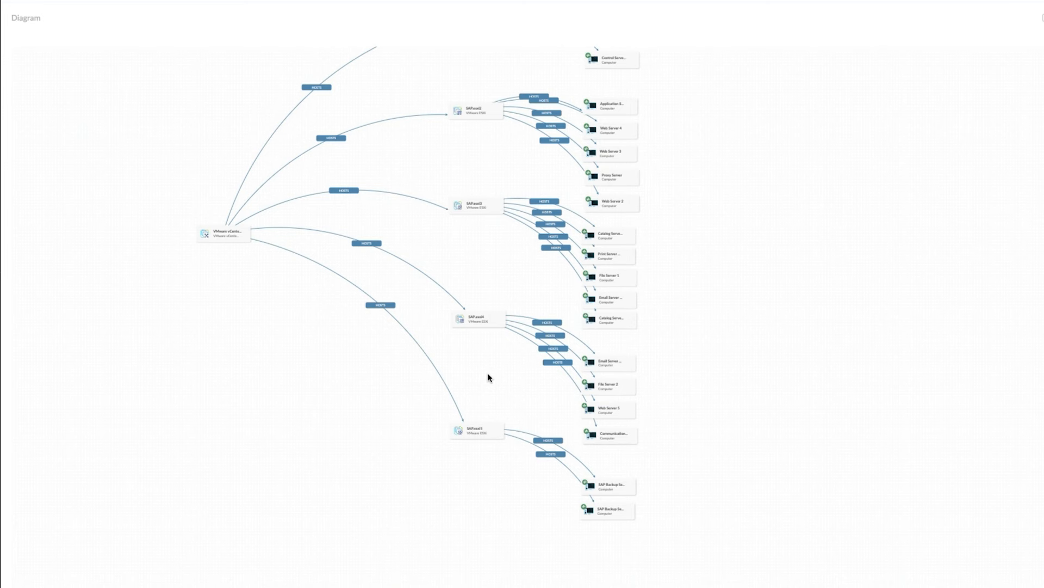
pyautogui.moveTo(493, 373)
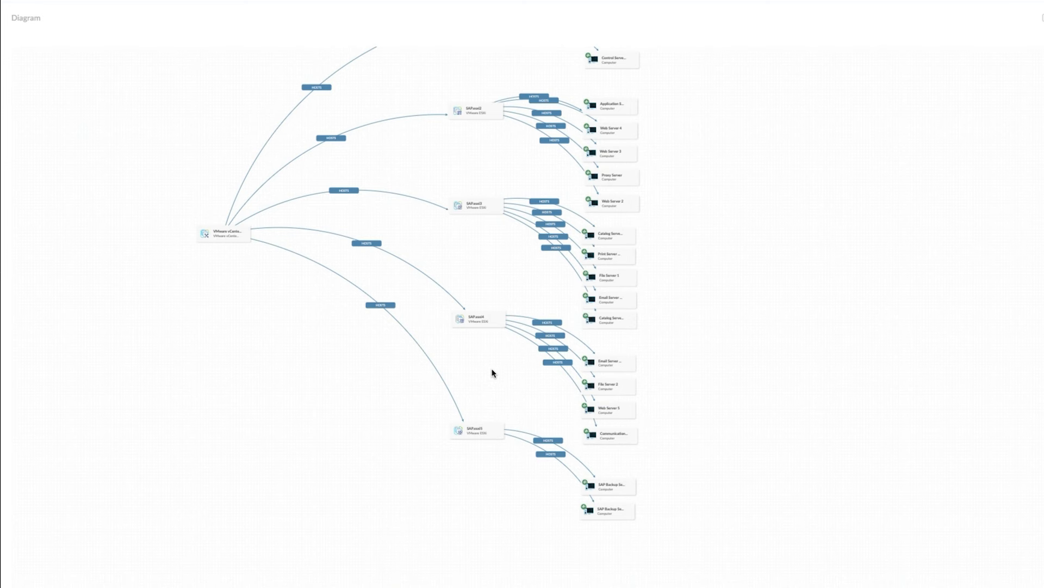
pyautogui.moveTo(571, 104)
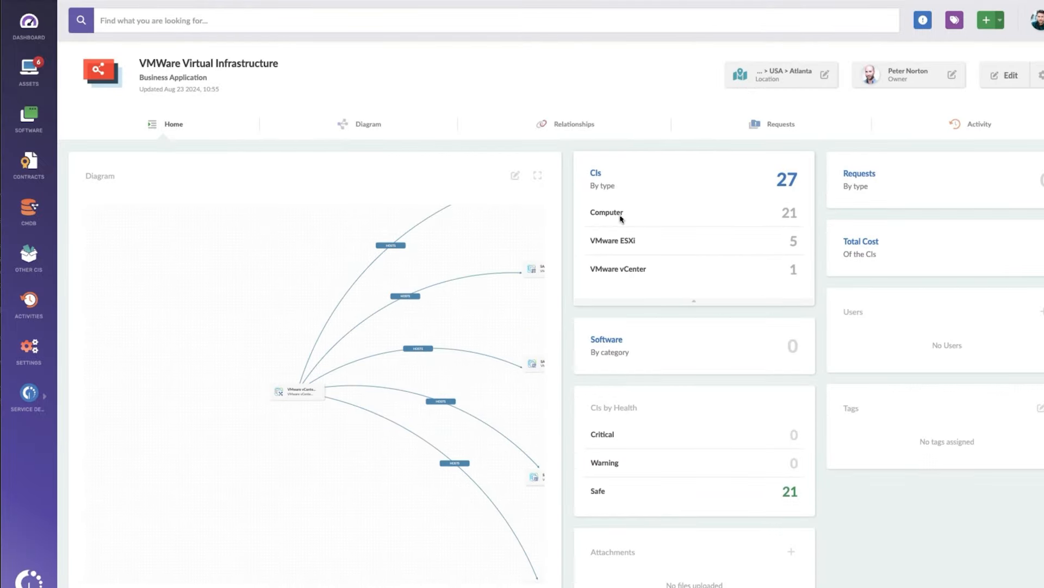
pyautogui.moveTo(620, 219)
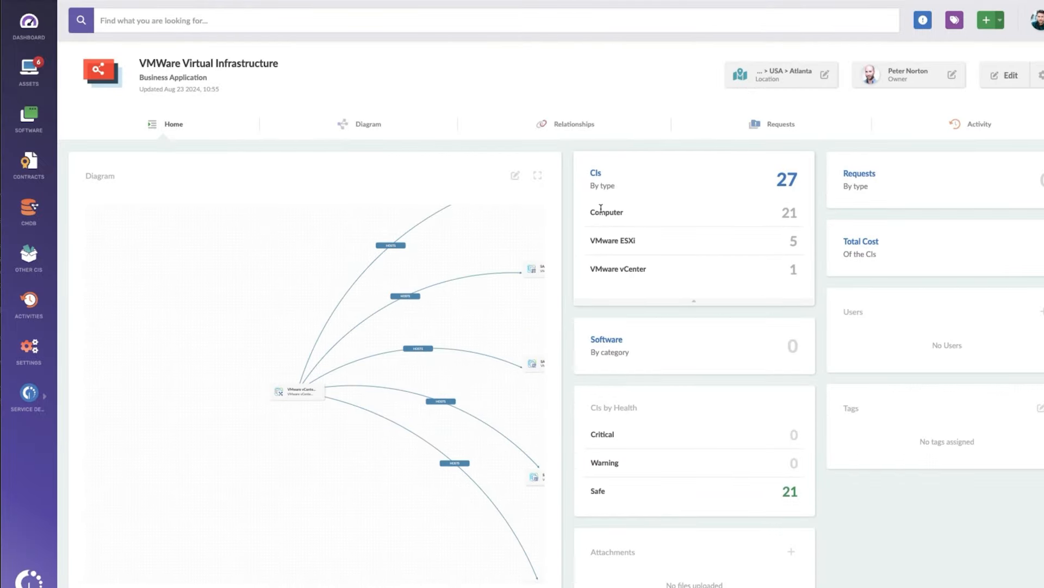
pyautogui.moveTo(606, 211)
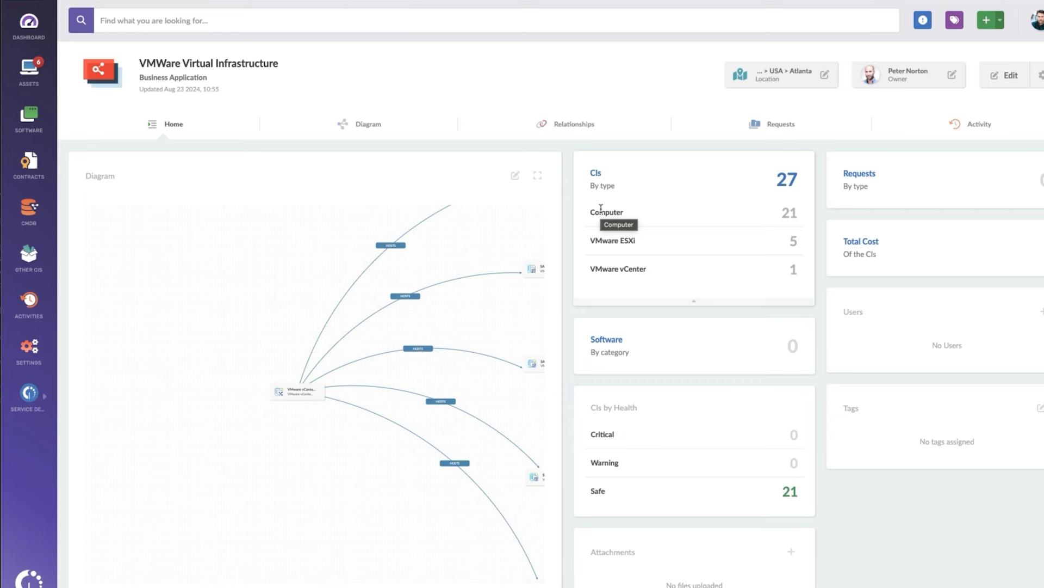
pyautogui.moveTo(551, 220)
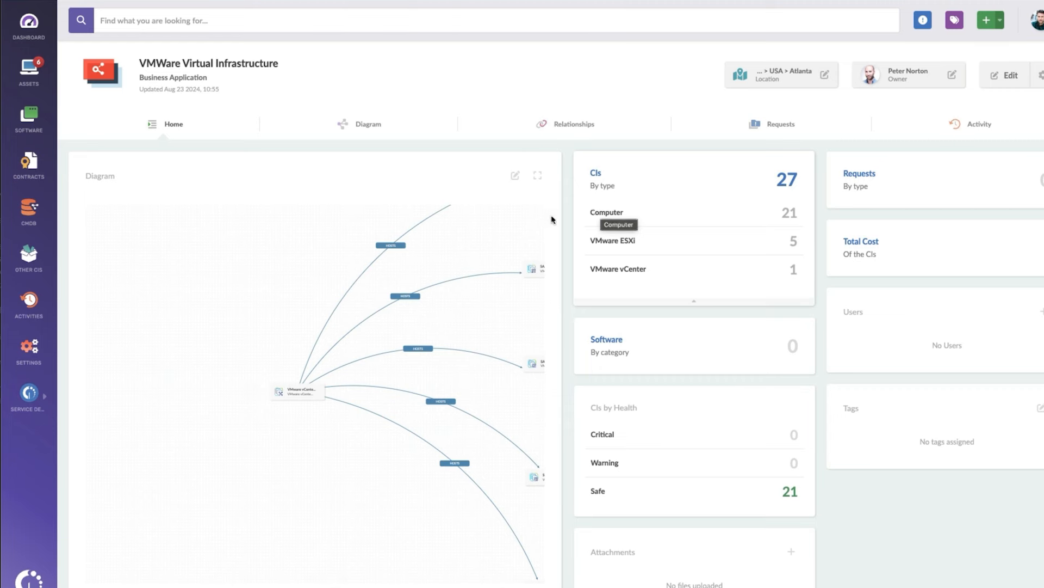
pyautogui.moveTo(28, 347)
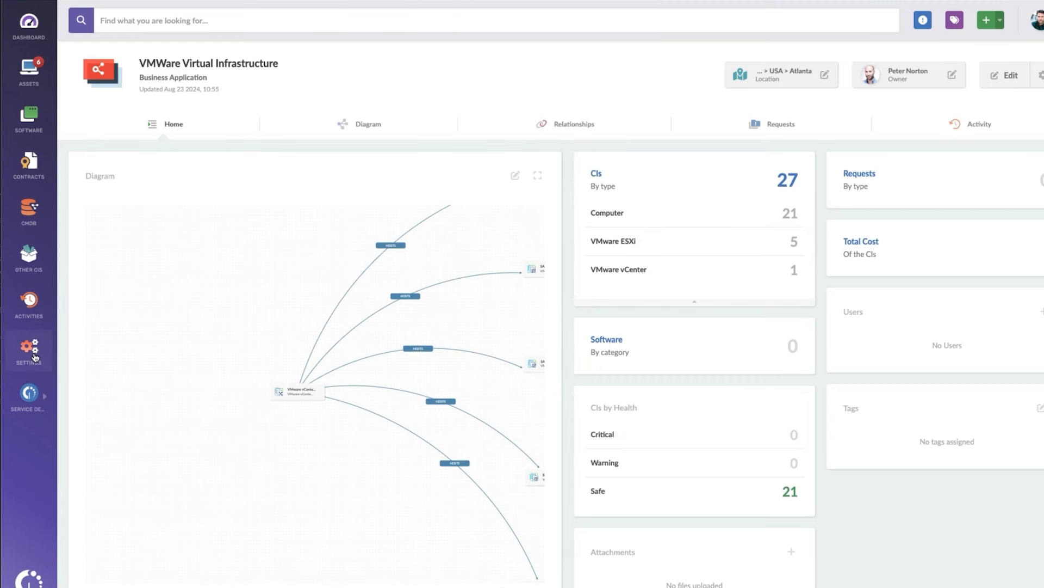
pyautogui.moveTo(28, 347)
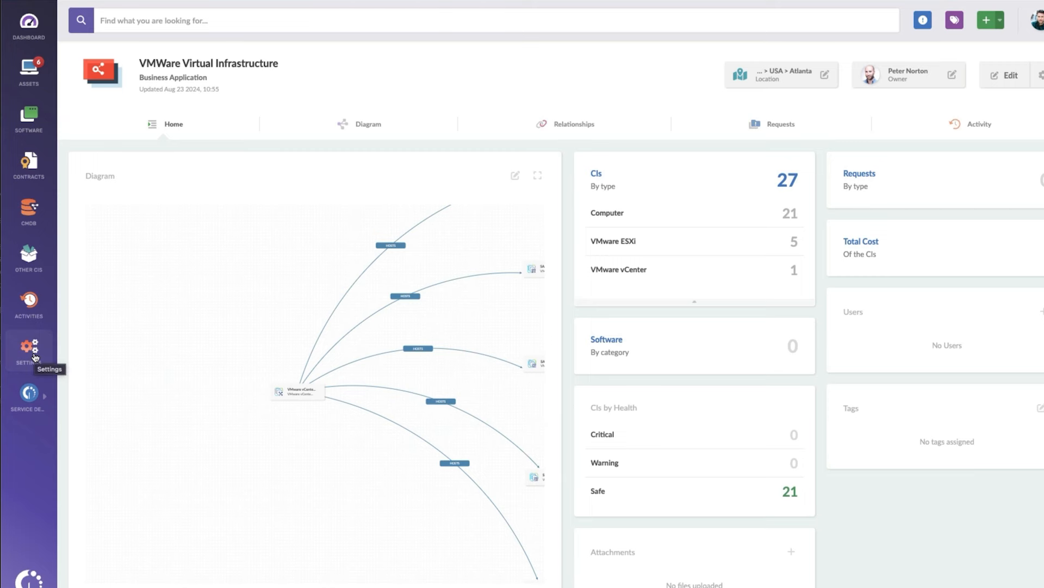
# Show the Assets Health rules: Compliance IT check and Virtual Machine Health.
pyautogui.click(28, 350)
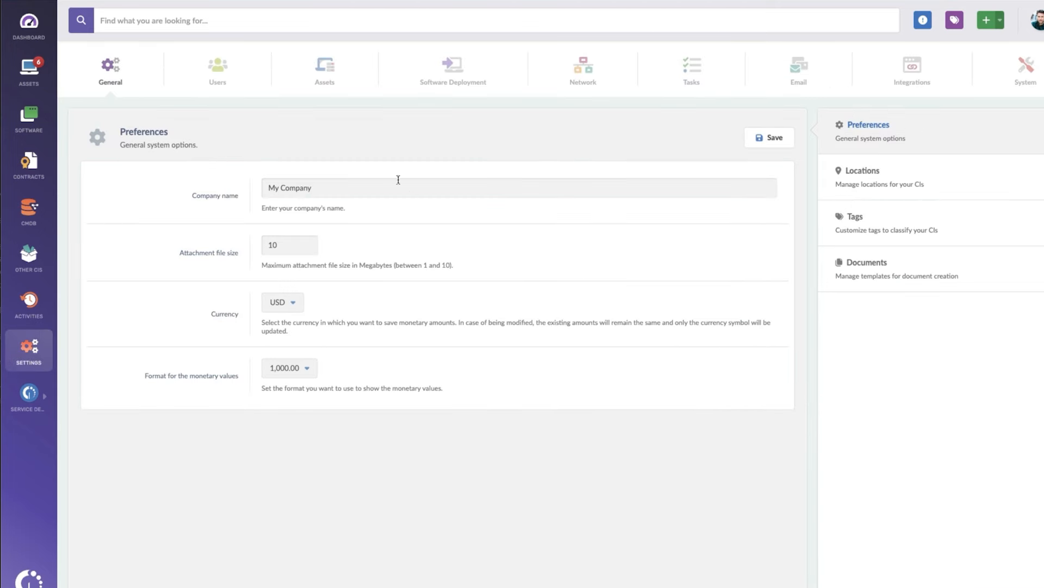
pyautogui.click(324, 68)
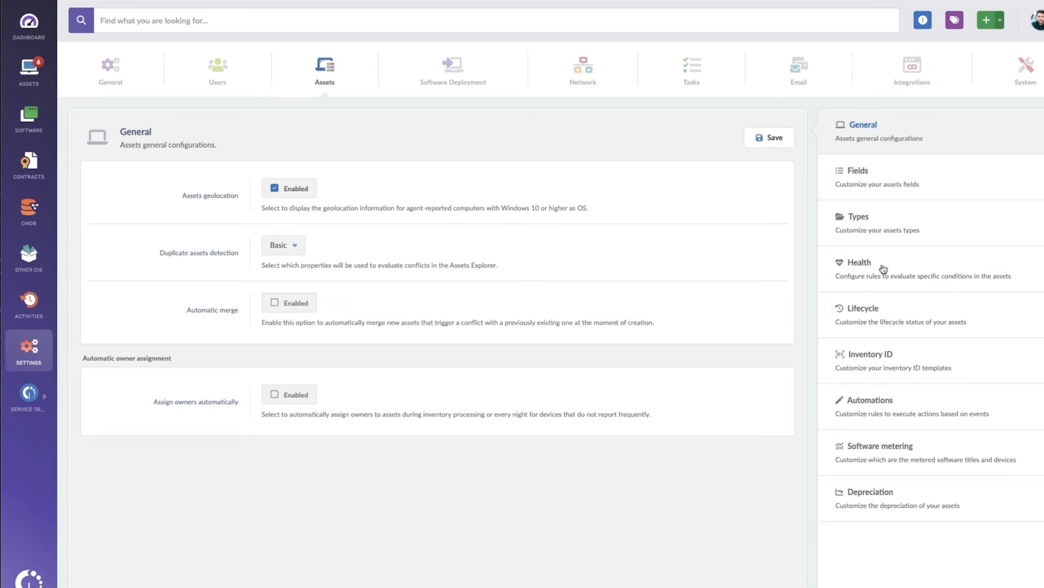
pyautogui.click(860, 262)
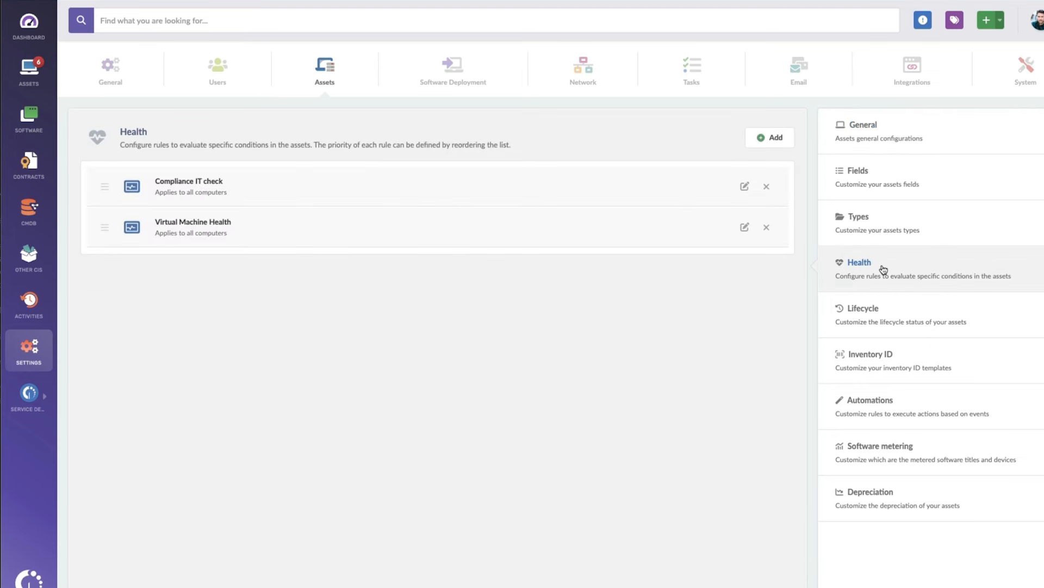
pyautogui.moveTo(748, 252)
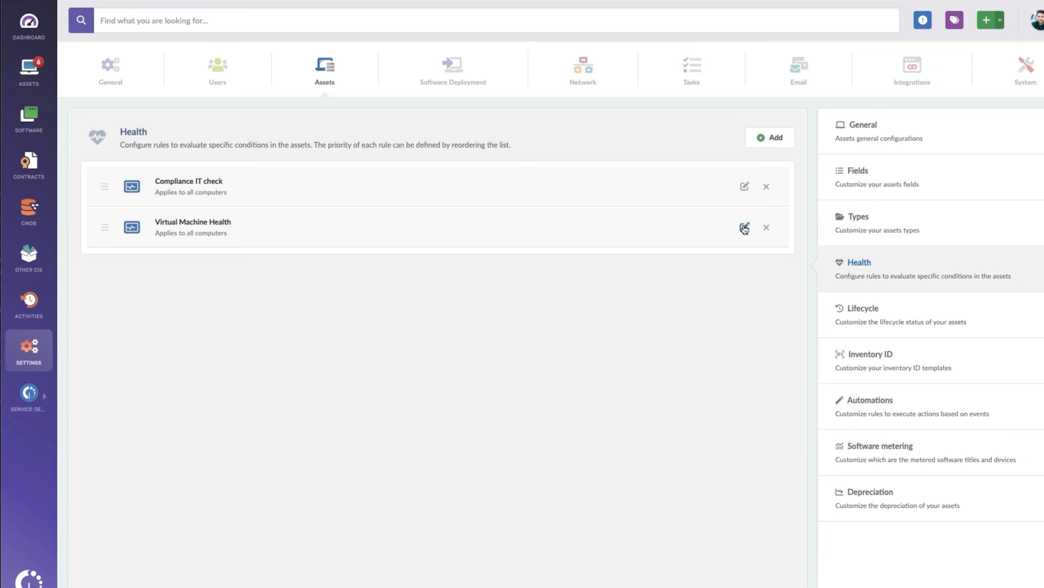
# Edit Virtual Machine Health, keeping Warning status for disks under 5000 MB free.
pyautogui.click(744, 228)
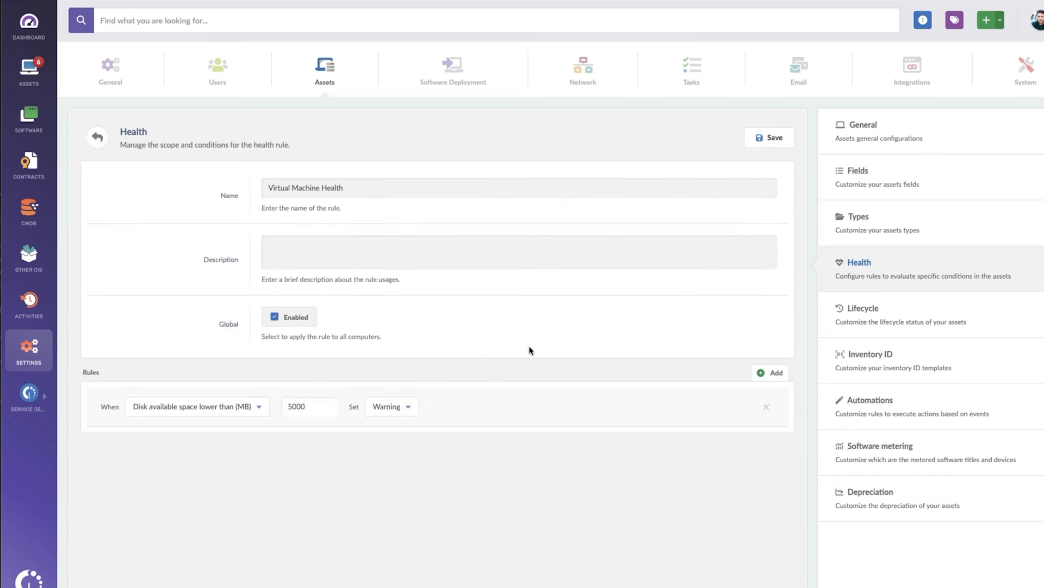
pyautogui.moveTo(308, 229)
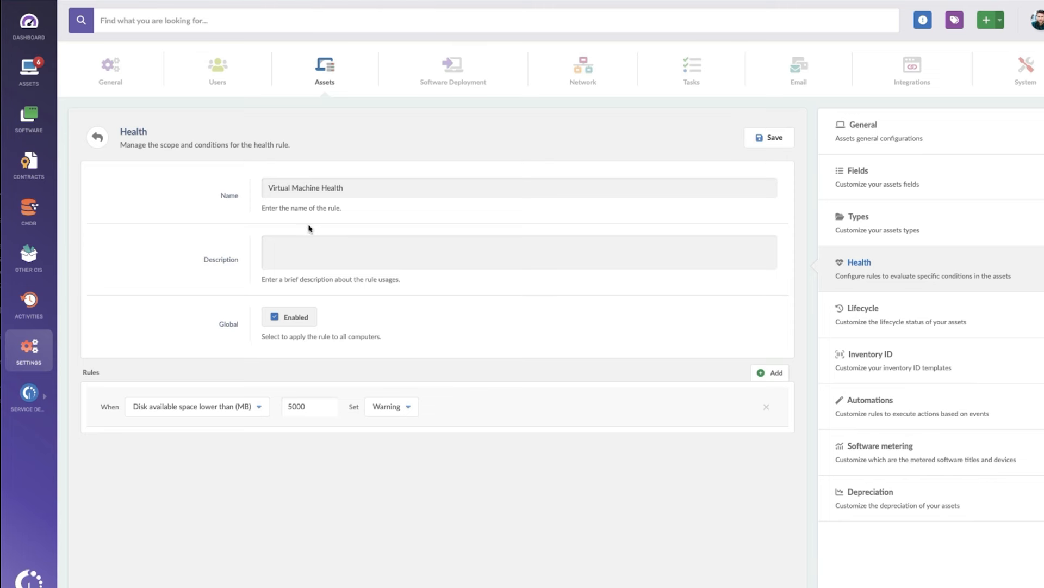
pyautogui.moveTo(178, 409)
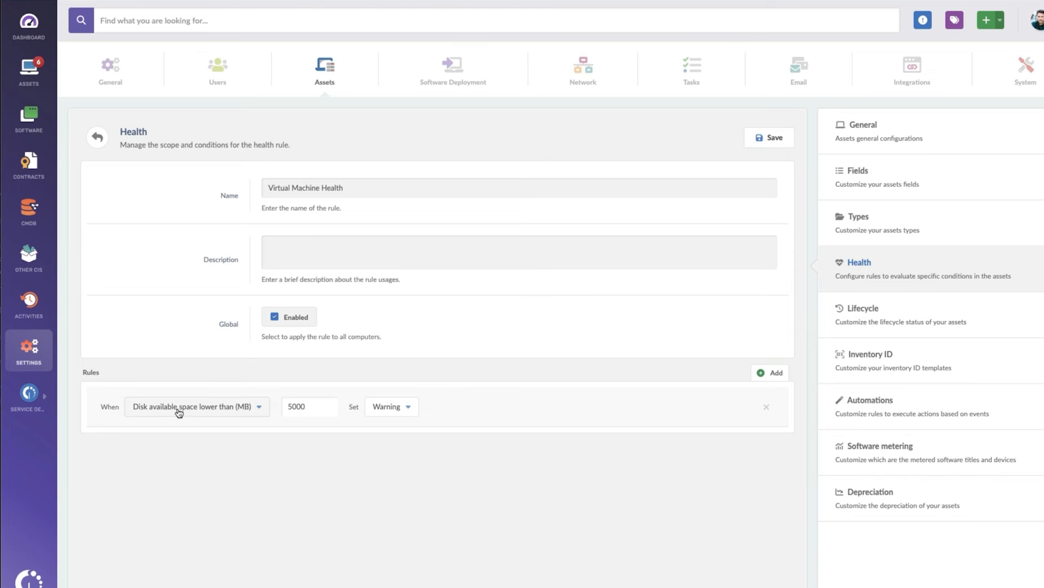
pyautogui.moveTo(314, 407)
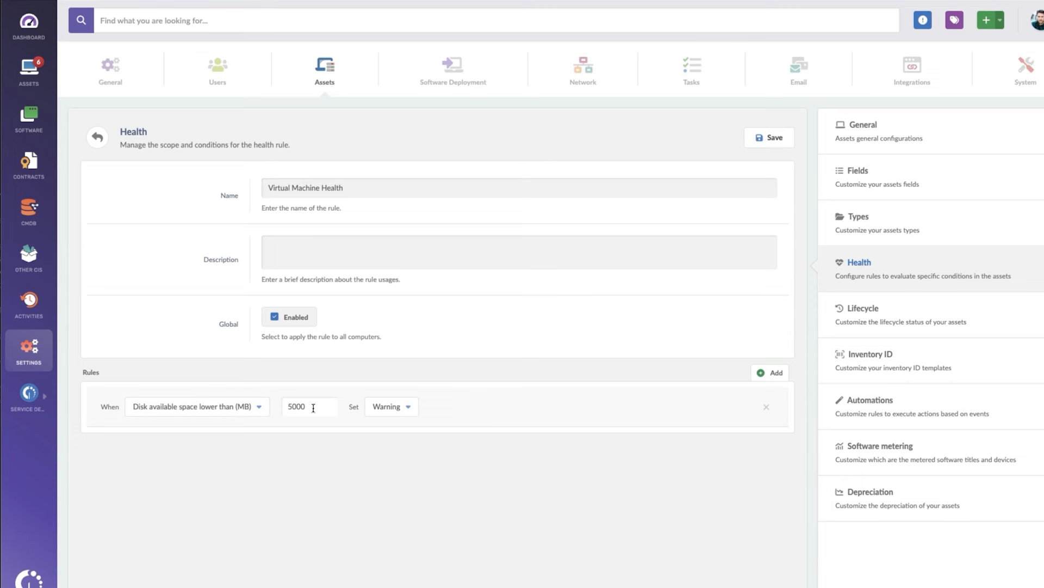
pyautogui.click(390, 406)
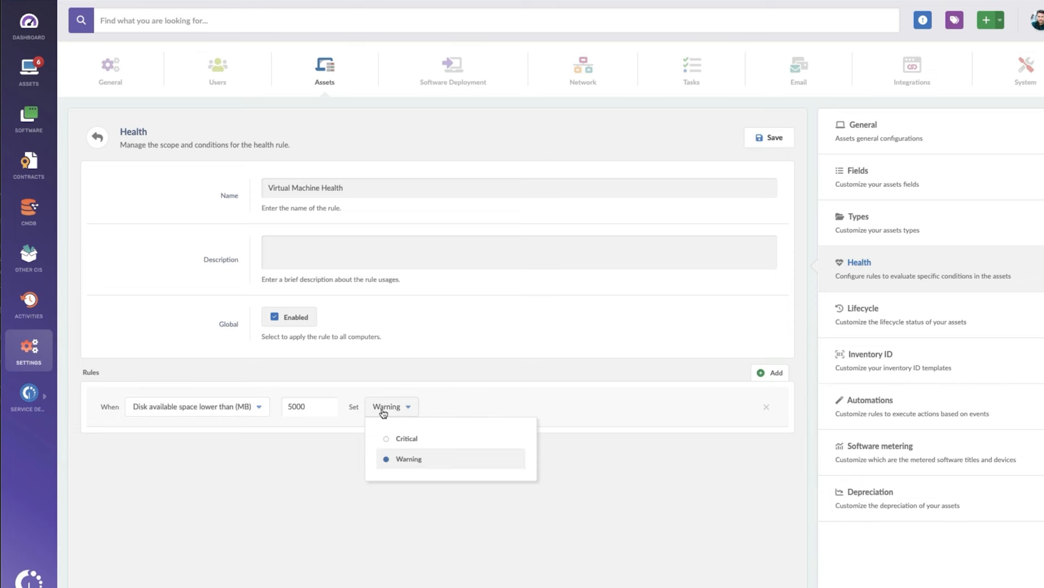
pyautogui.click(409, 458)
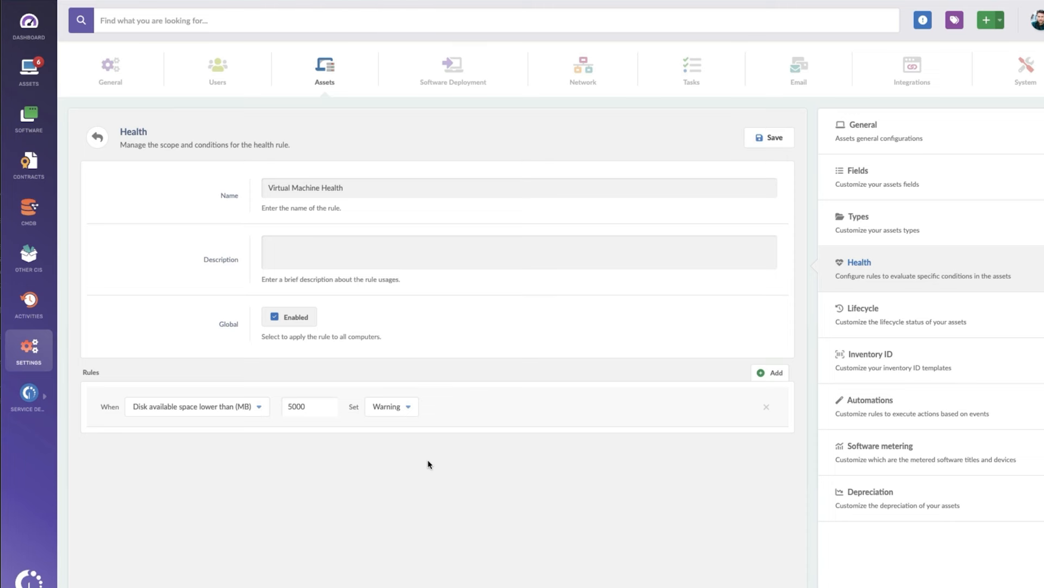
pyautogui.moveTo(853, 437)
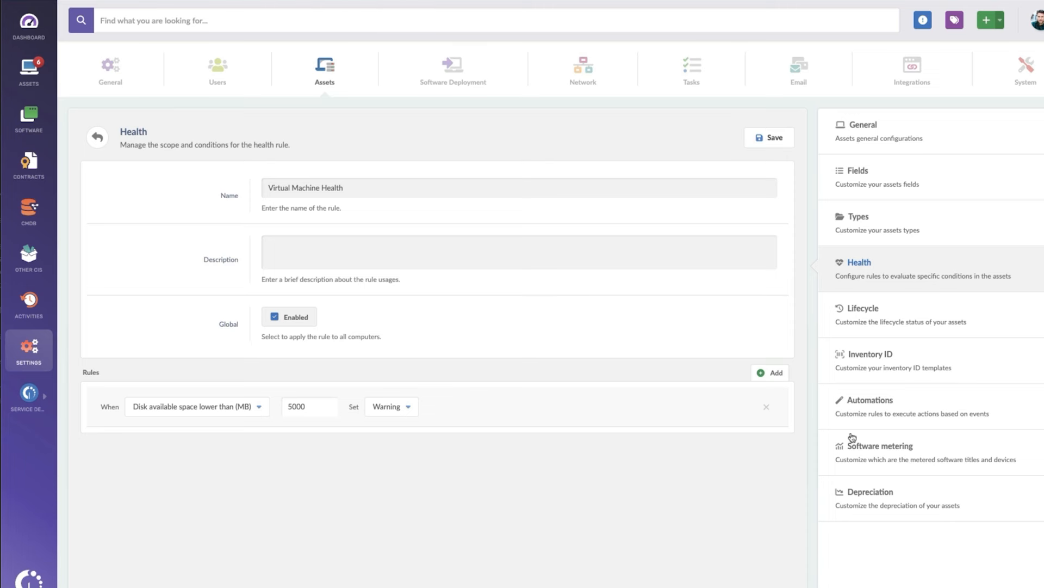
# Open the Virtual Machine Health Change automation that emails the CI owner for non-Safe VMs.
pyautogui.click(870, 400)
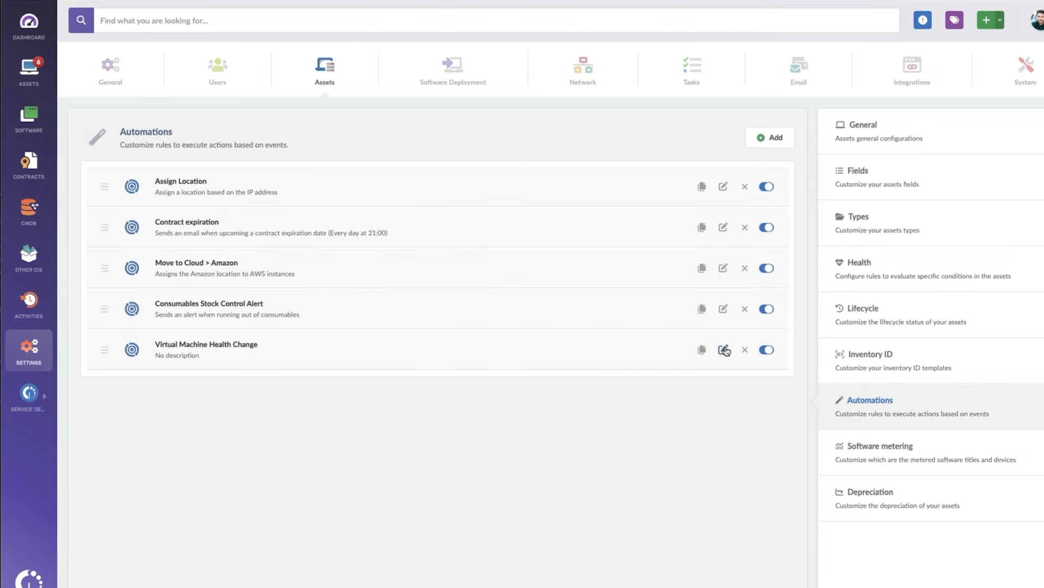
pyautogui.click(723, 350)
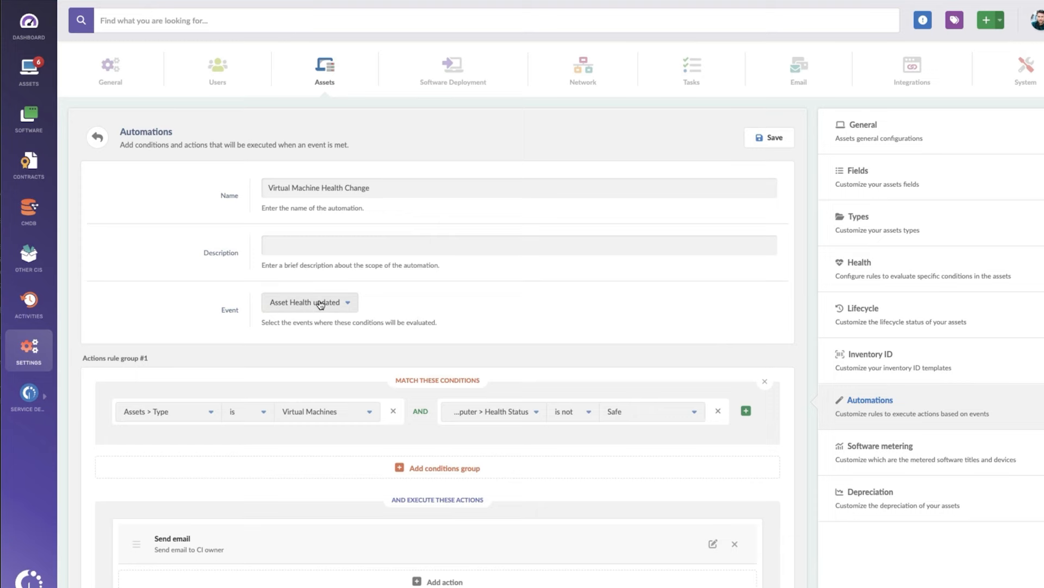
pyautogui.moveTo(323, 318)
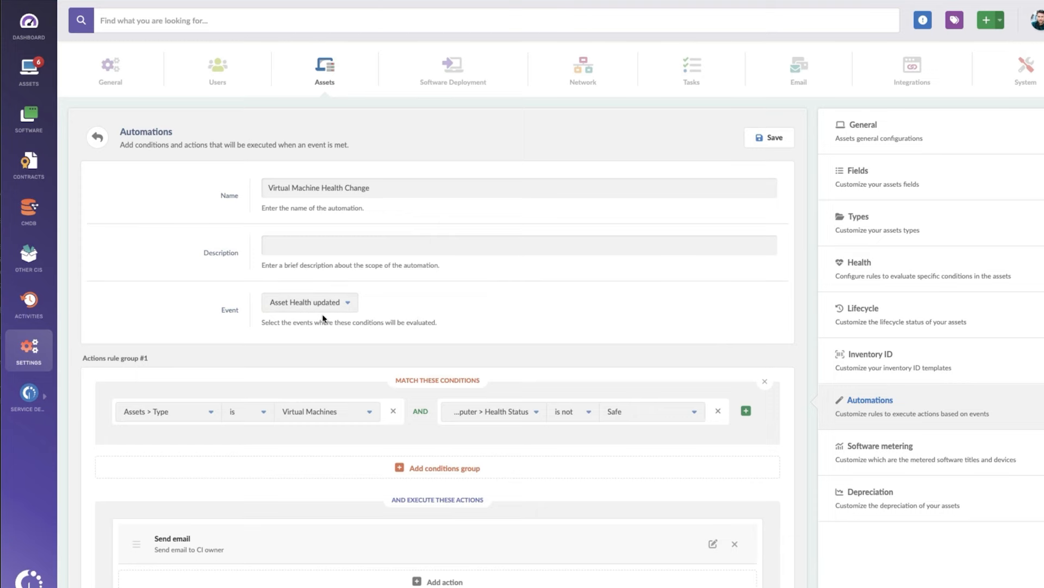
pyautogui.scroll(-3)
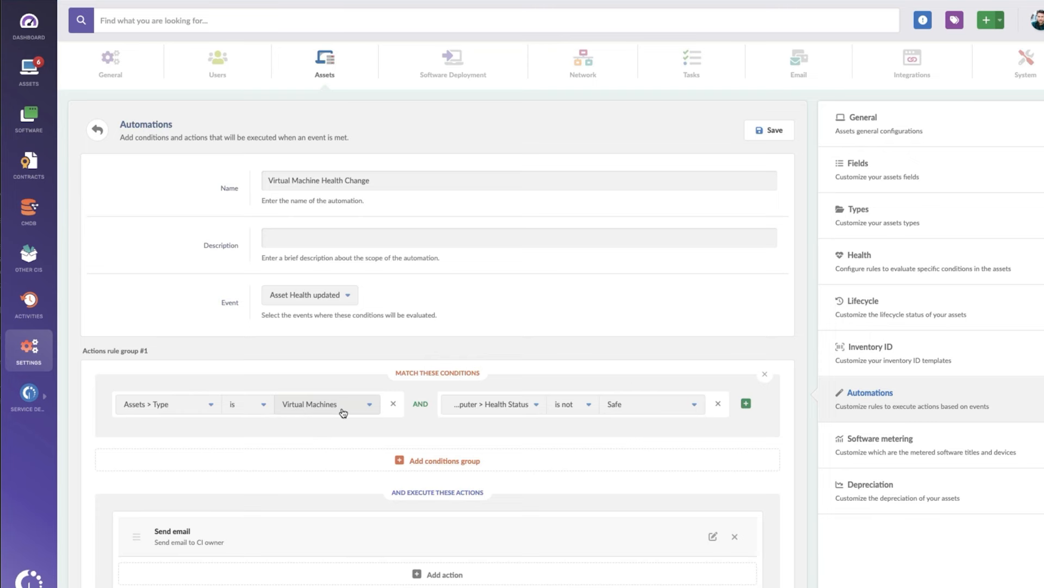
pyautogui.moveTo(381, 405)
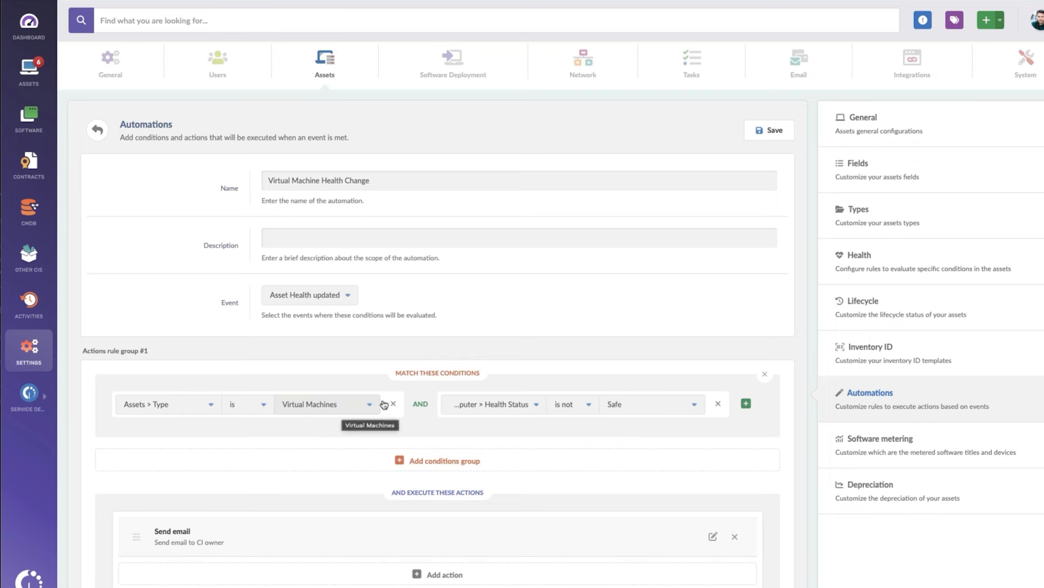
pyautogui.moveTo(632, 408)
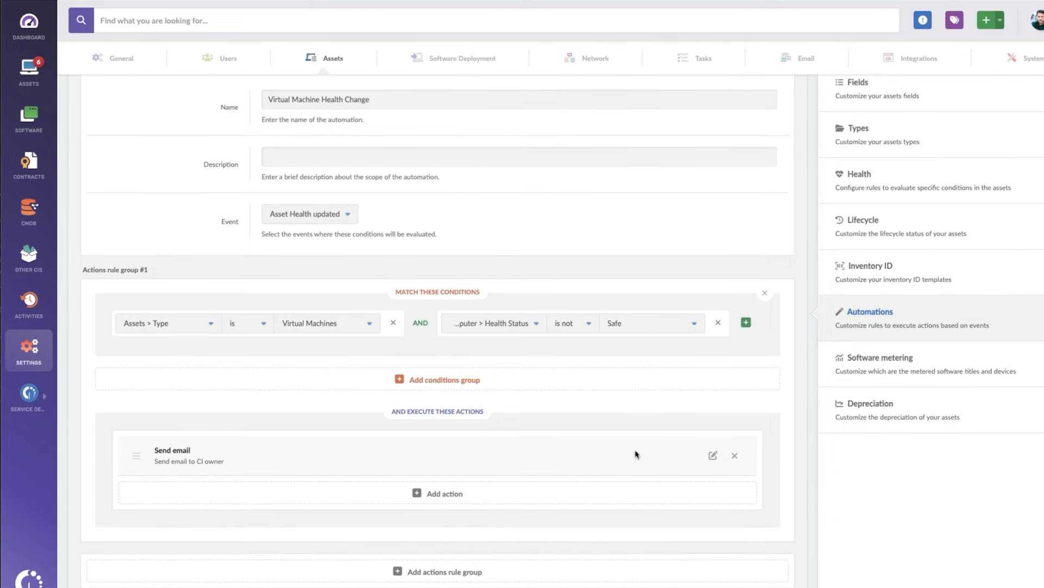
# Add the greeting 'Hello,' at the top of the Send email action's body and save it.
pyautogui.click(712, 455)
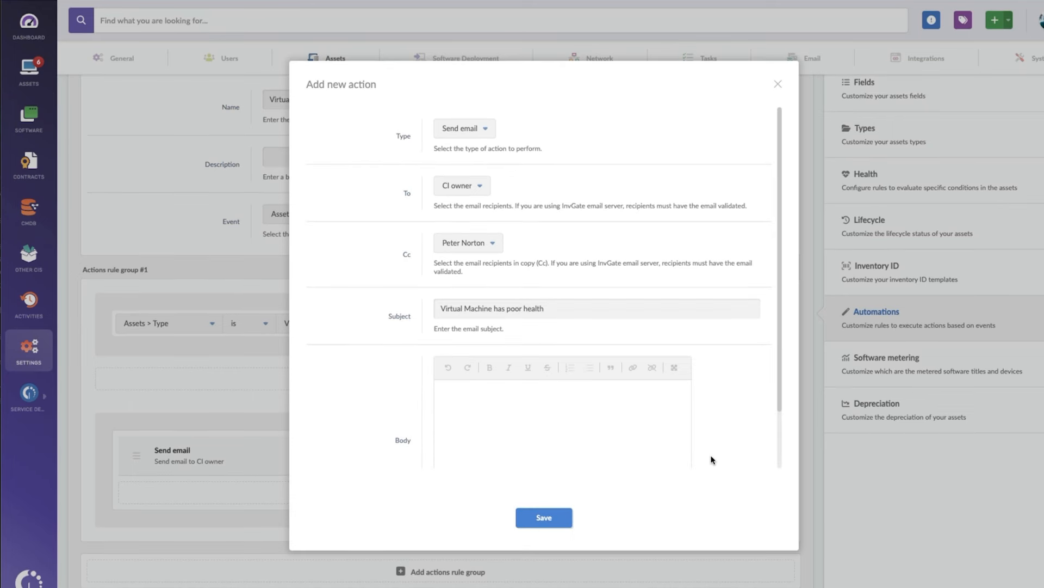
pyautogui.click(693, 367)
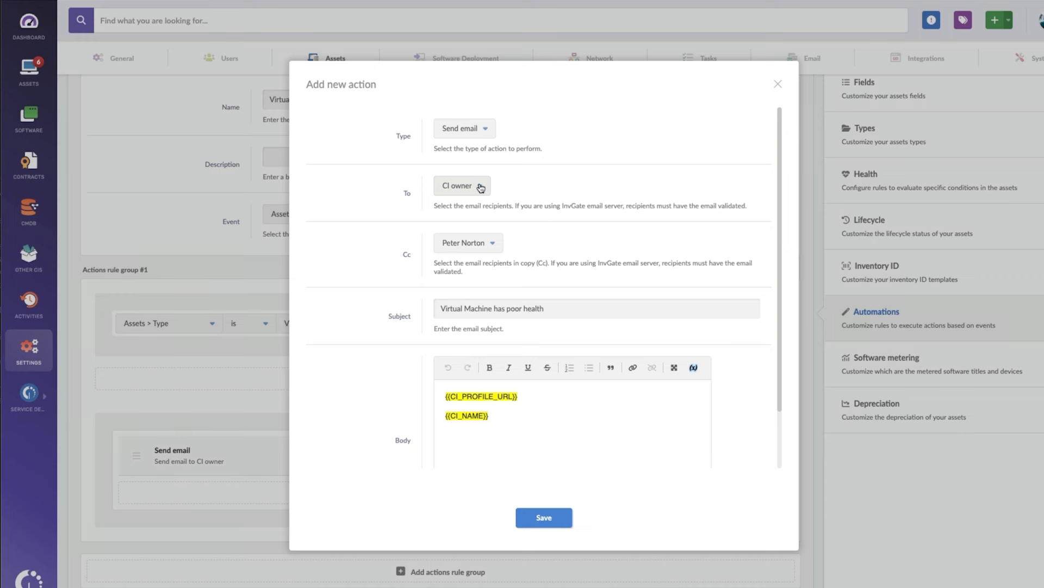
pyautogui.moveTo(490, 244)
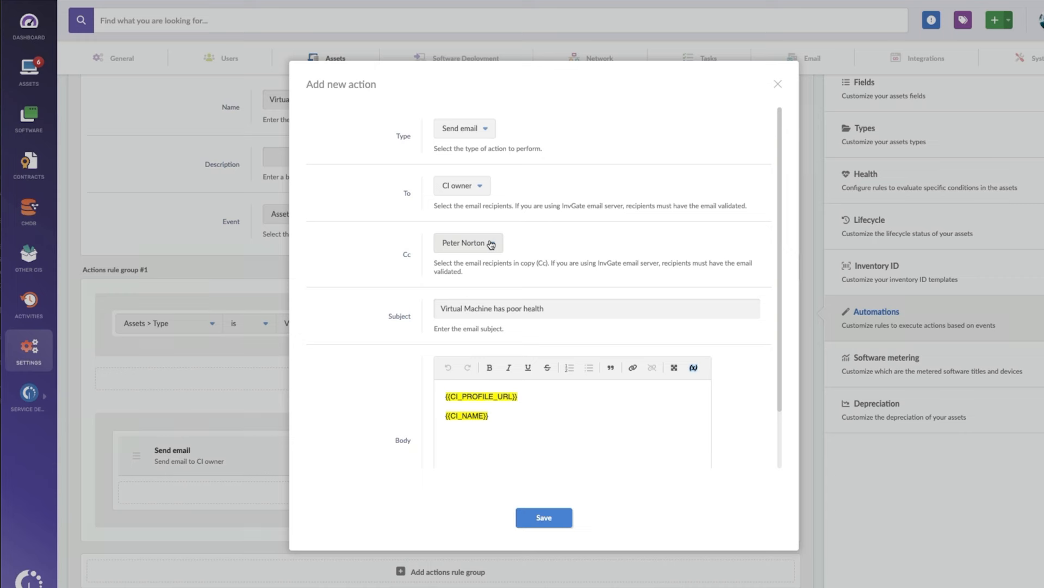
pyautogui.moveTo(537, 244)
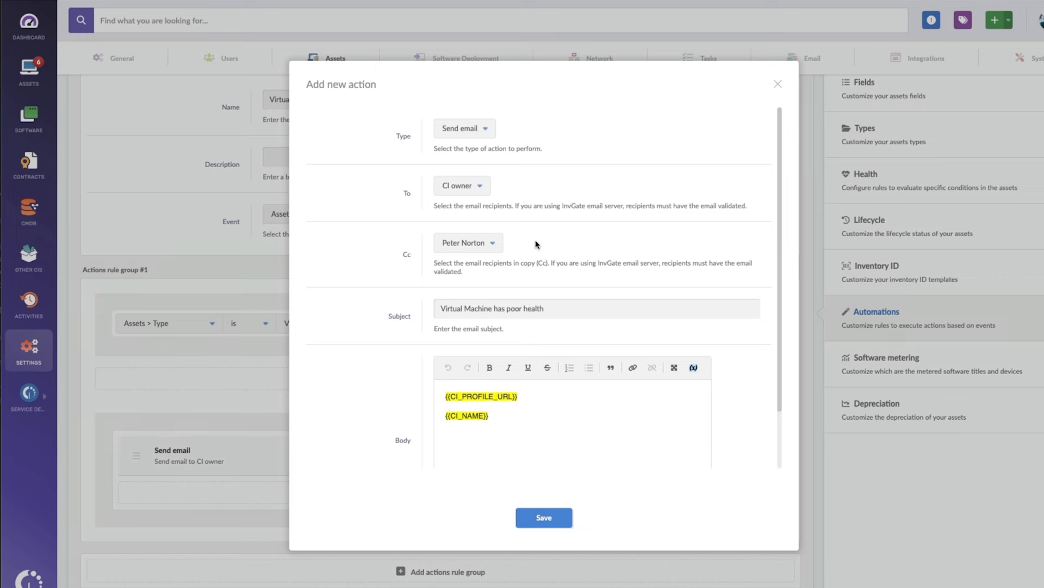
pyautogui.moveTo(545, 401)
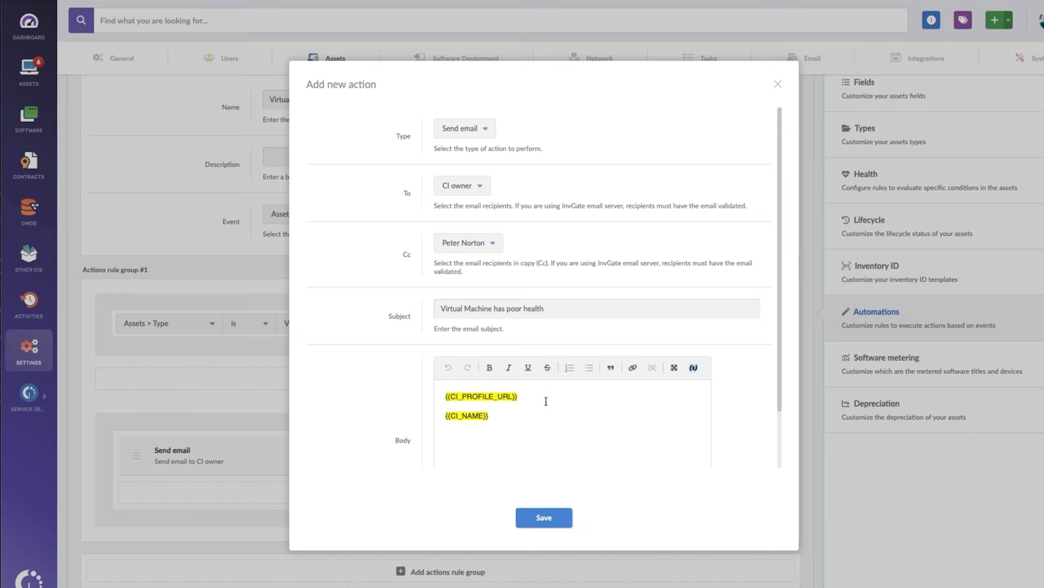
pyautogui.moveTo(549, 427)
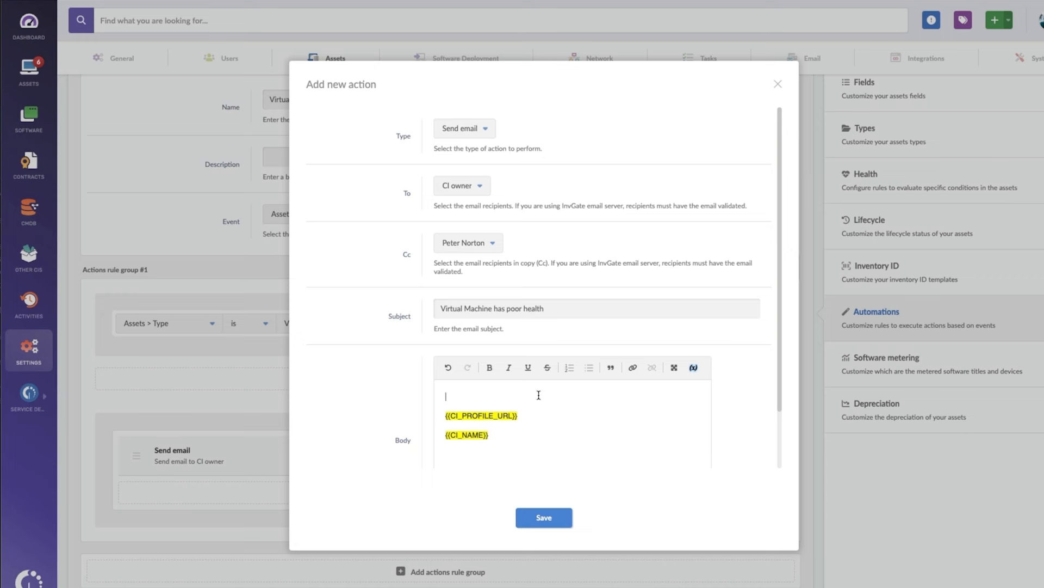
pyautogui.write('Hello,')
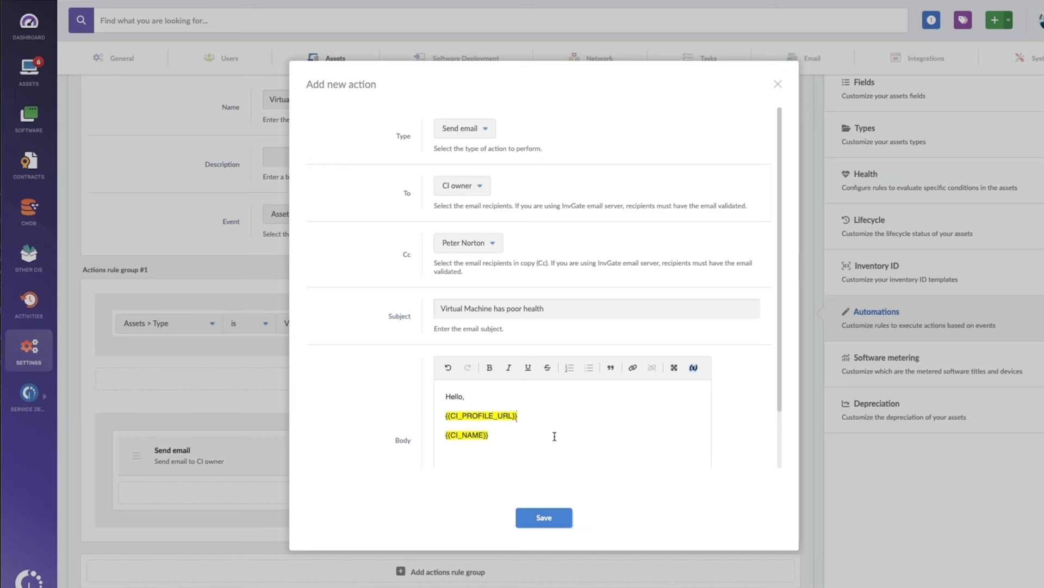
pyautogui.moveTo(635, 442)
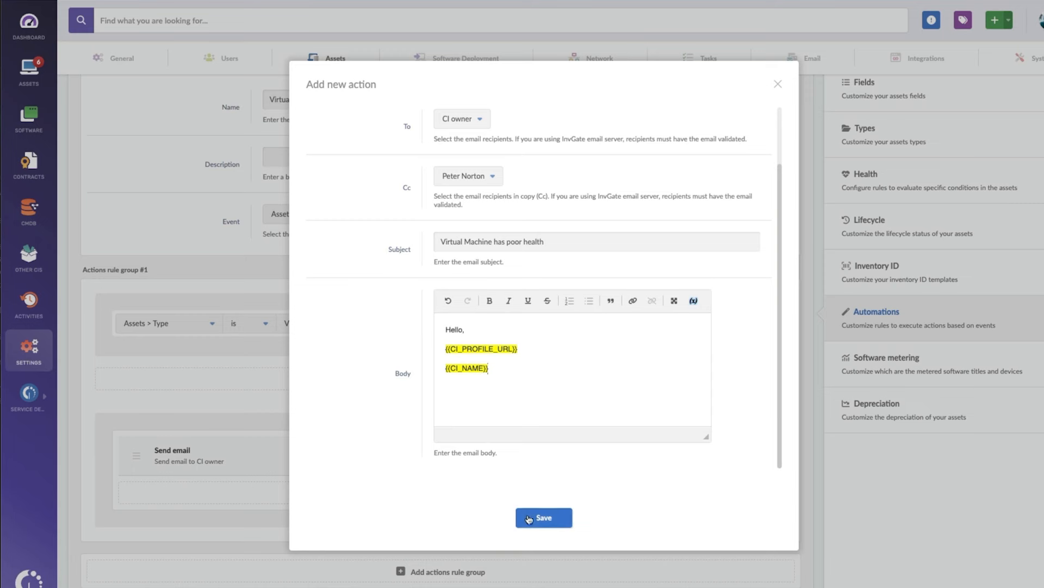
pyautogui.click(544, 517)
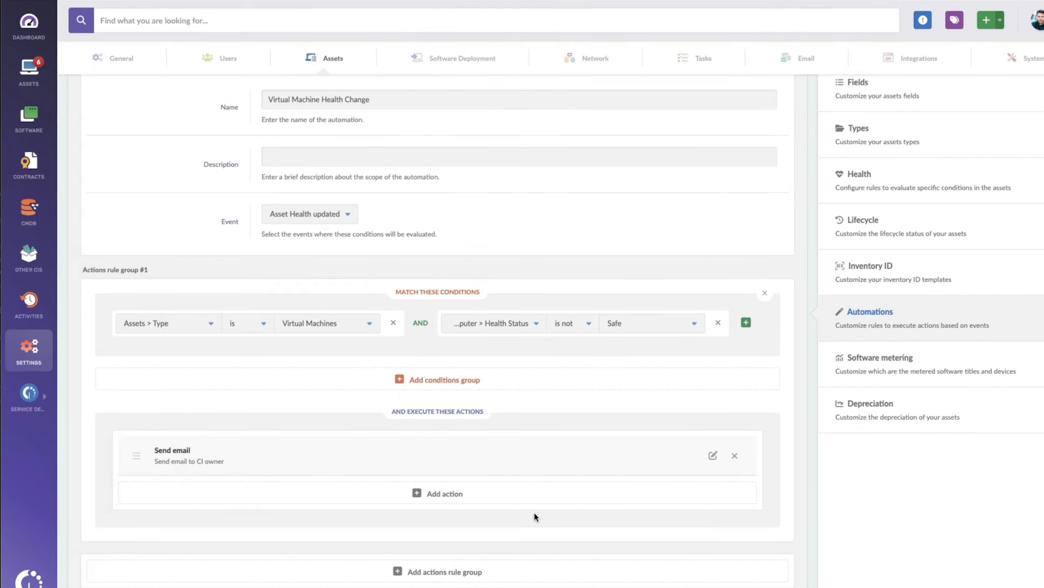